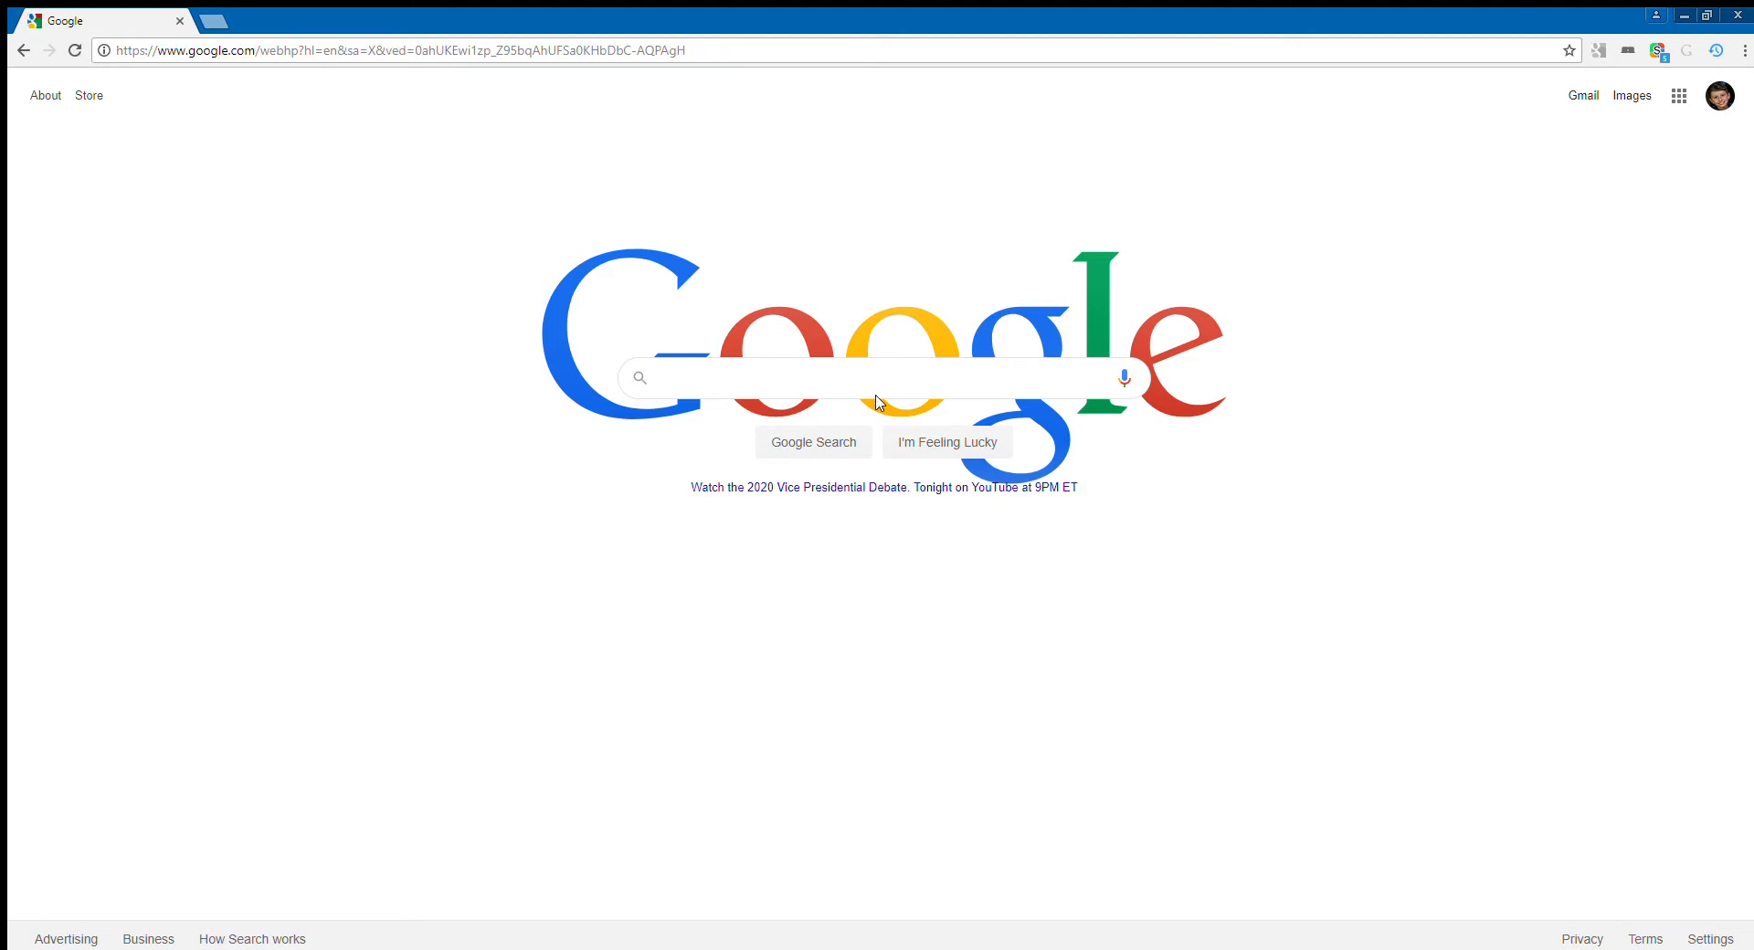
# Search Google for 'chrome extensions' and open the Chrome Web Store extensions result.
pyautogui.click(873, 377)
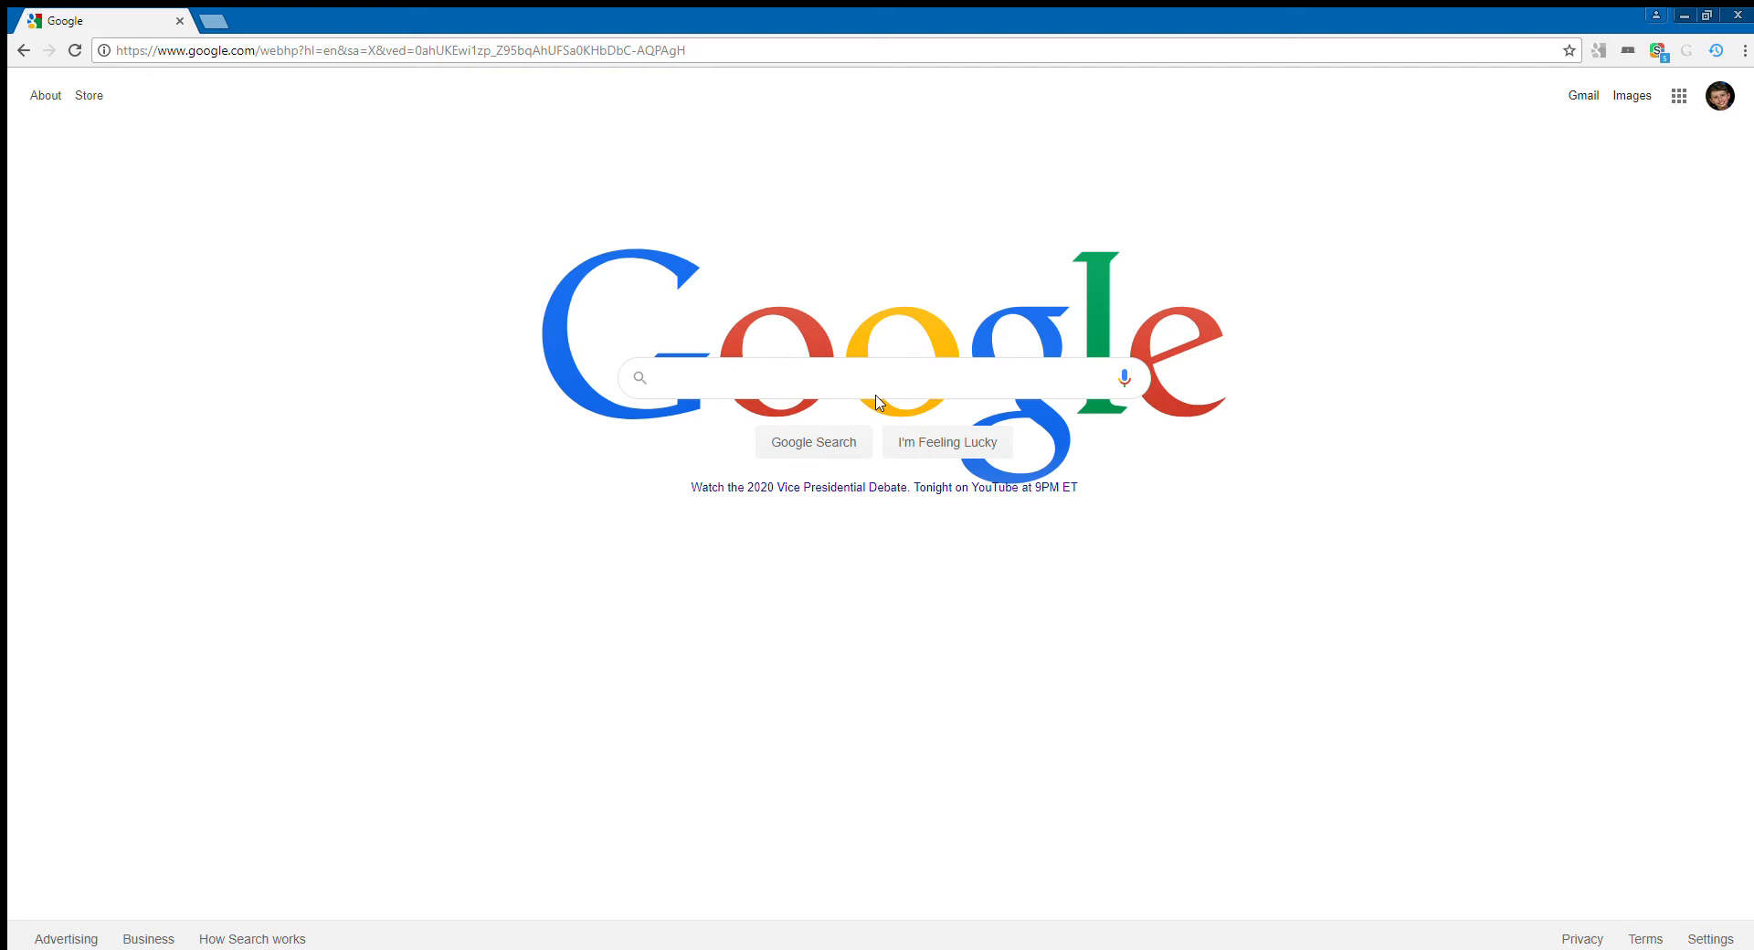
pyautogui.click(883, 377)
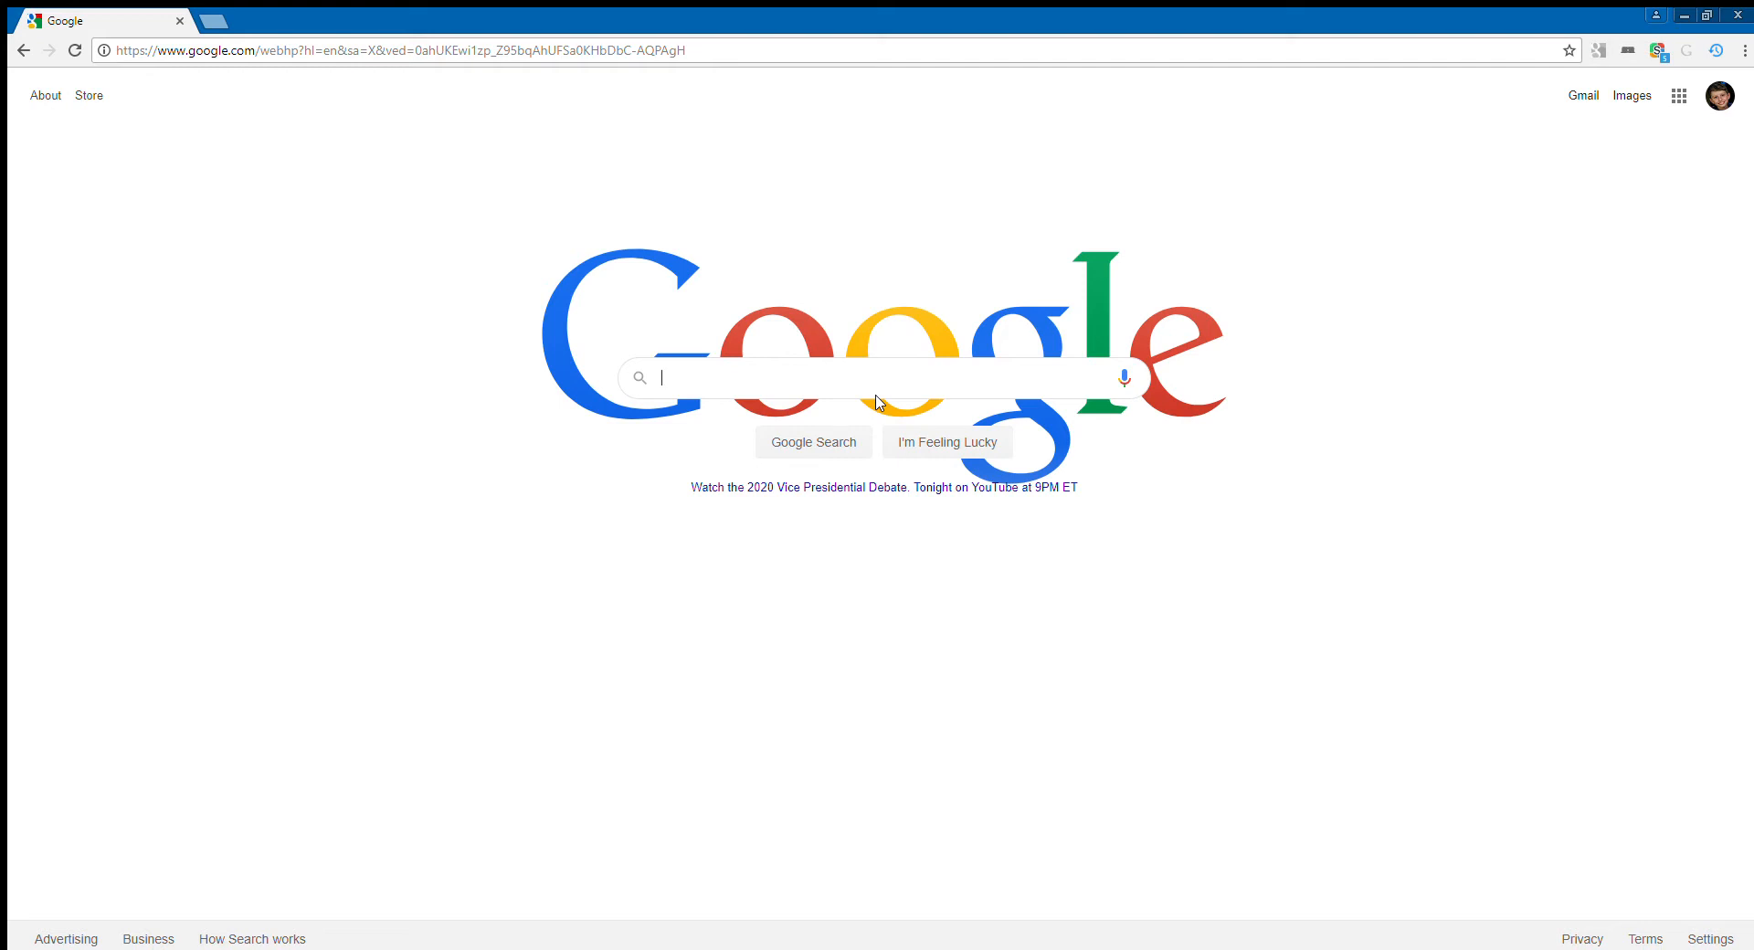
pyautogui.moveTo(712, 219)
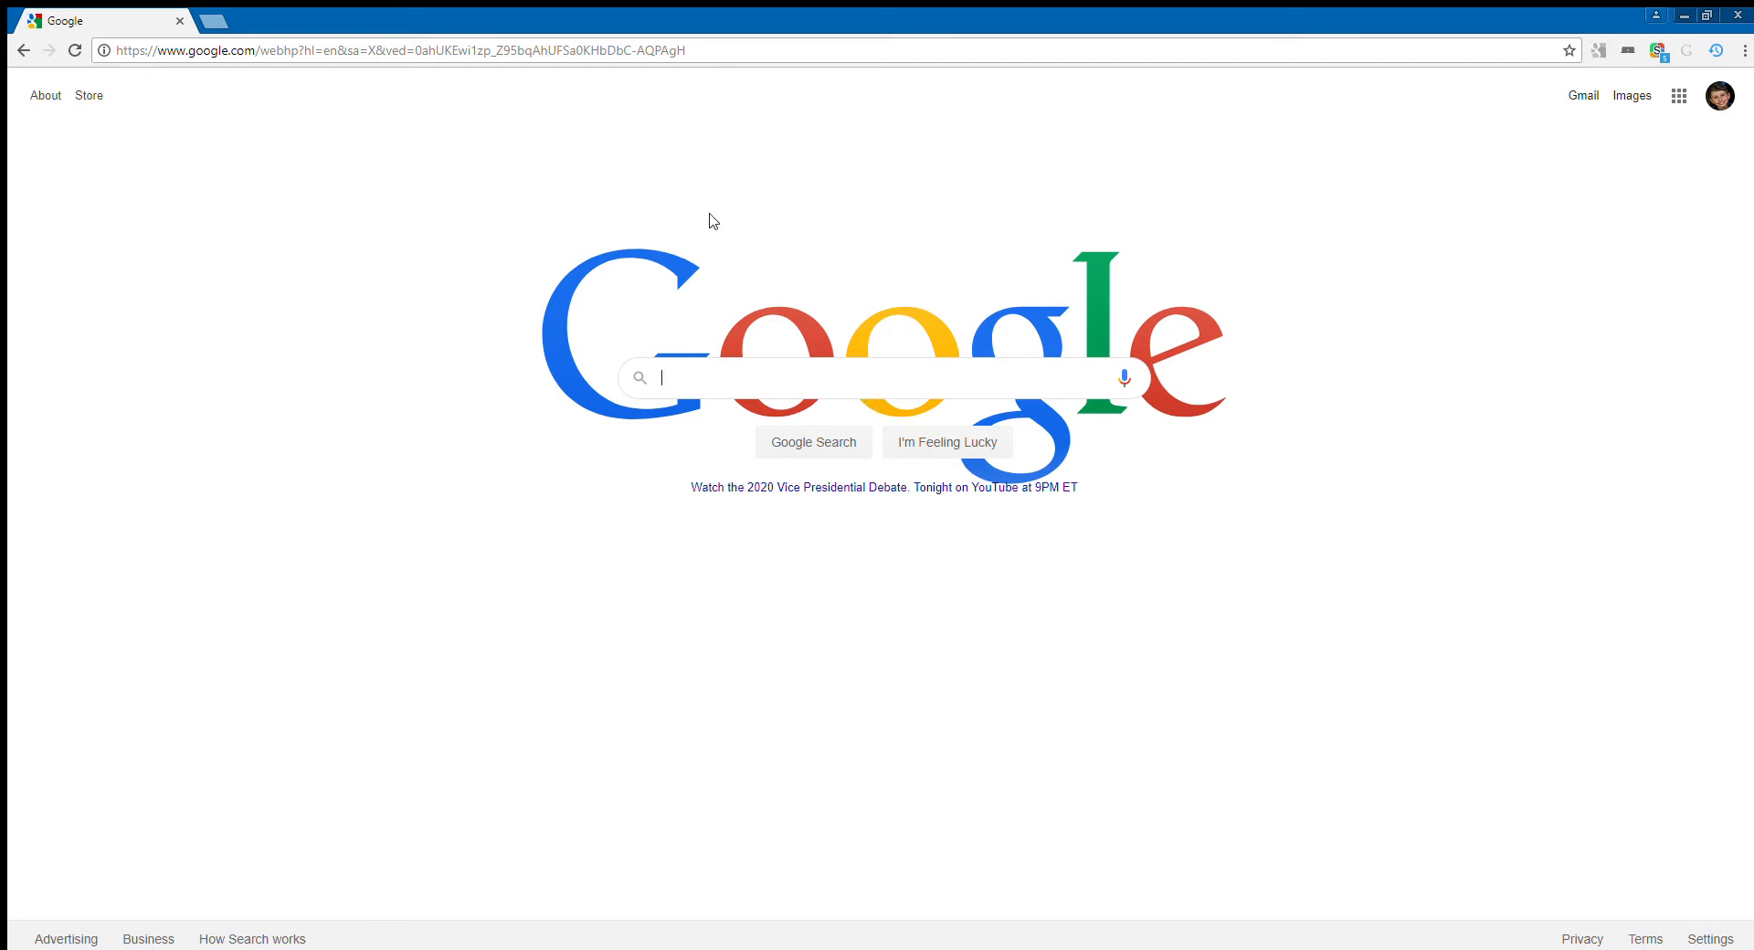
pyautogui.moveTo(999, 402)
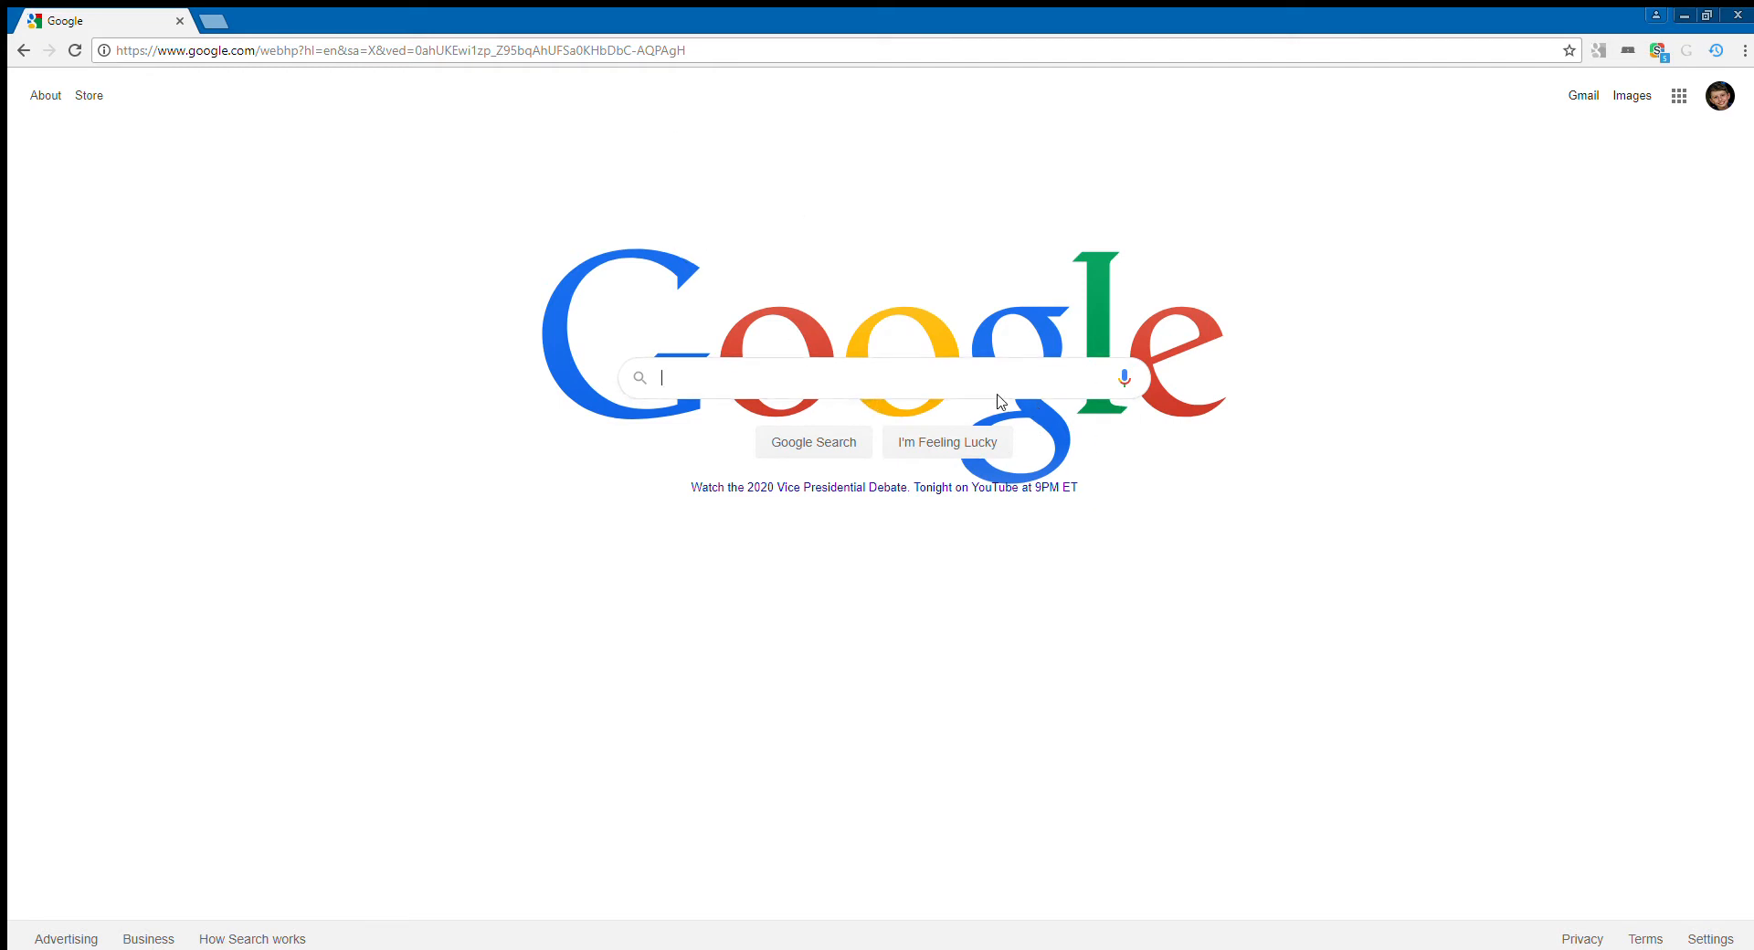
pyautogui.moveTo(862, 393)
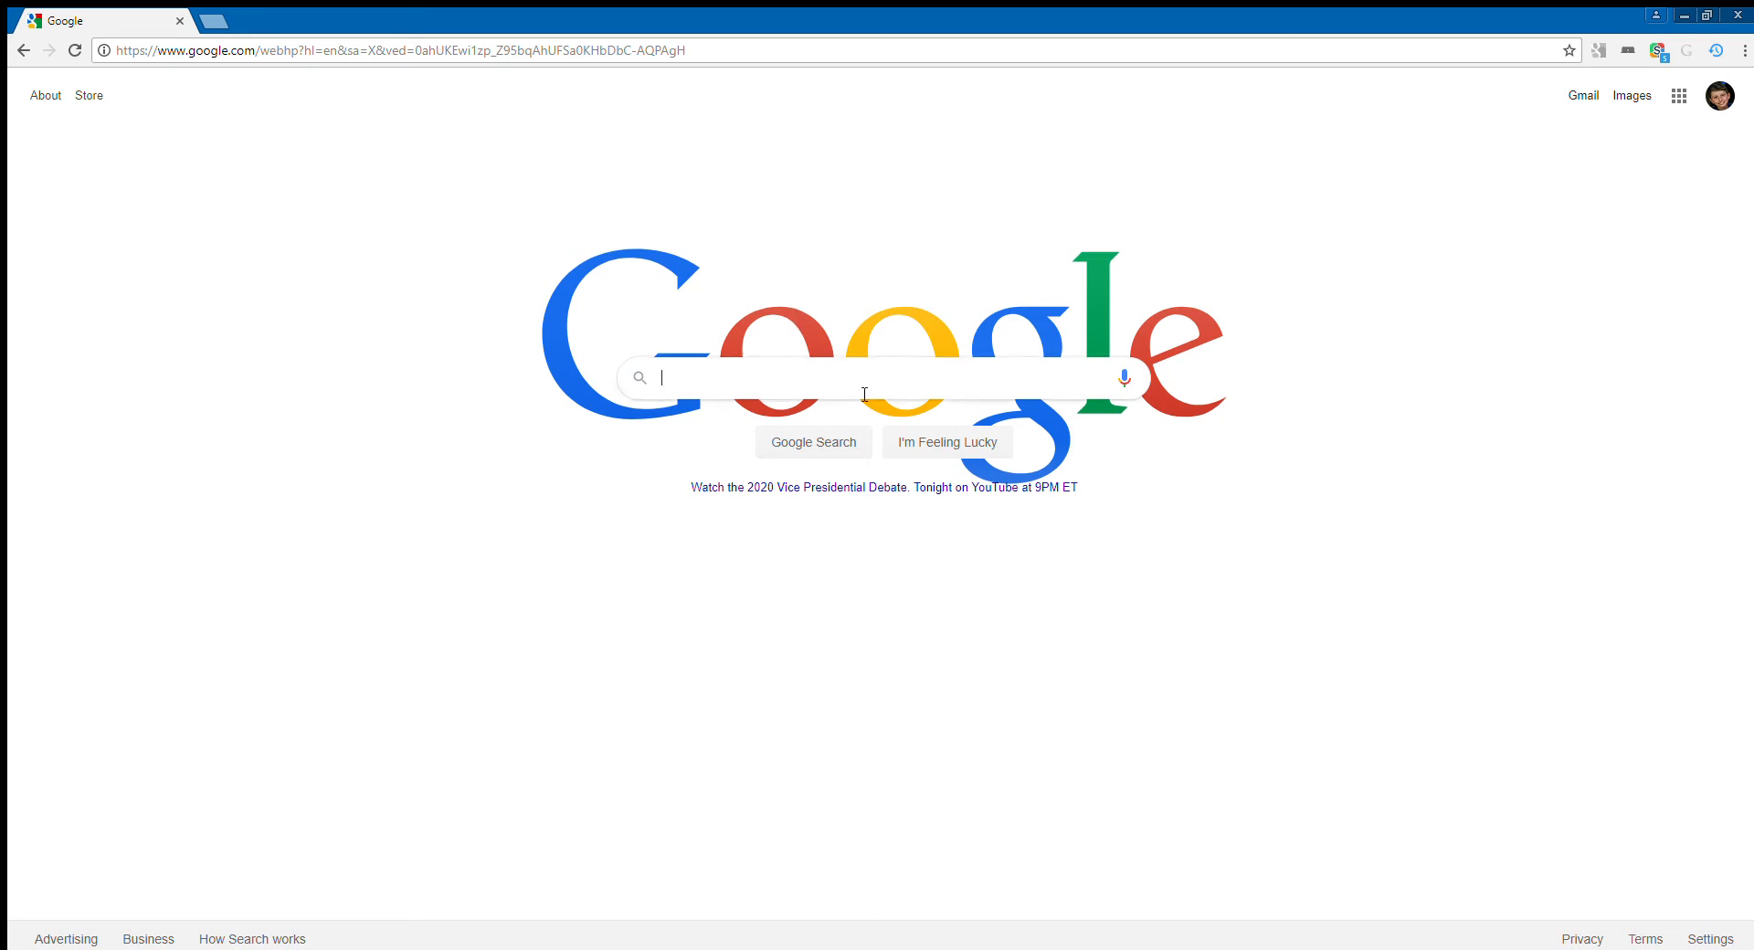
pyautogui.moveTo(888, 453)
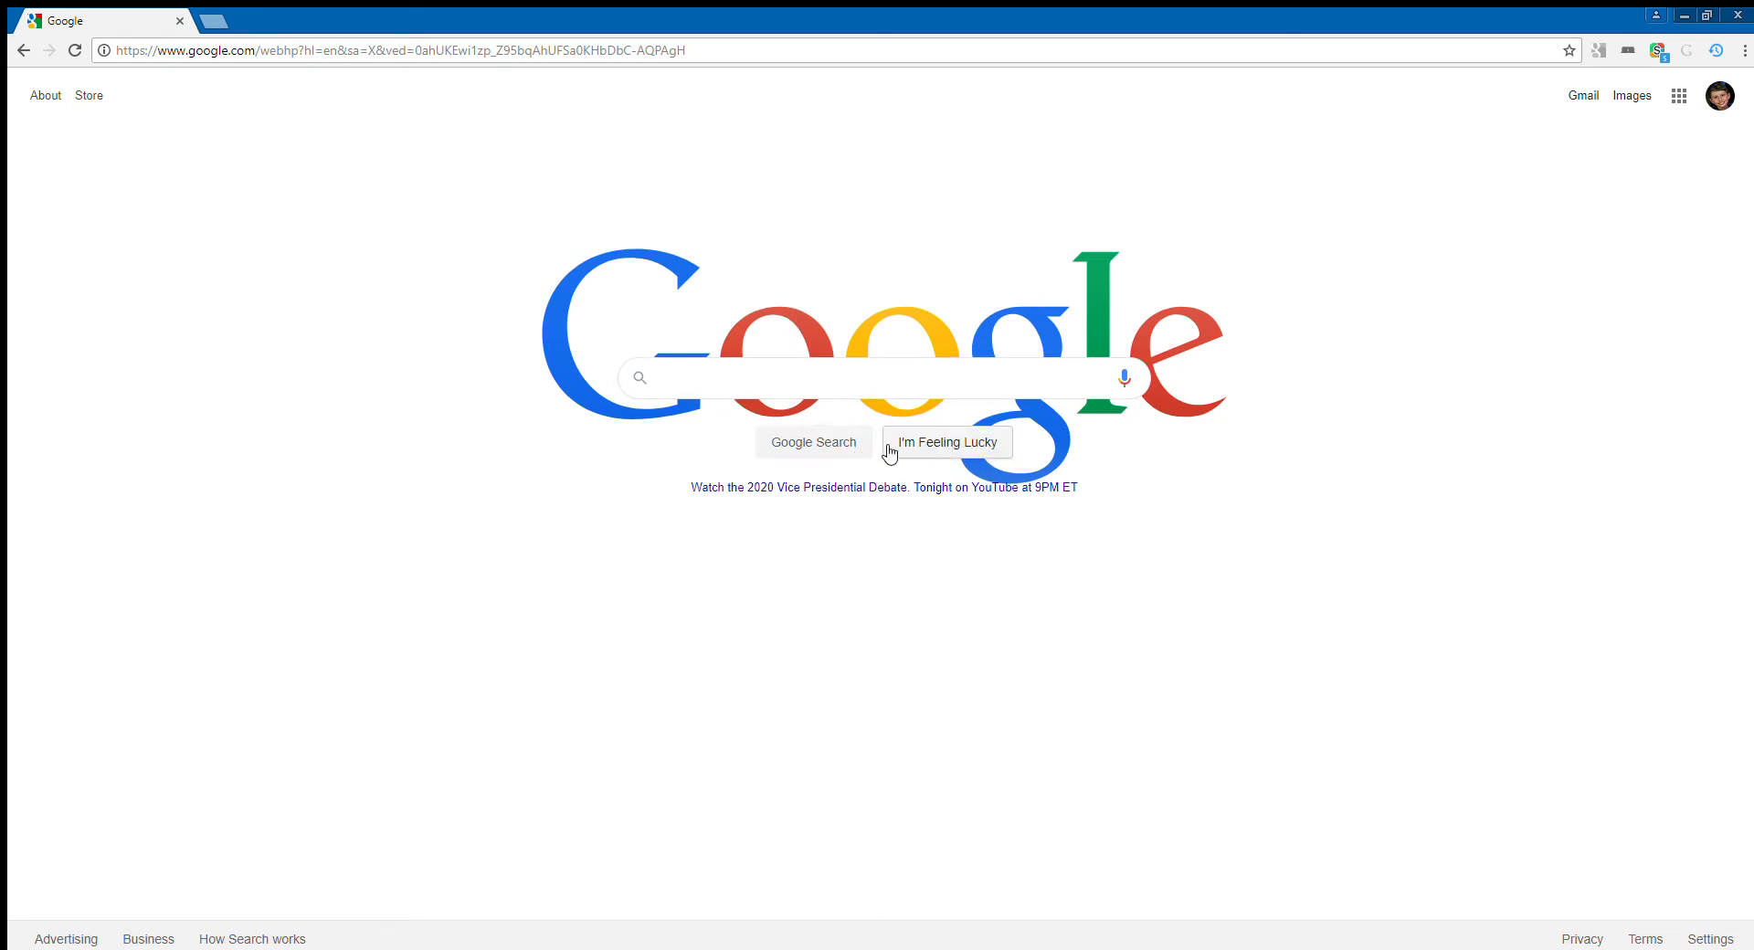
pyautogui.moveTo(1027, 401)
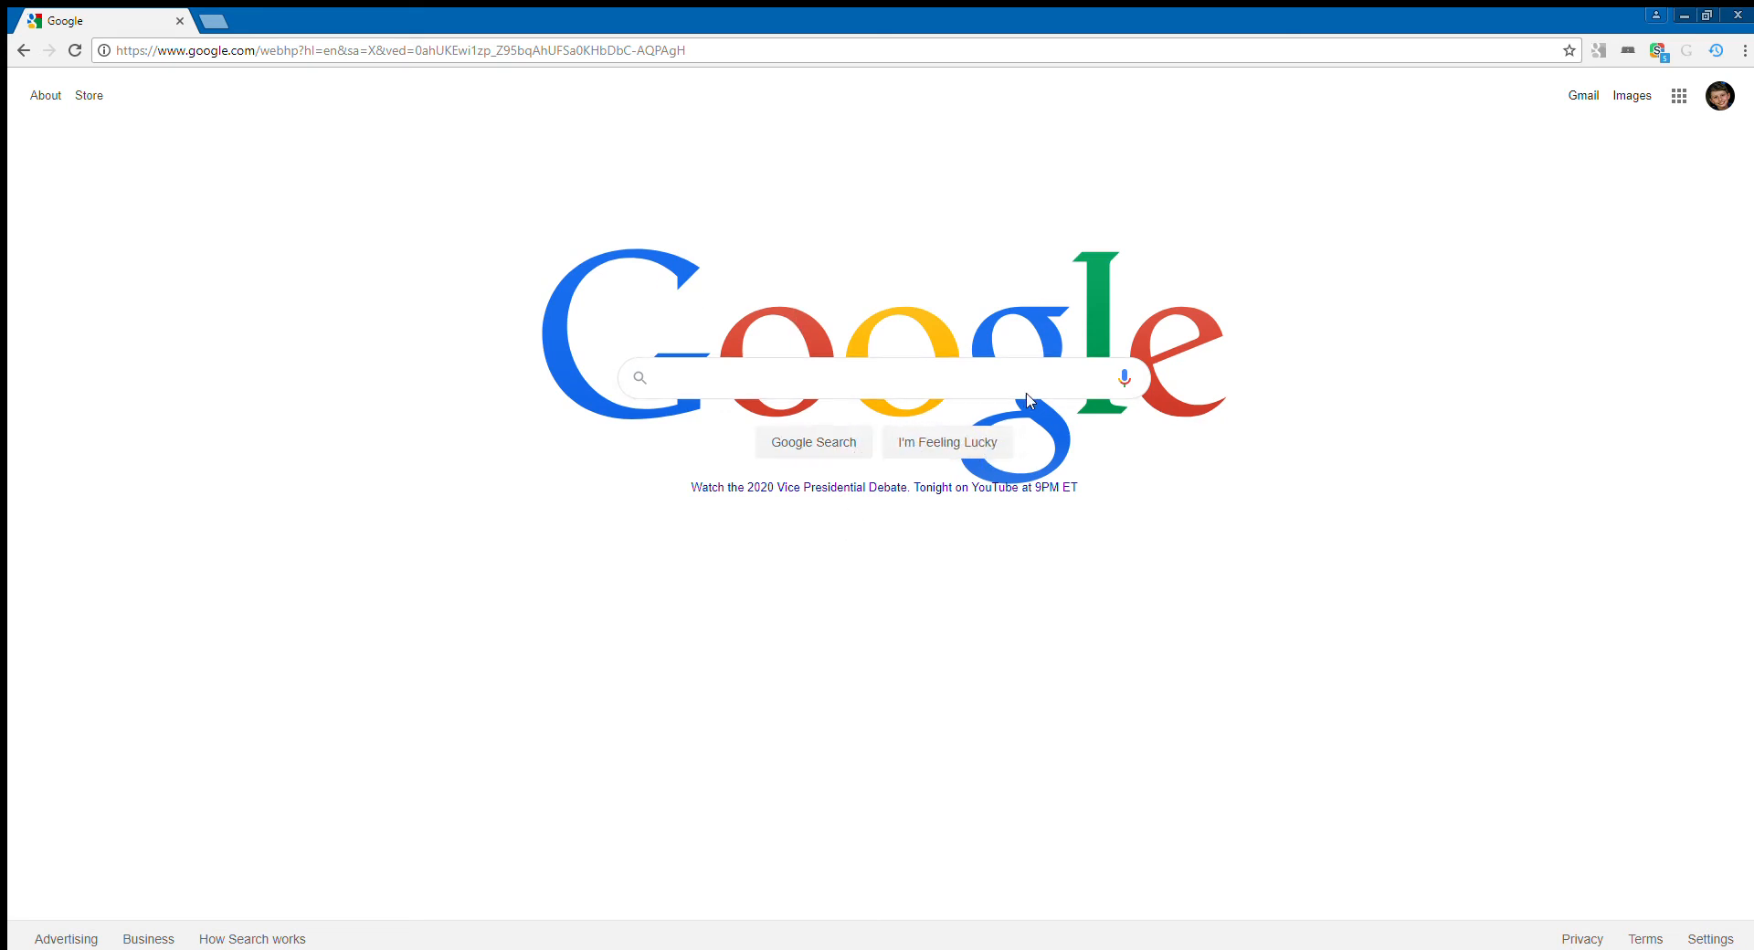
pyautogui.moveTo(1085, 389)
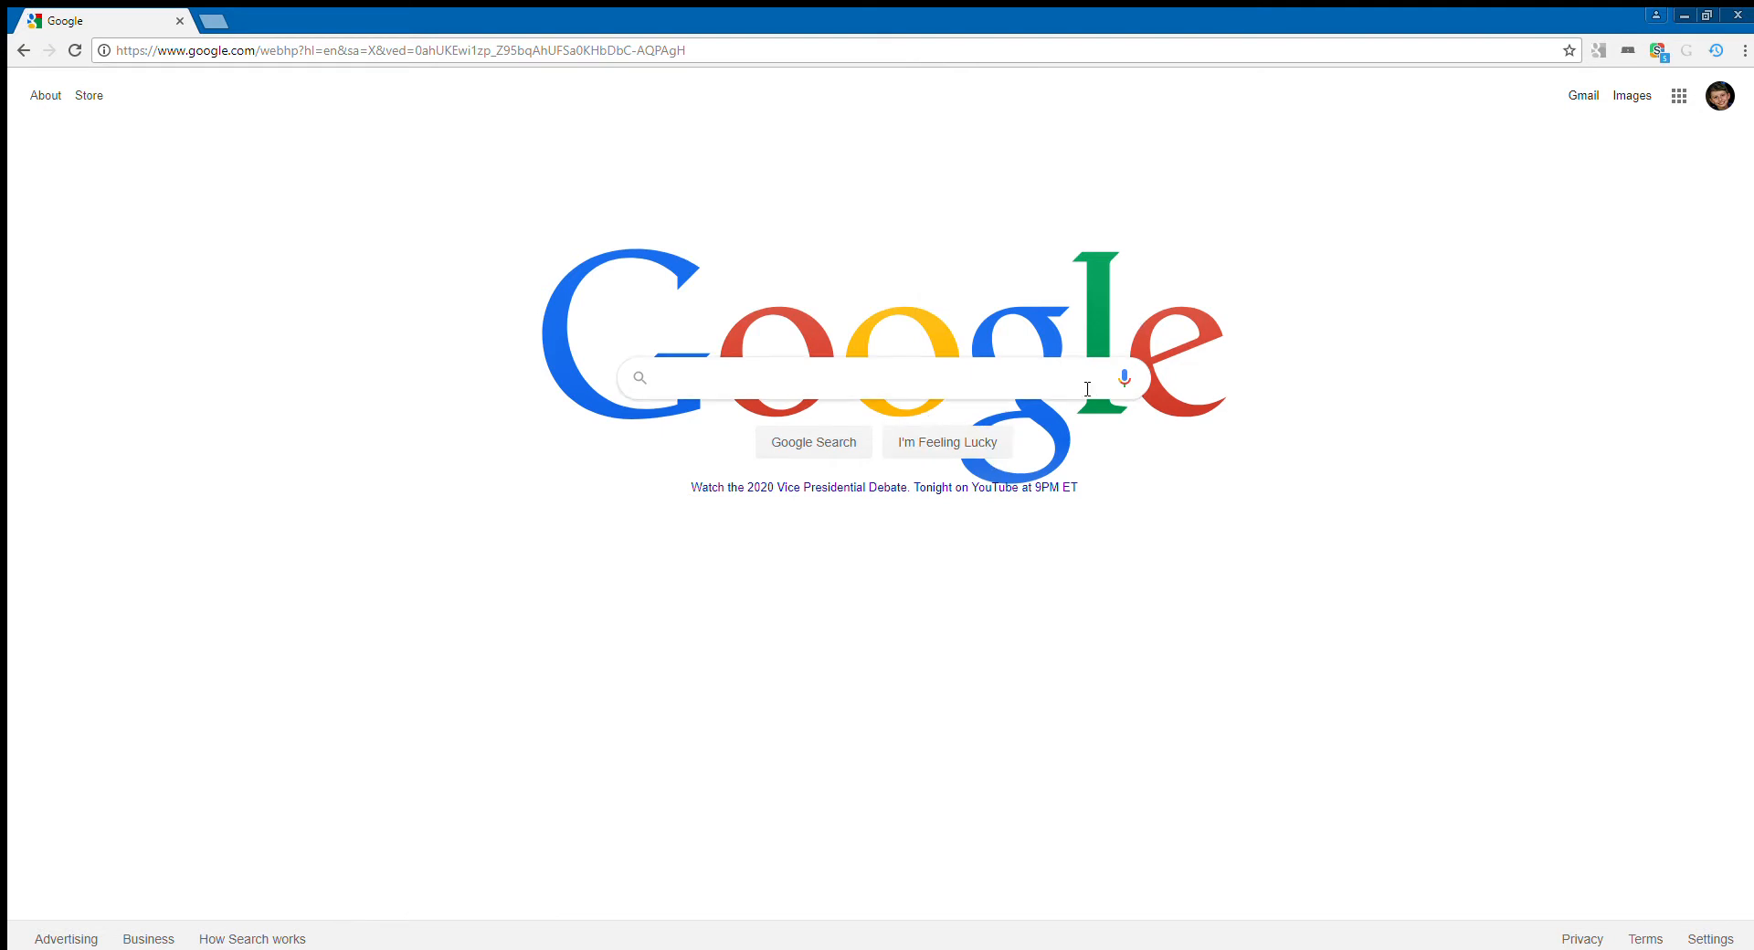
pyautogui.moveTo(1051, 268)
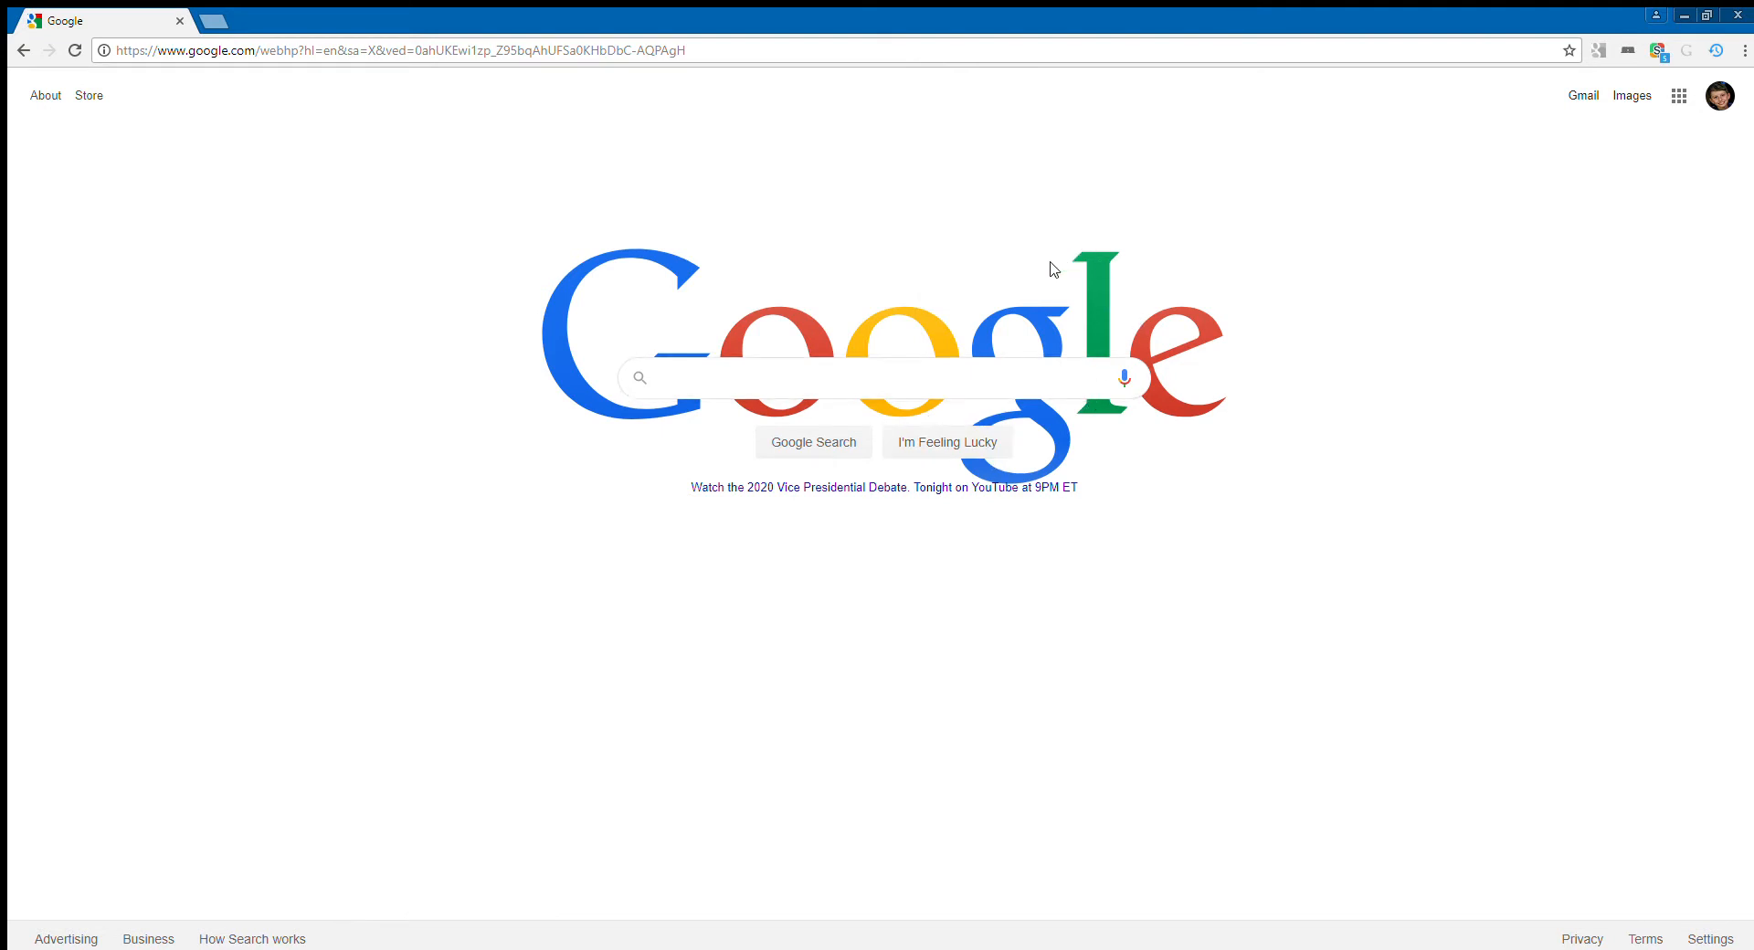
pyautogui.moveTo(953, 64)
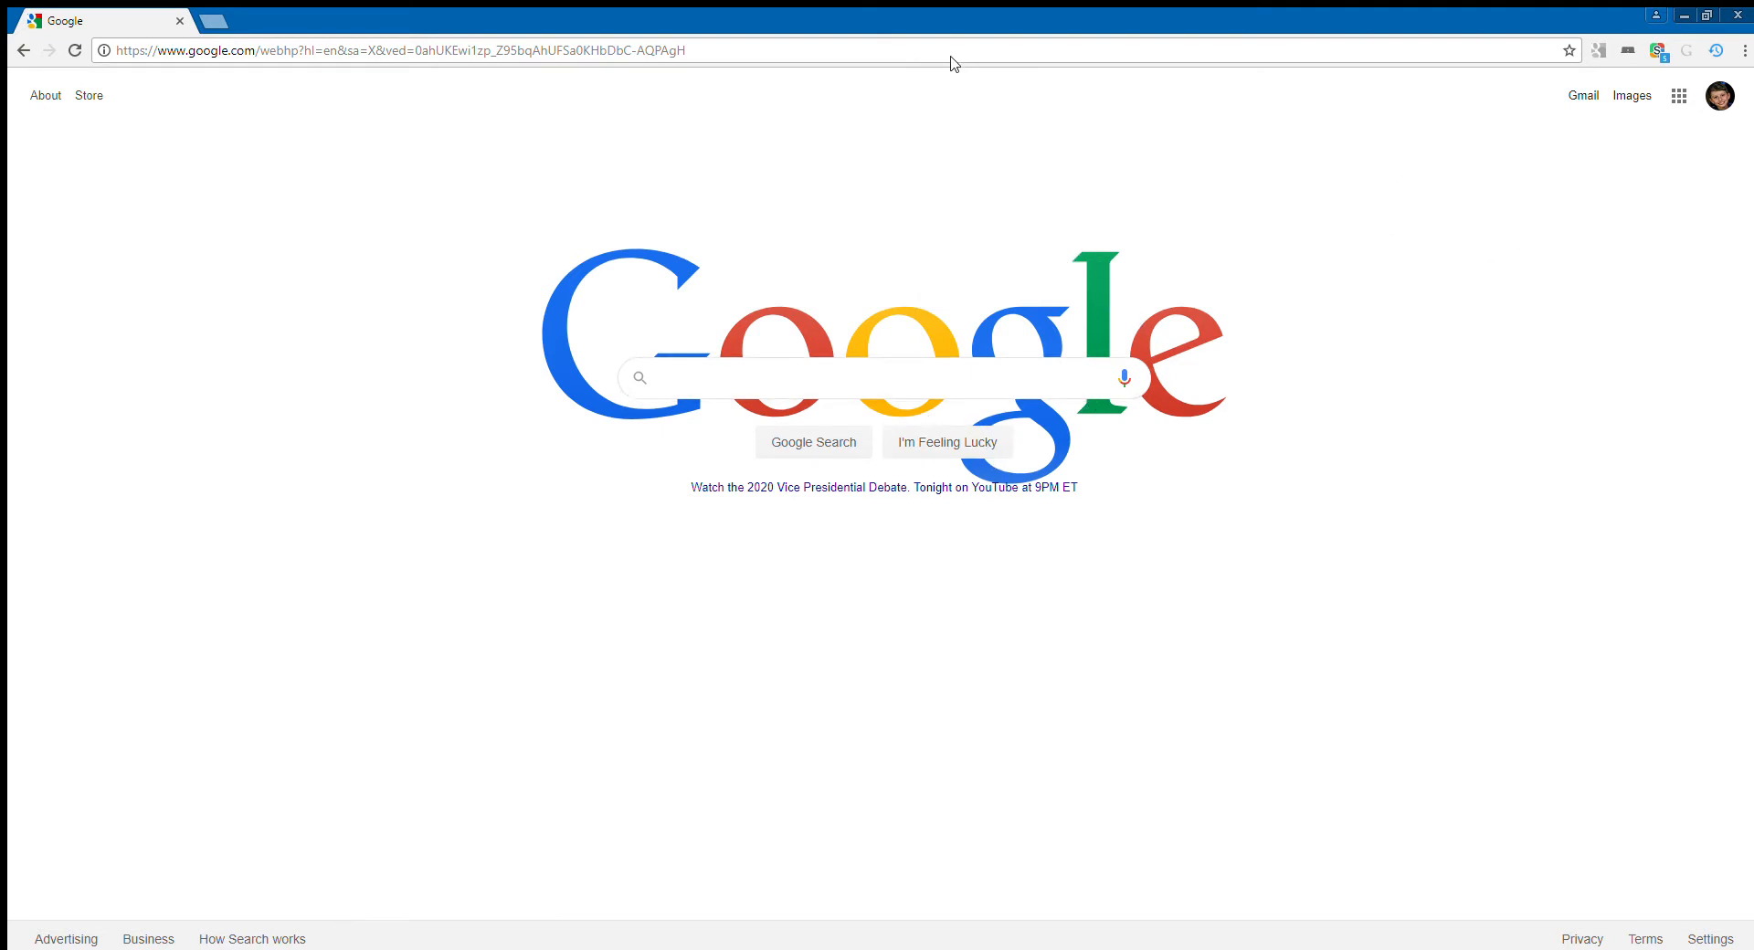
pyautogui.click(872, 377)
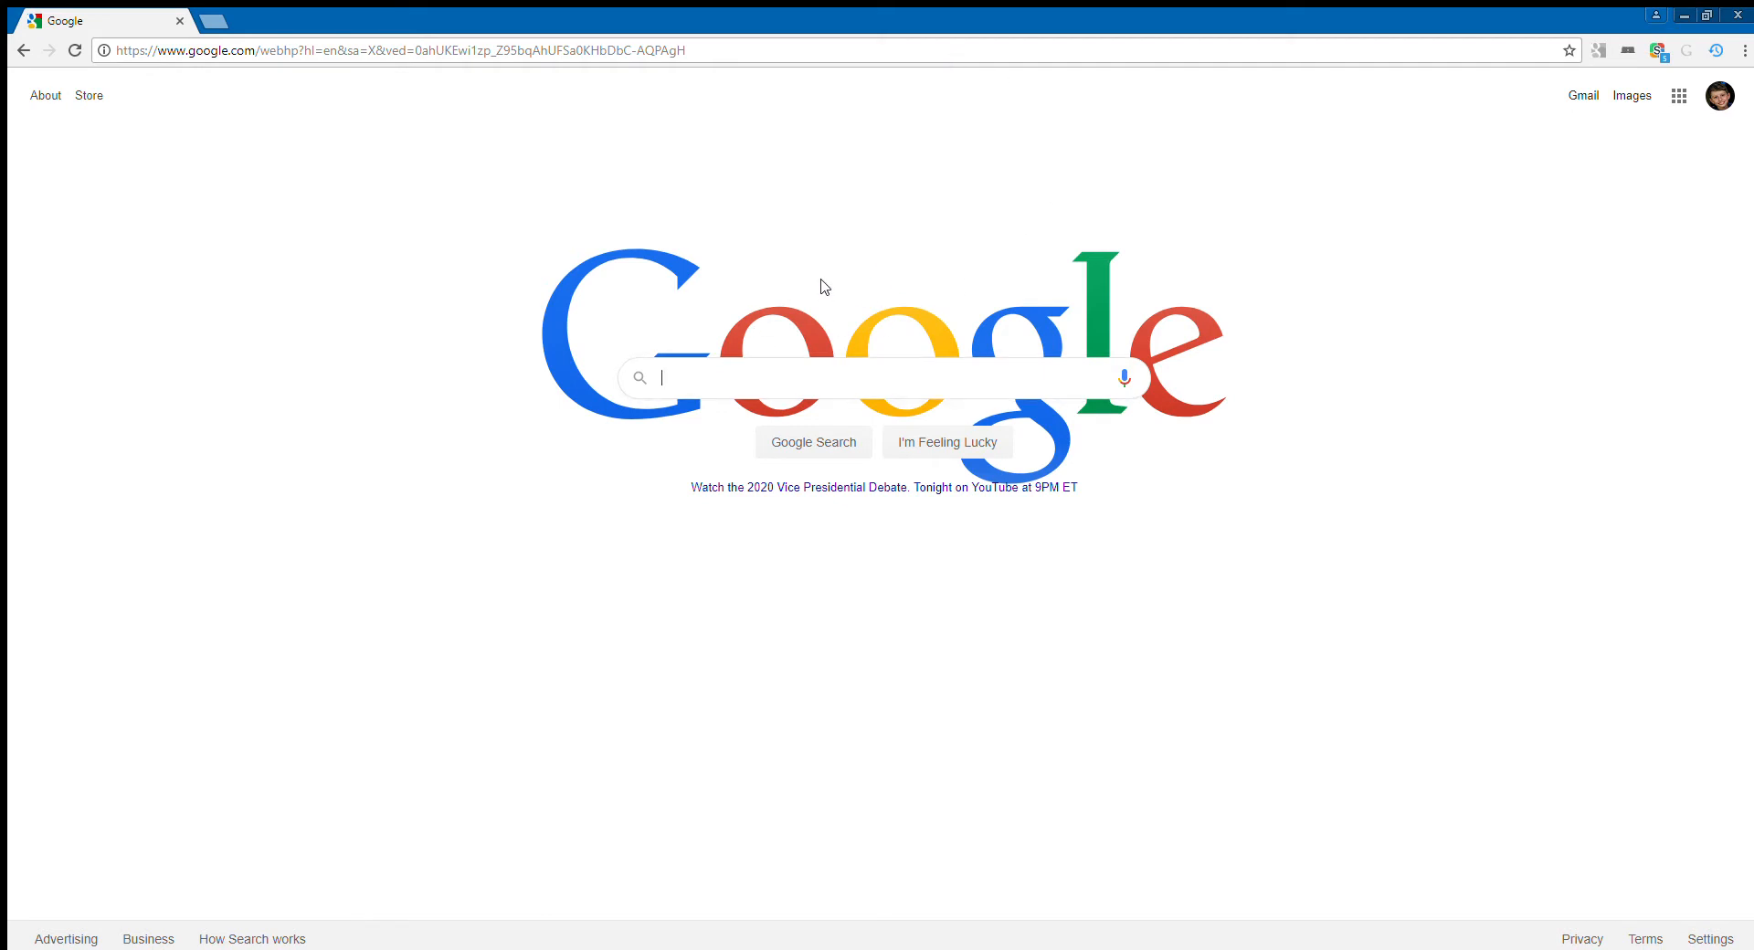
pyautogui.moveTo(1677, 43)
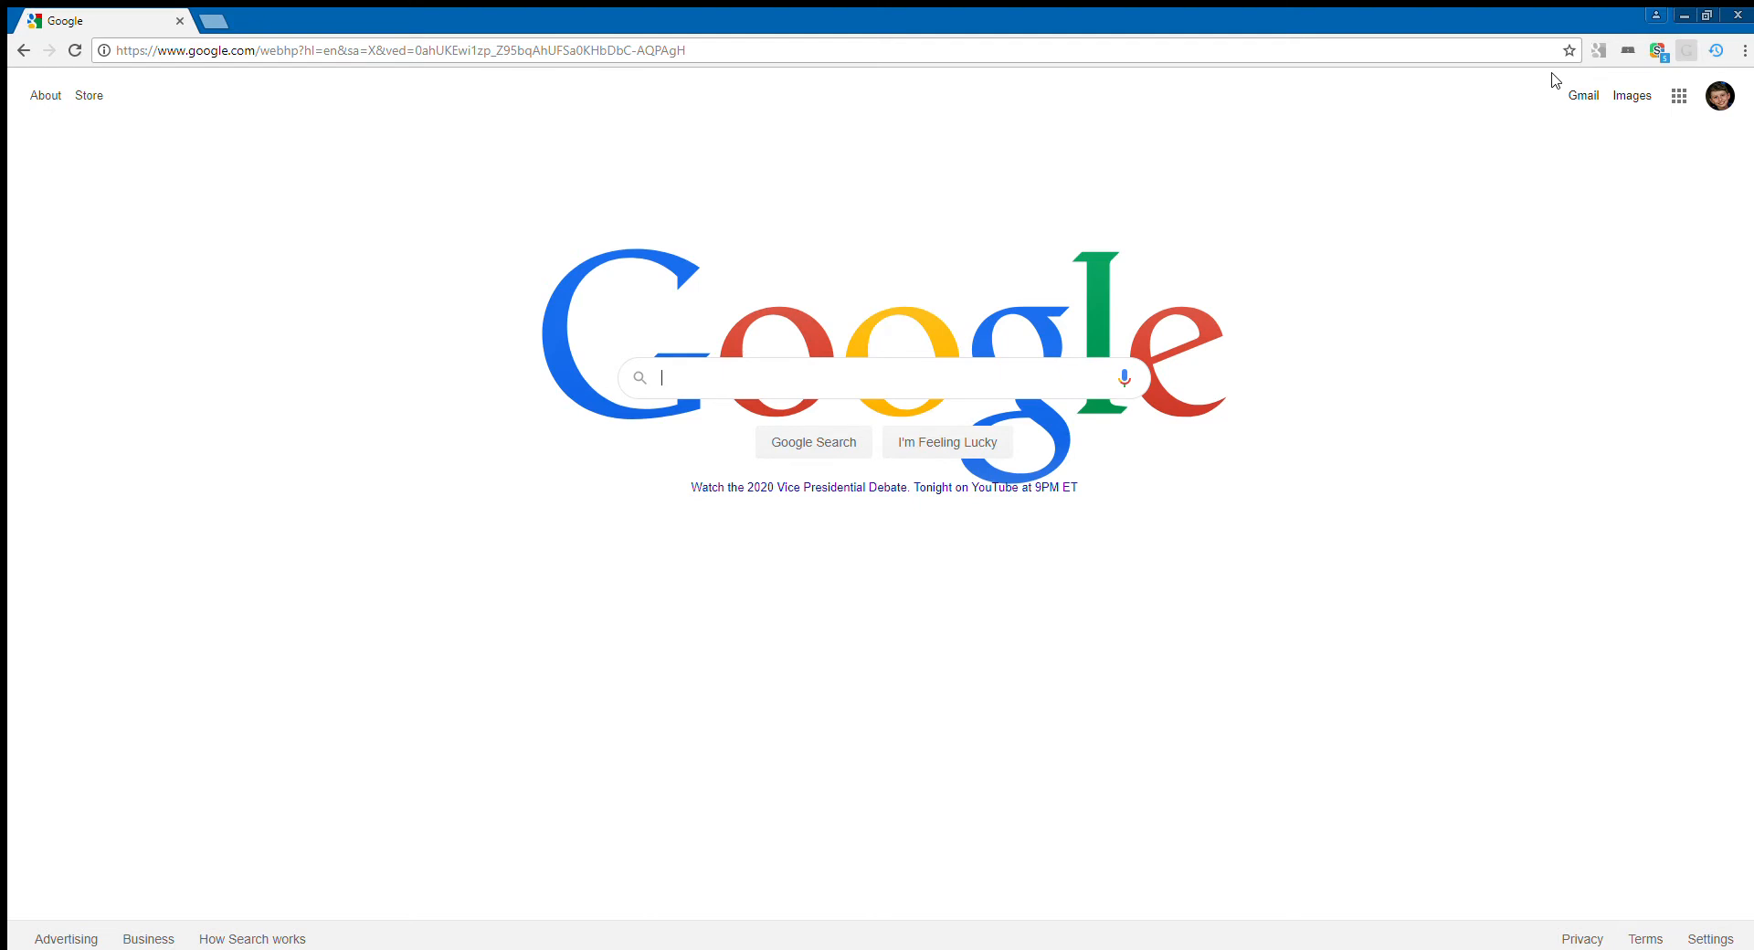
pyautogui.moveTo(1479, 100)
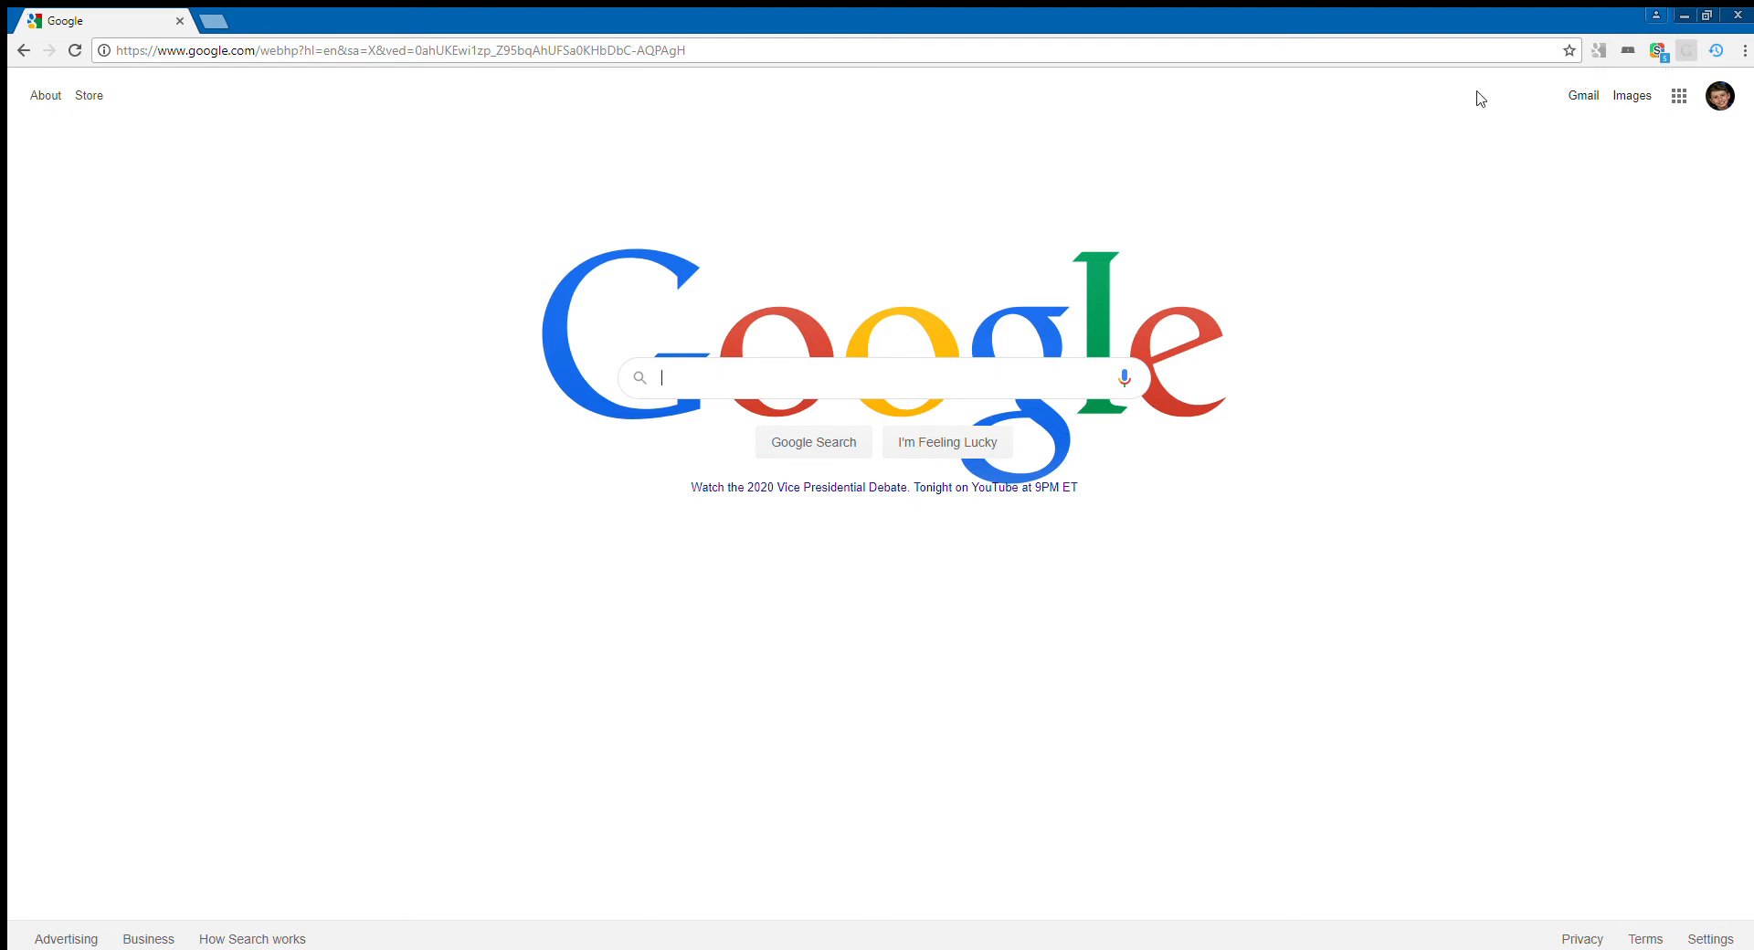
pyautogui.moveTo(708, 355)
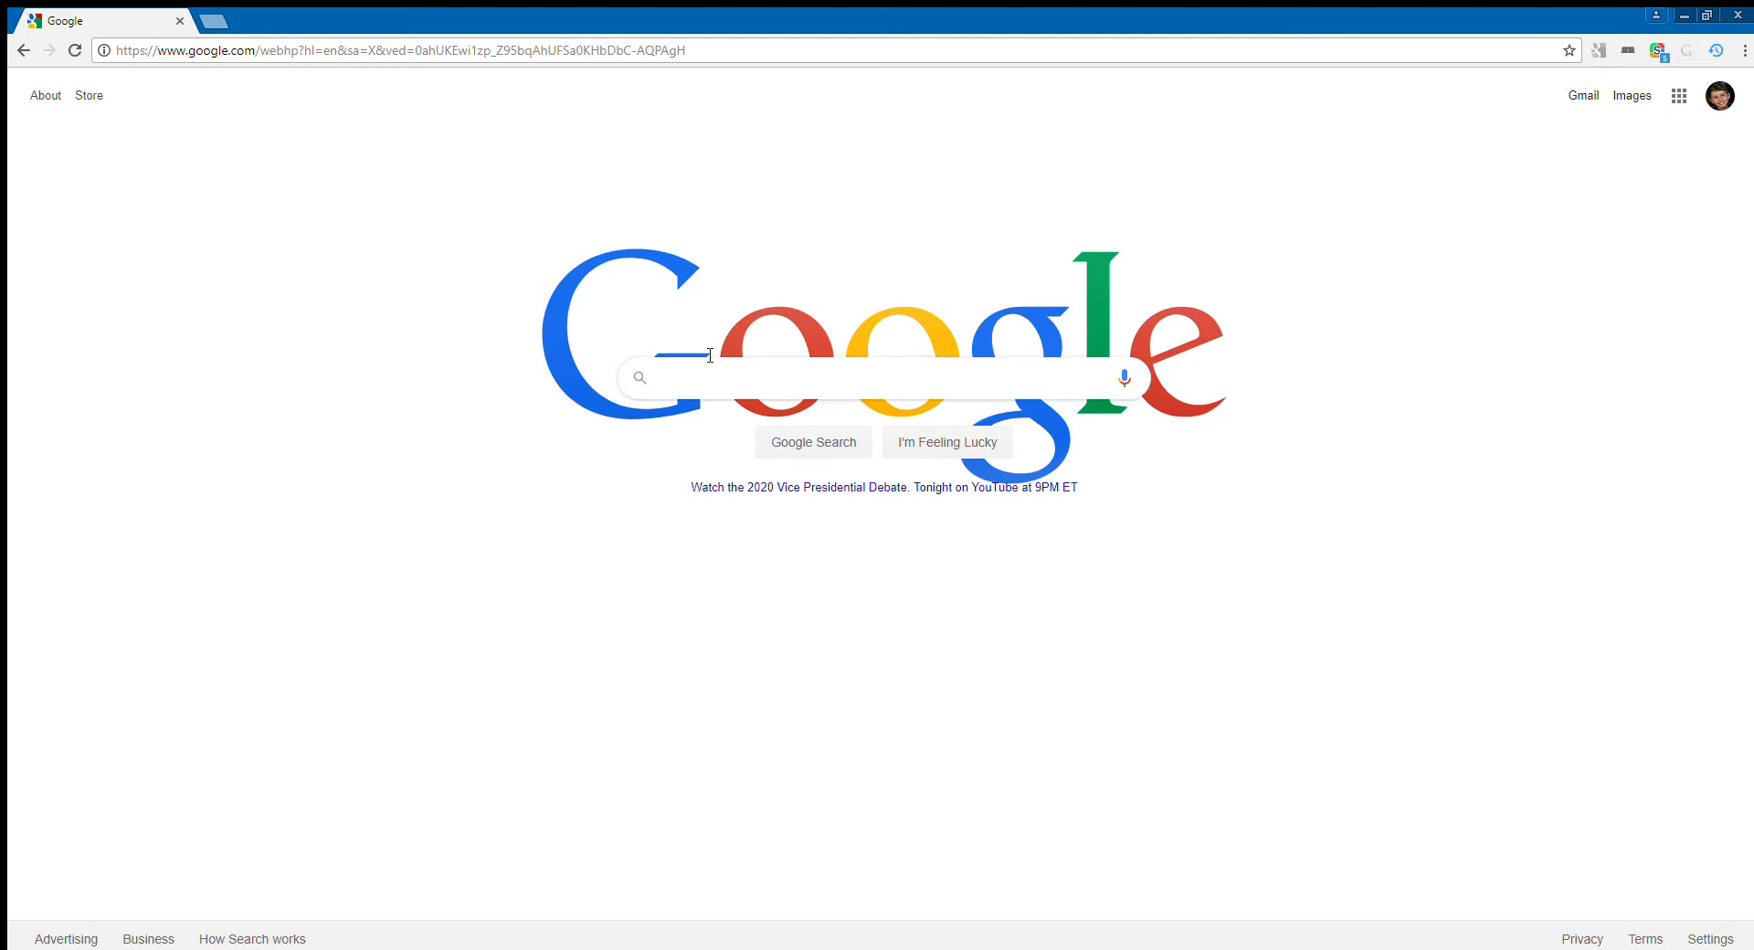
pyautogui.moveTo(1331, 123)
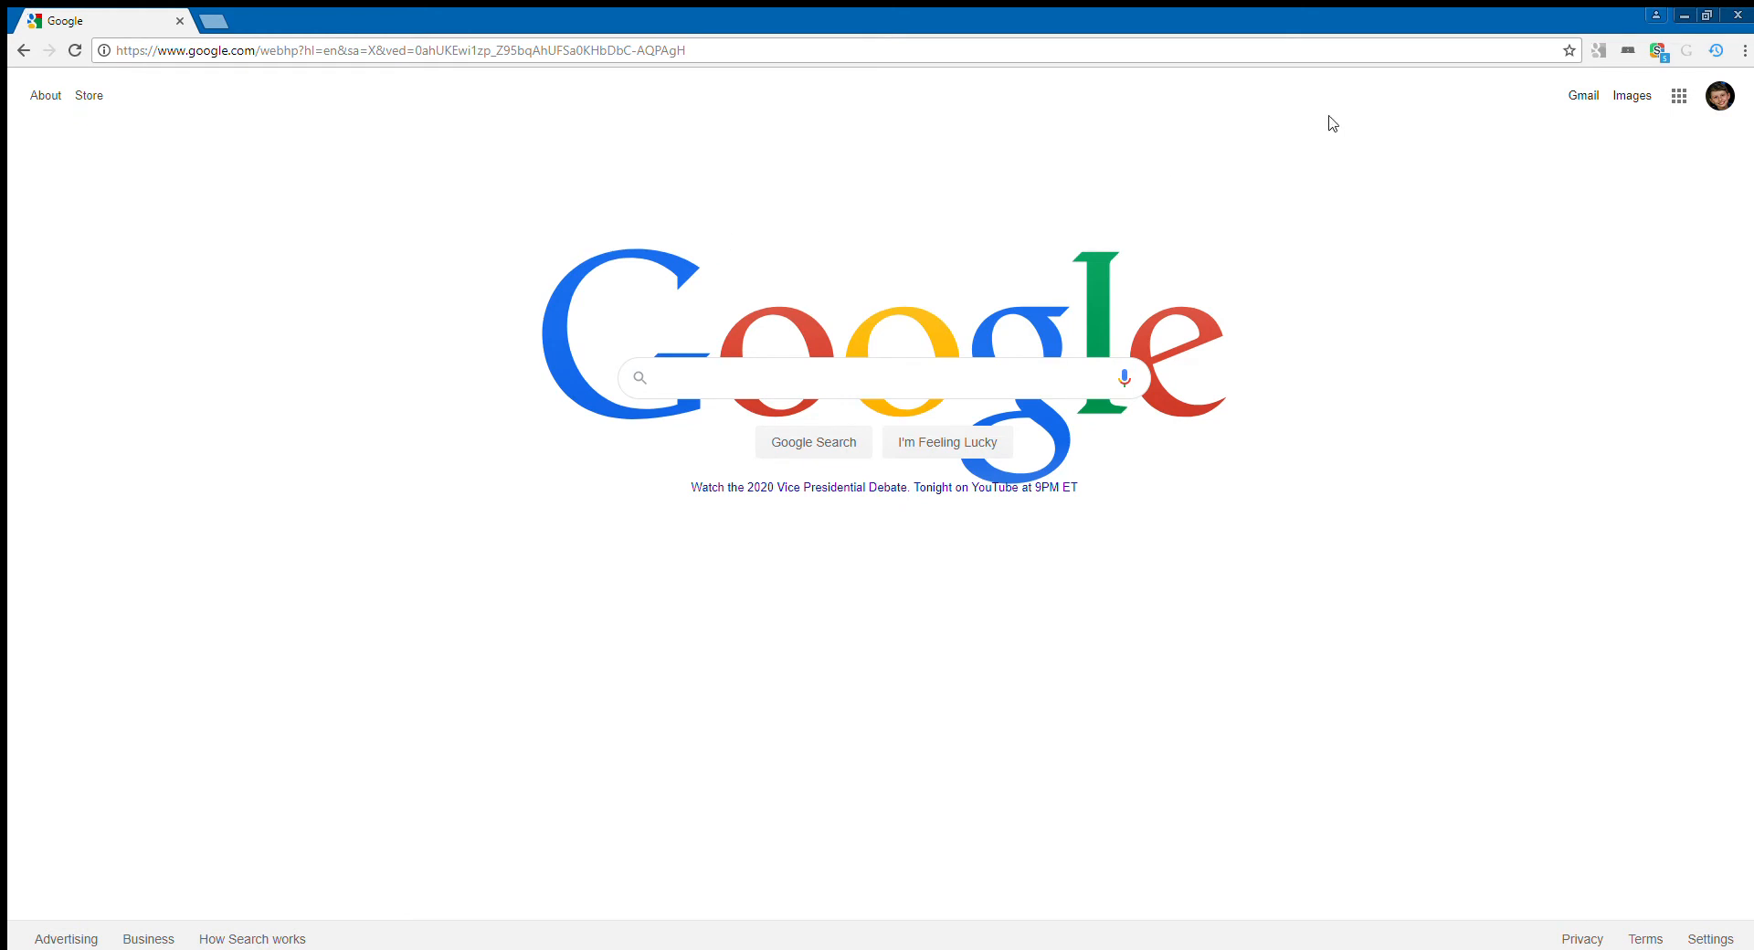
pyautogui.moveTo(1131, 104)
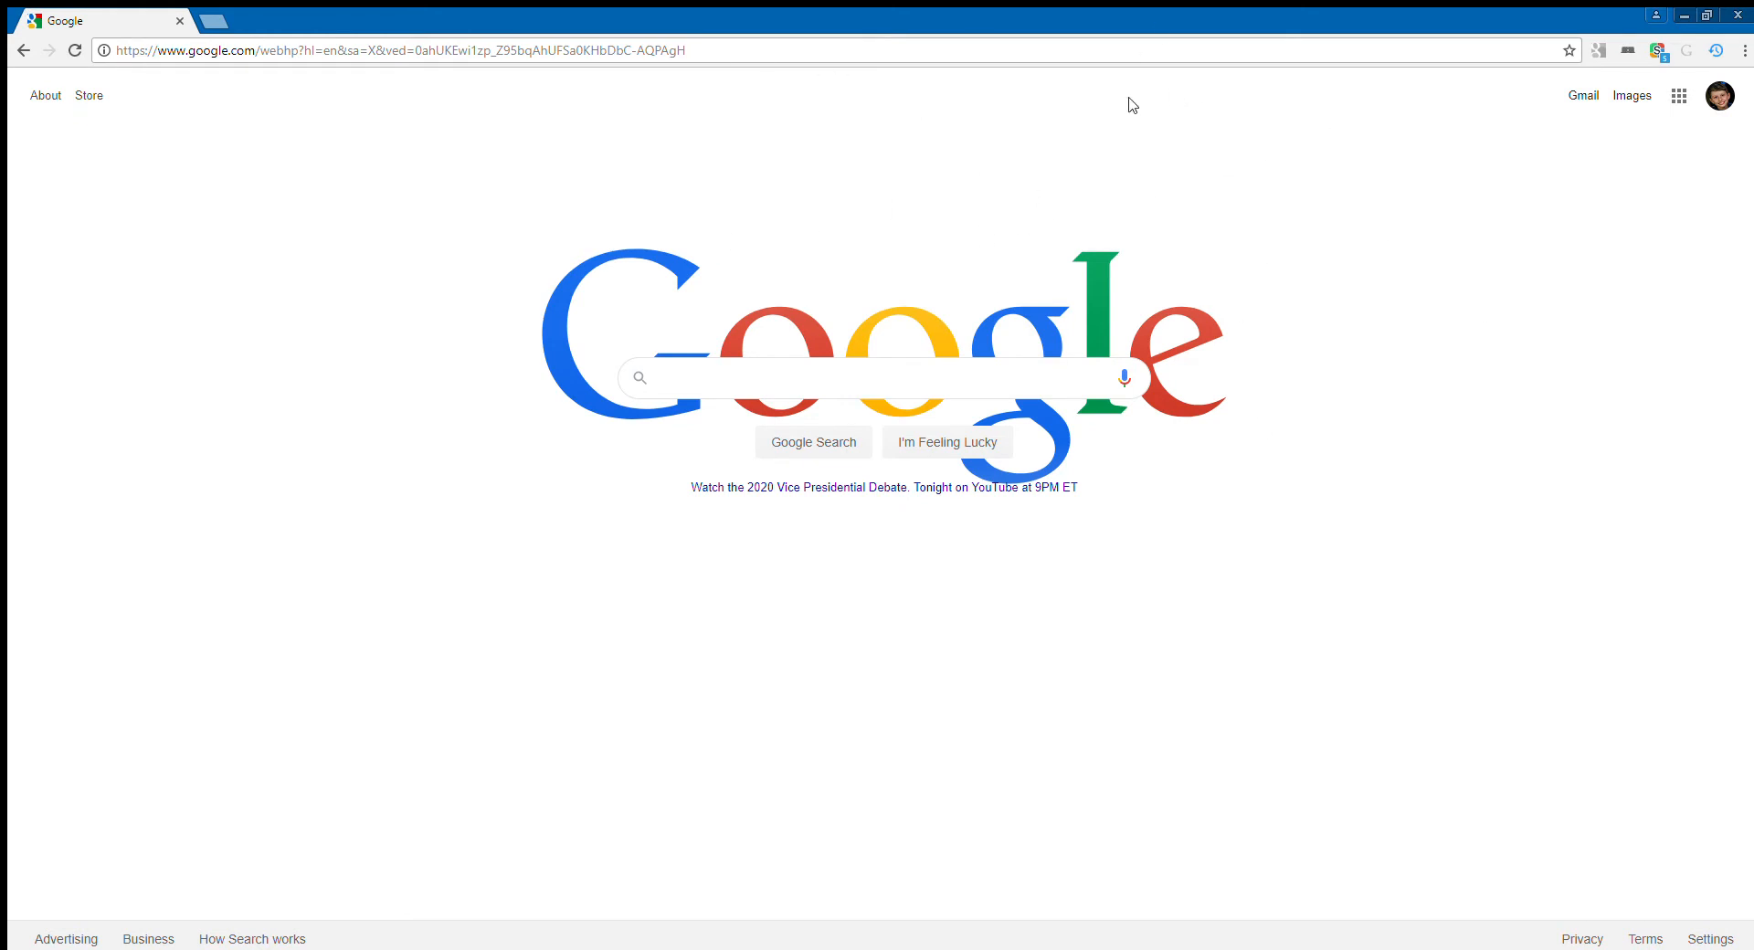
pyautogui.moveTo(1586, 8)
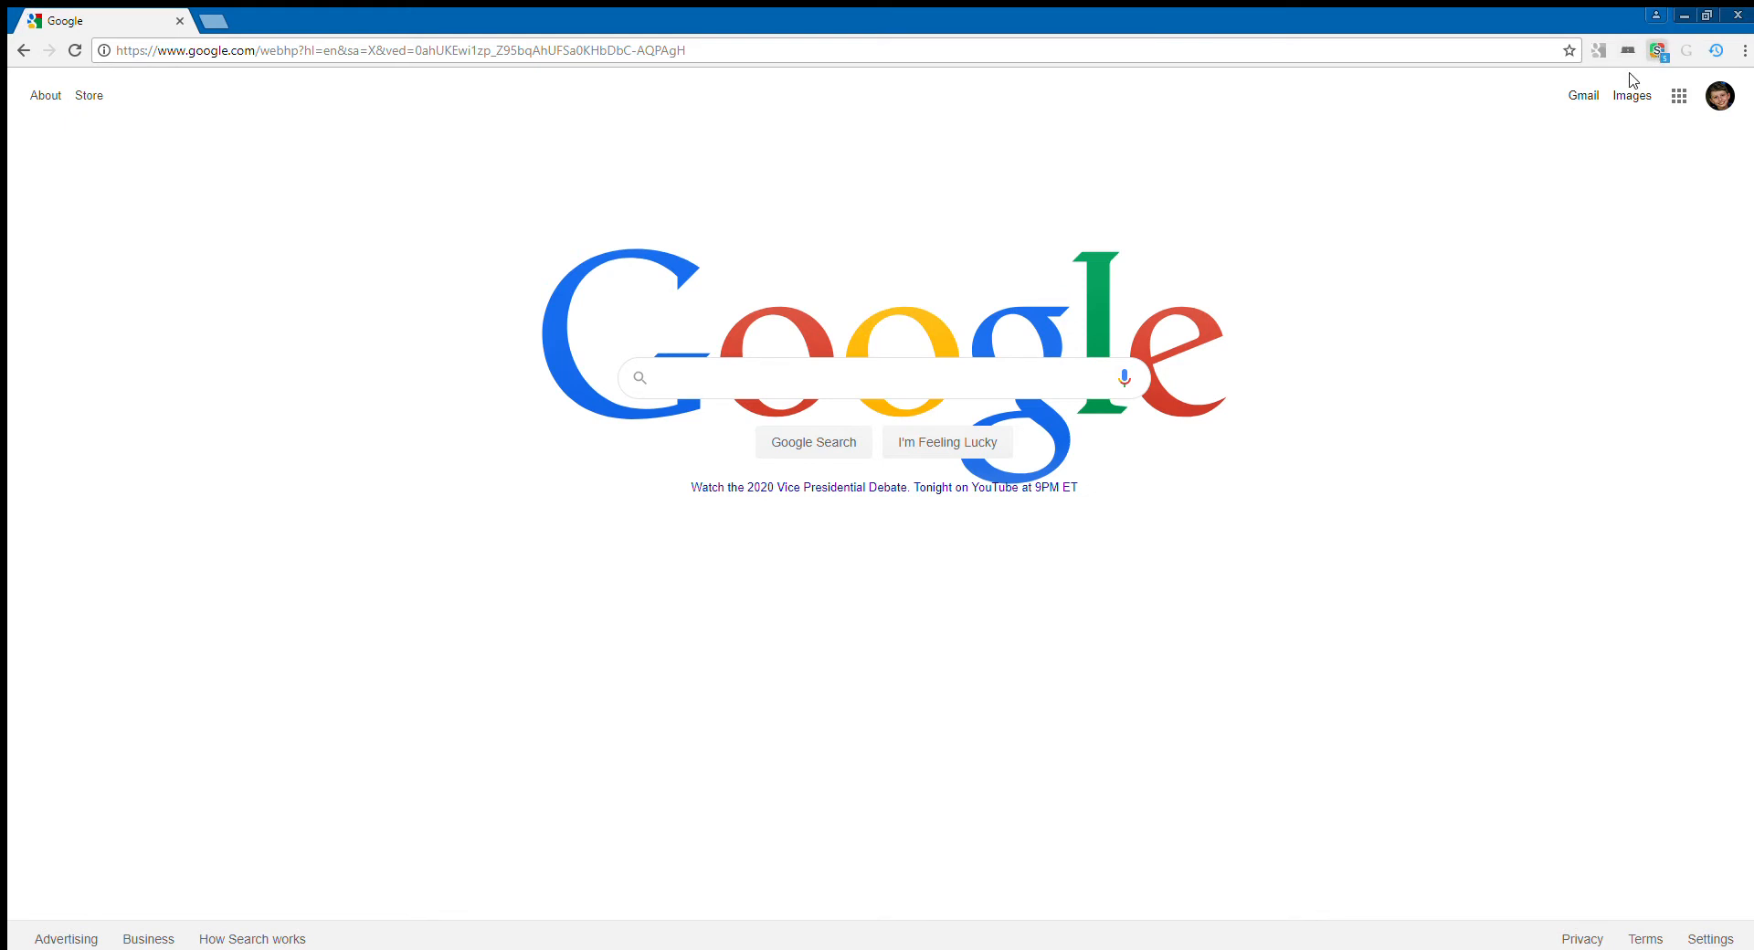
pyautogui.moveTo(1029, 370)
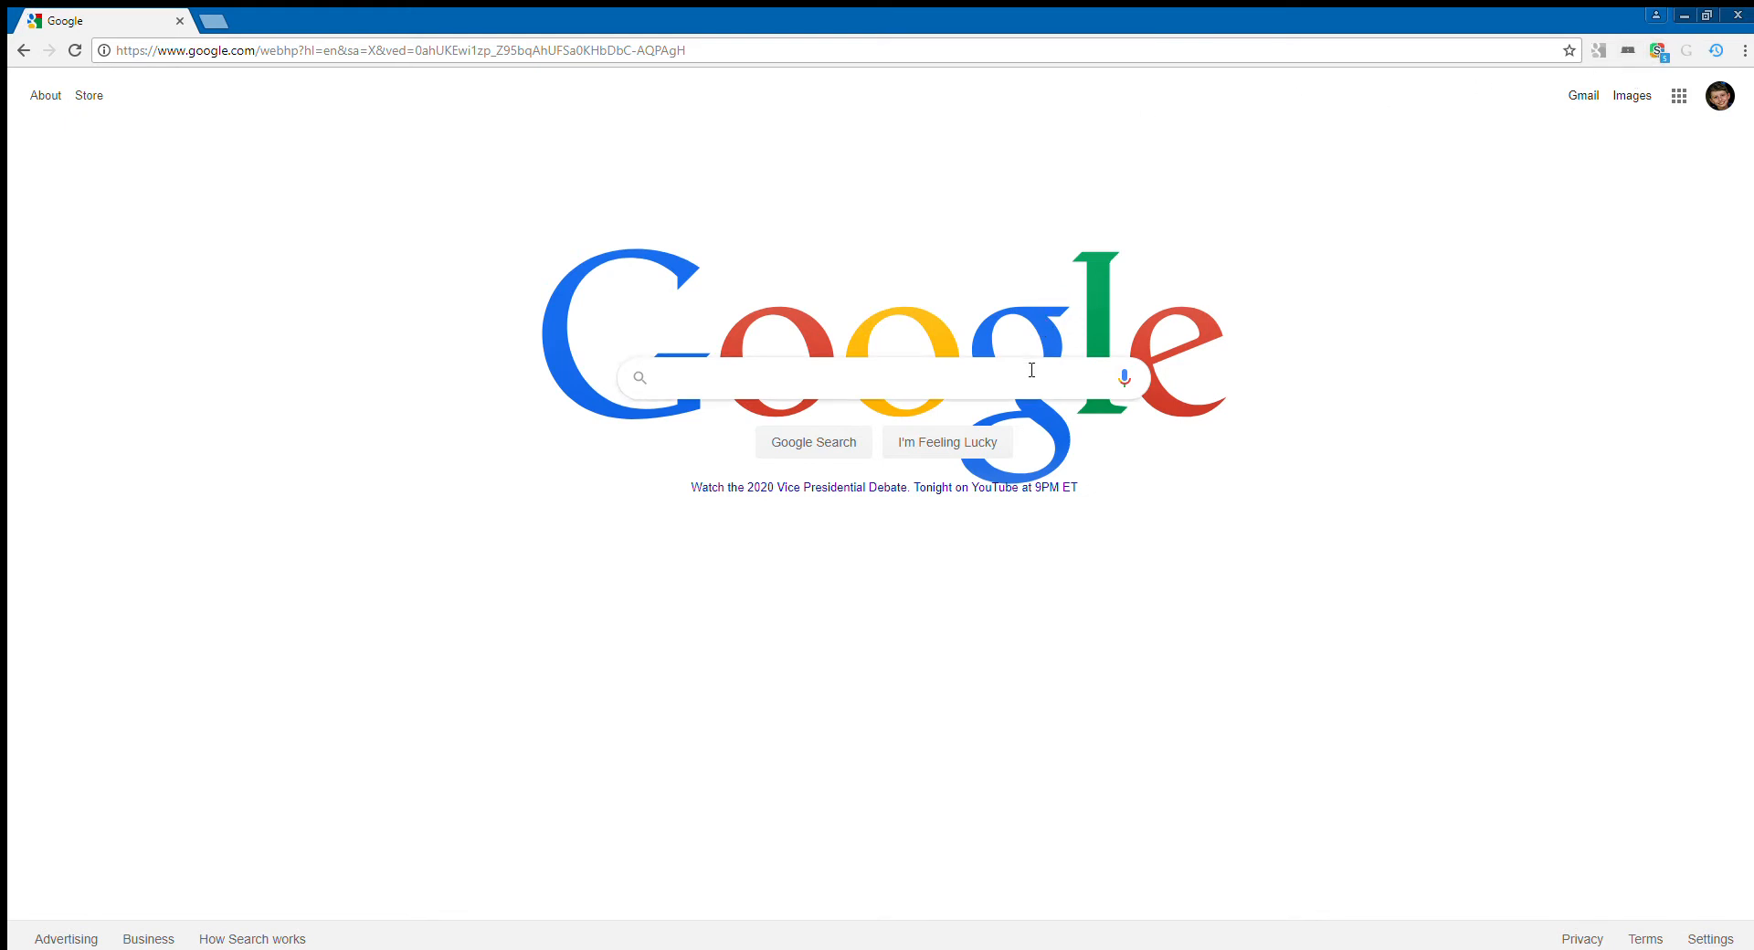
pyautogui.click(872, 377)
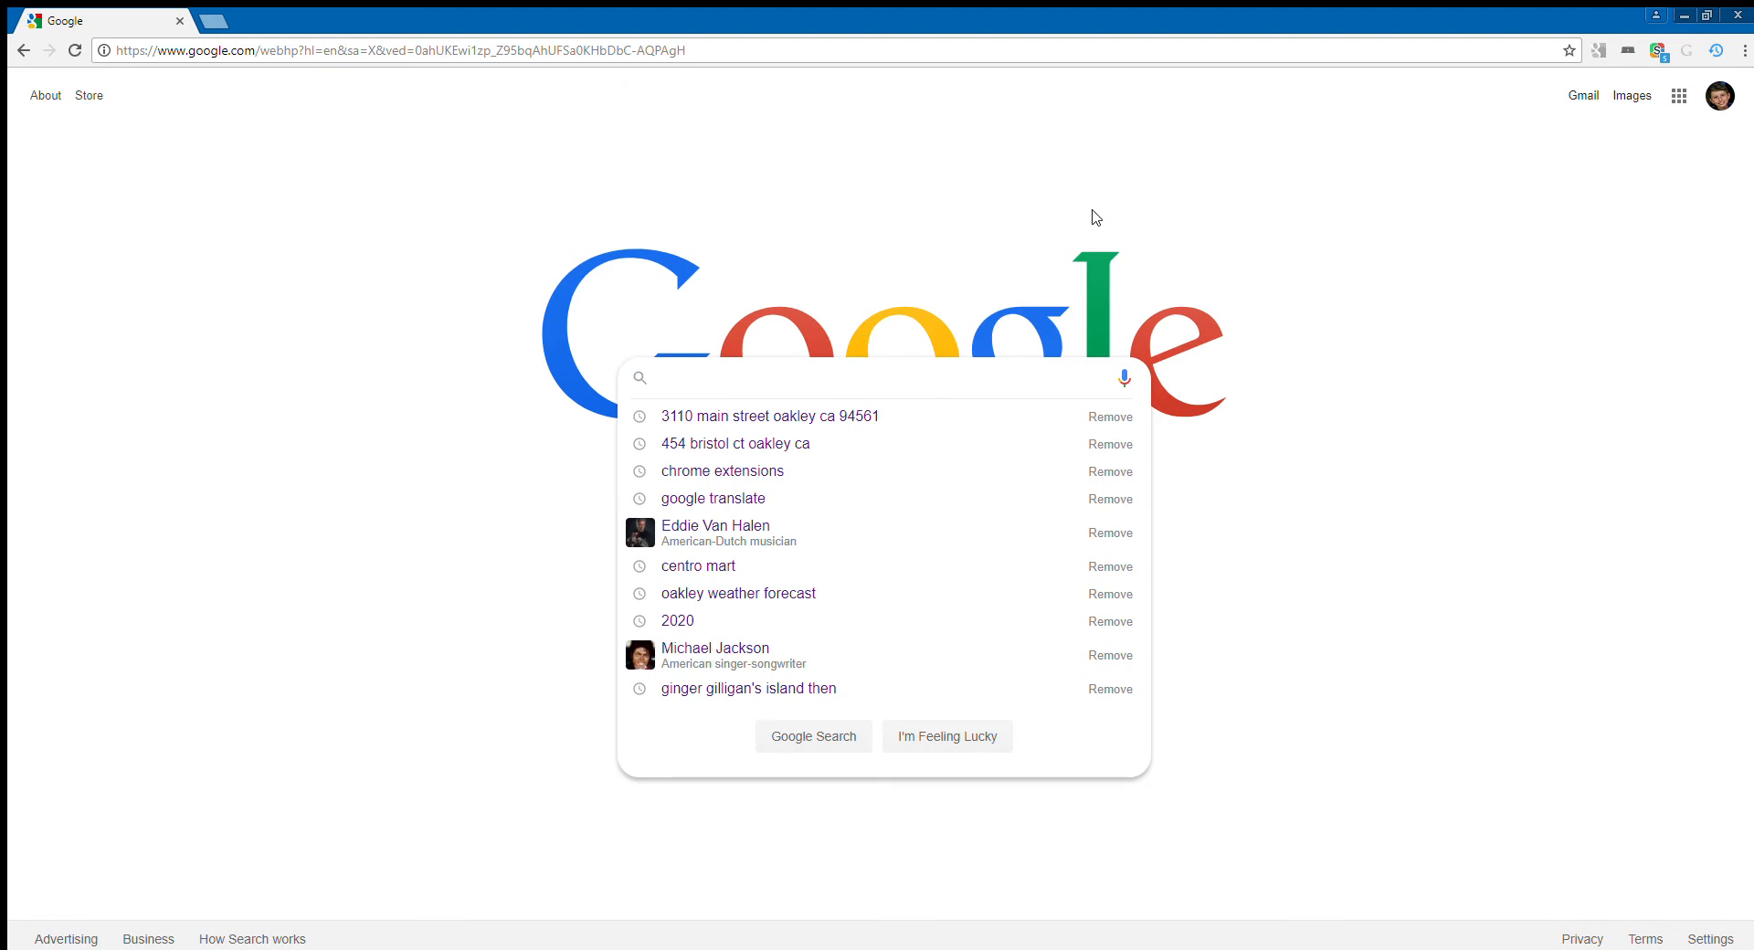
pyautogui.write('CHR')
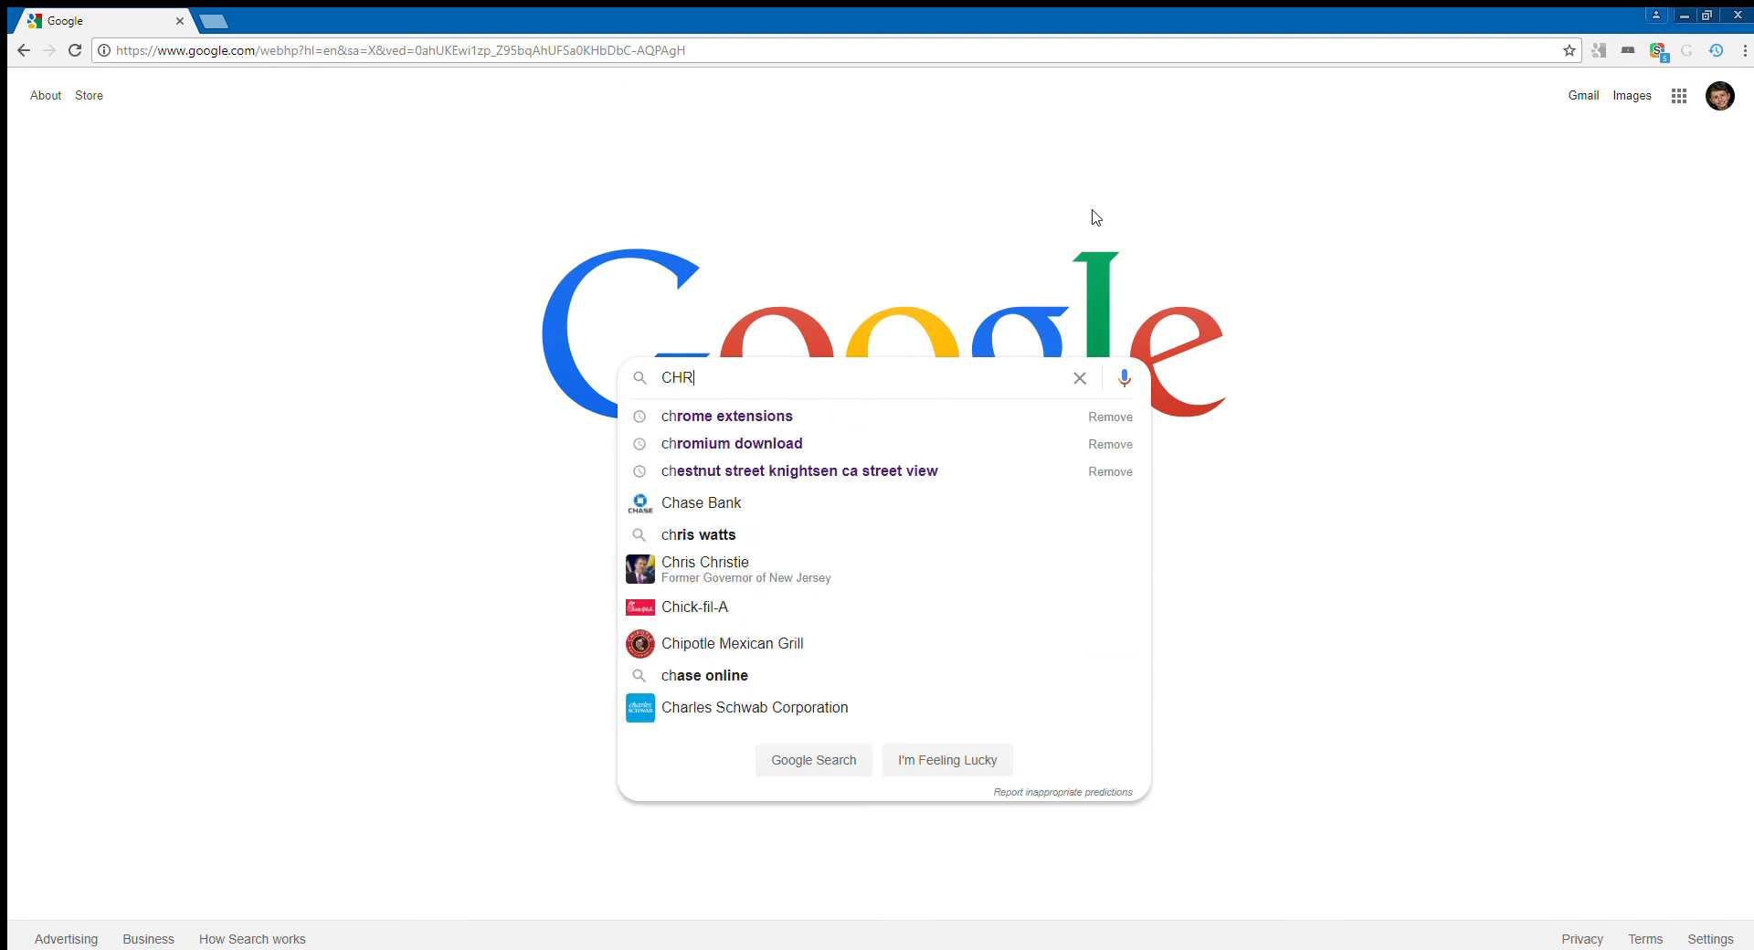
pyautogui.write('OME')
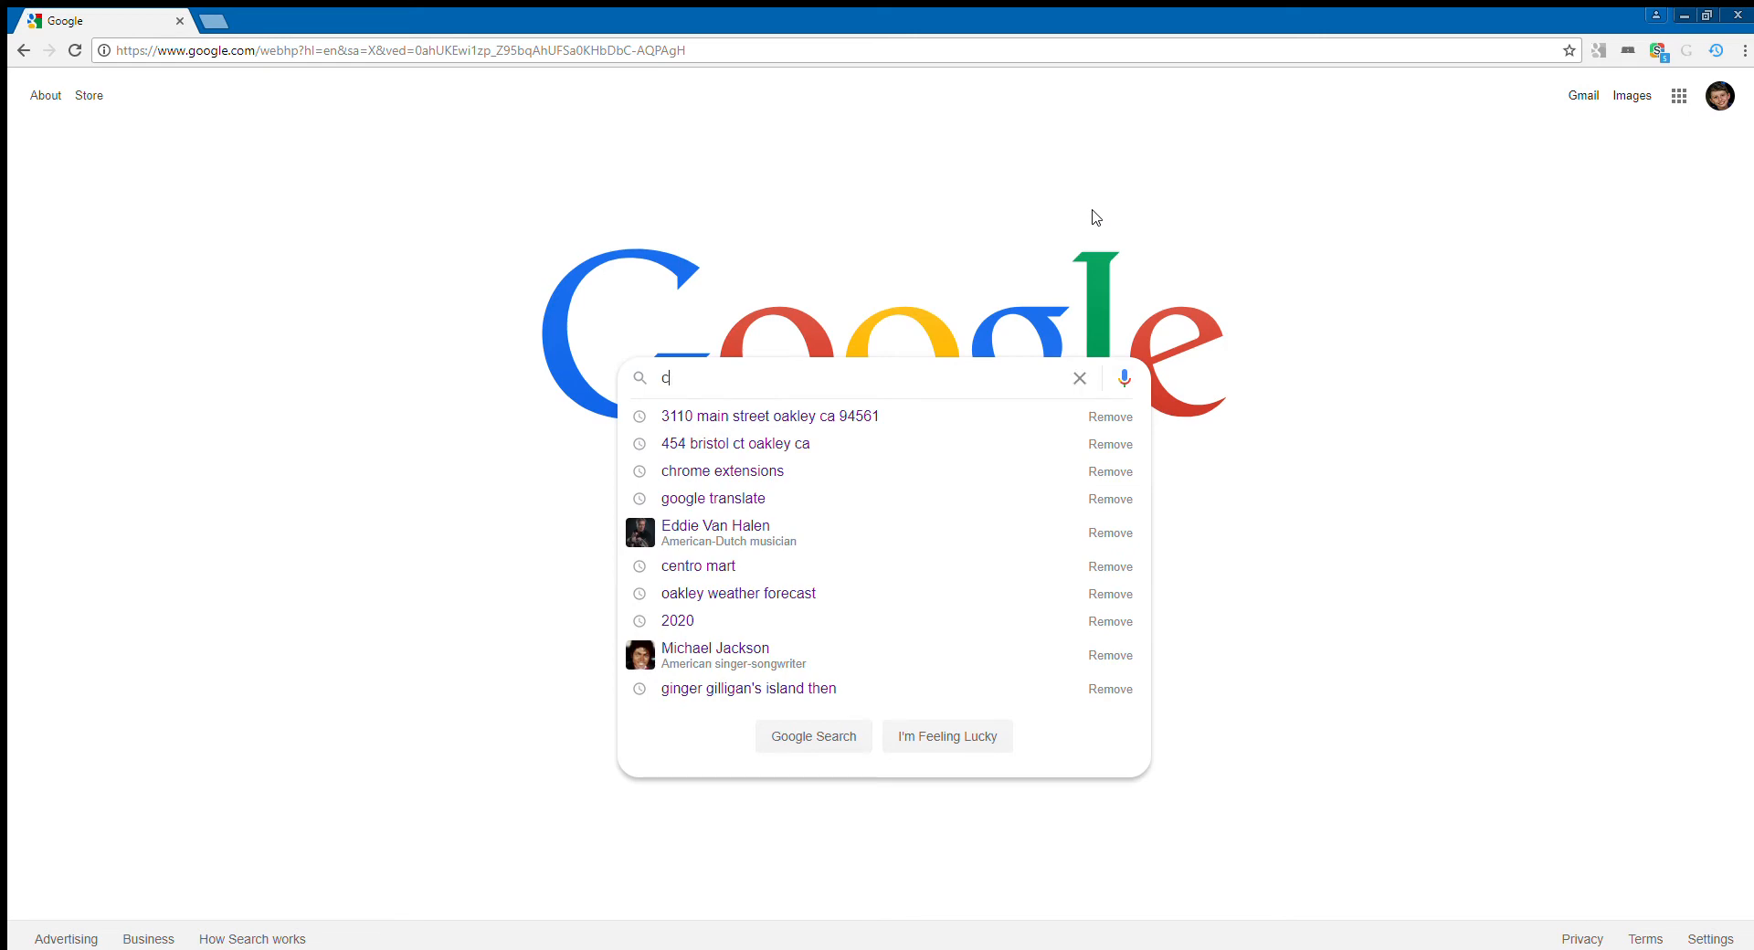
pyautogui.write('hr')
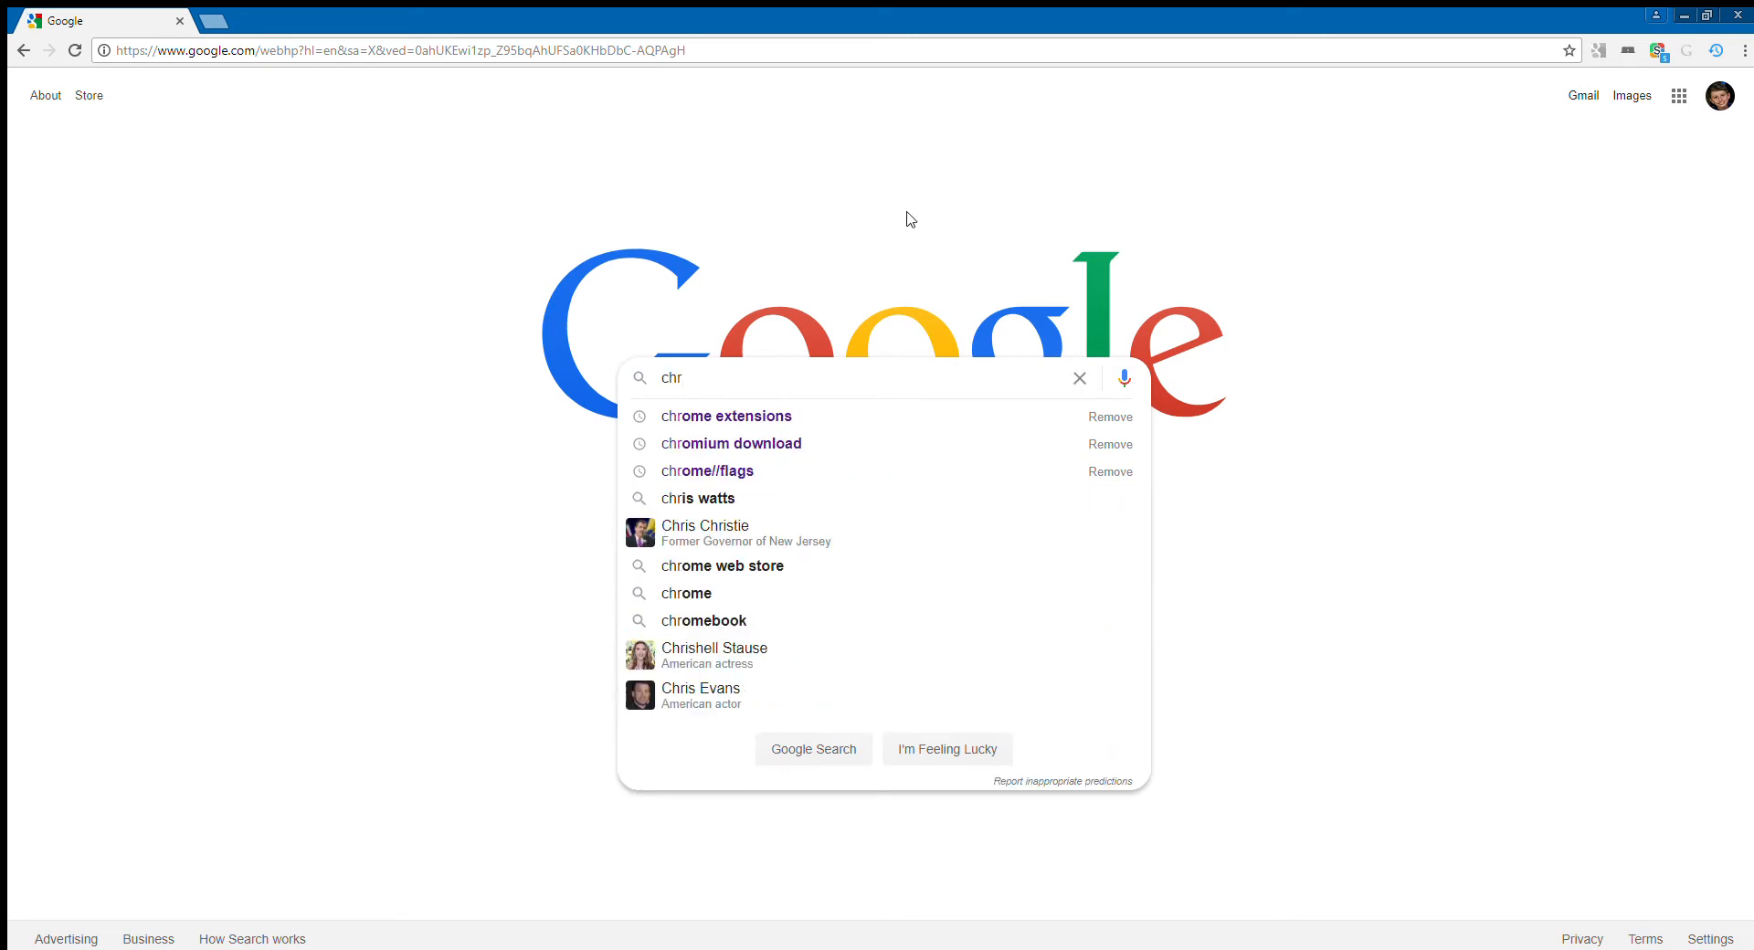
pyautogui.click(726, 414)
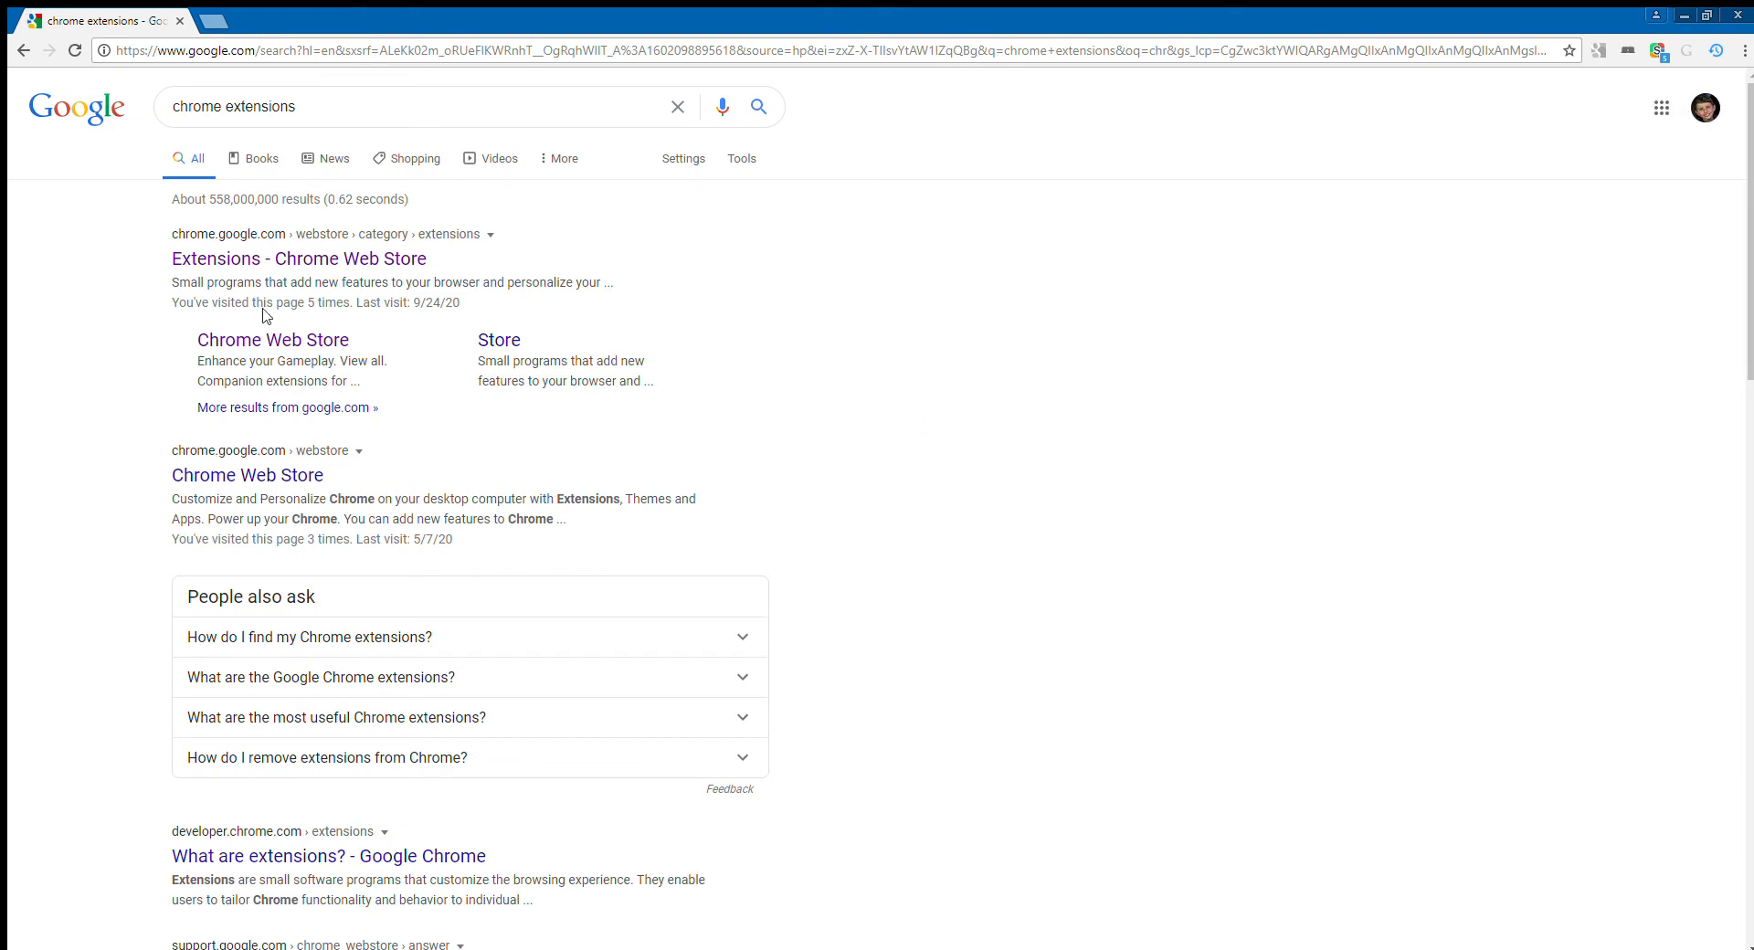
pyautogui.click(298, 258)
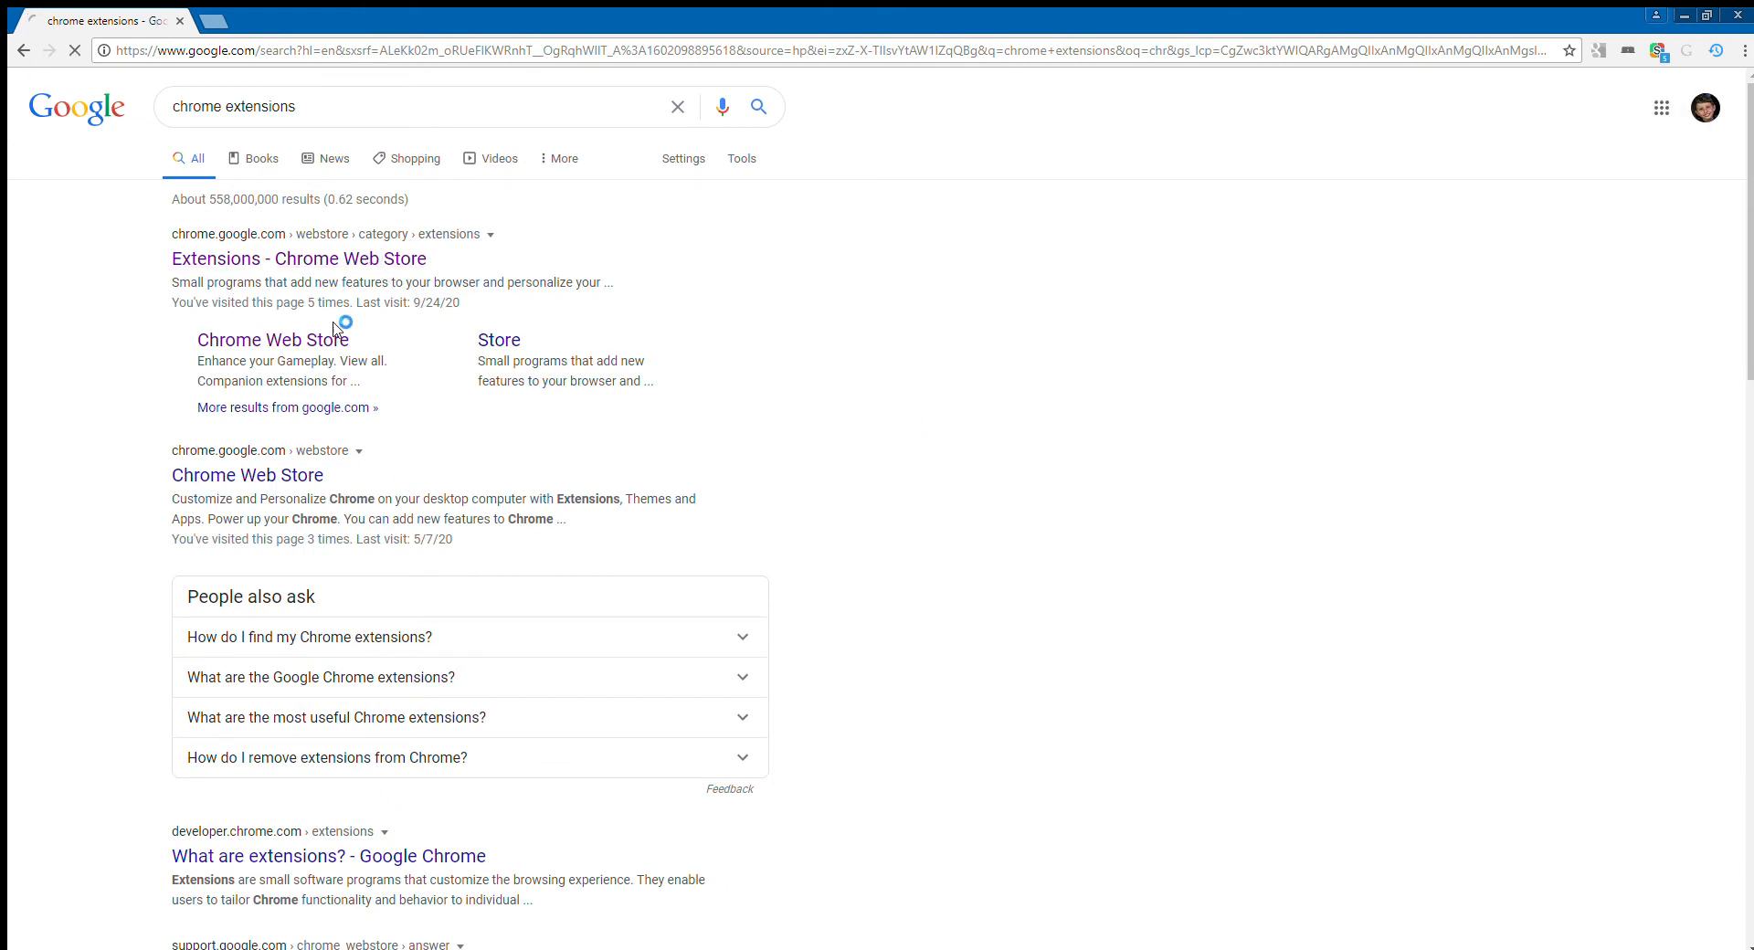
pyautogui.click(298, 258)
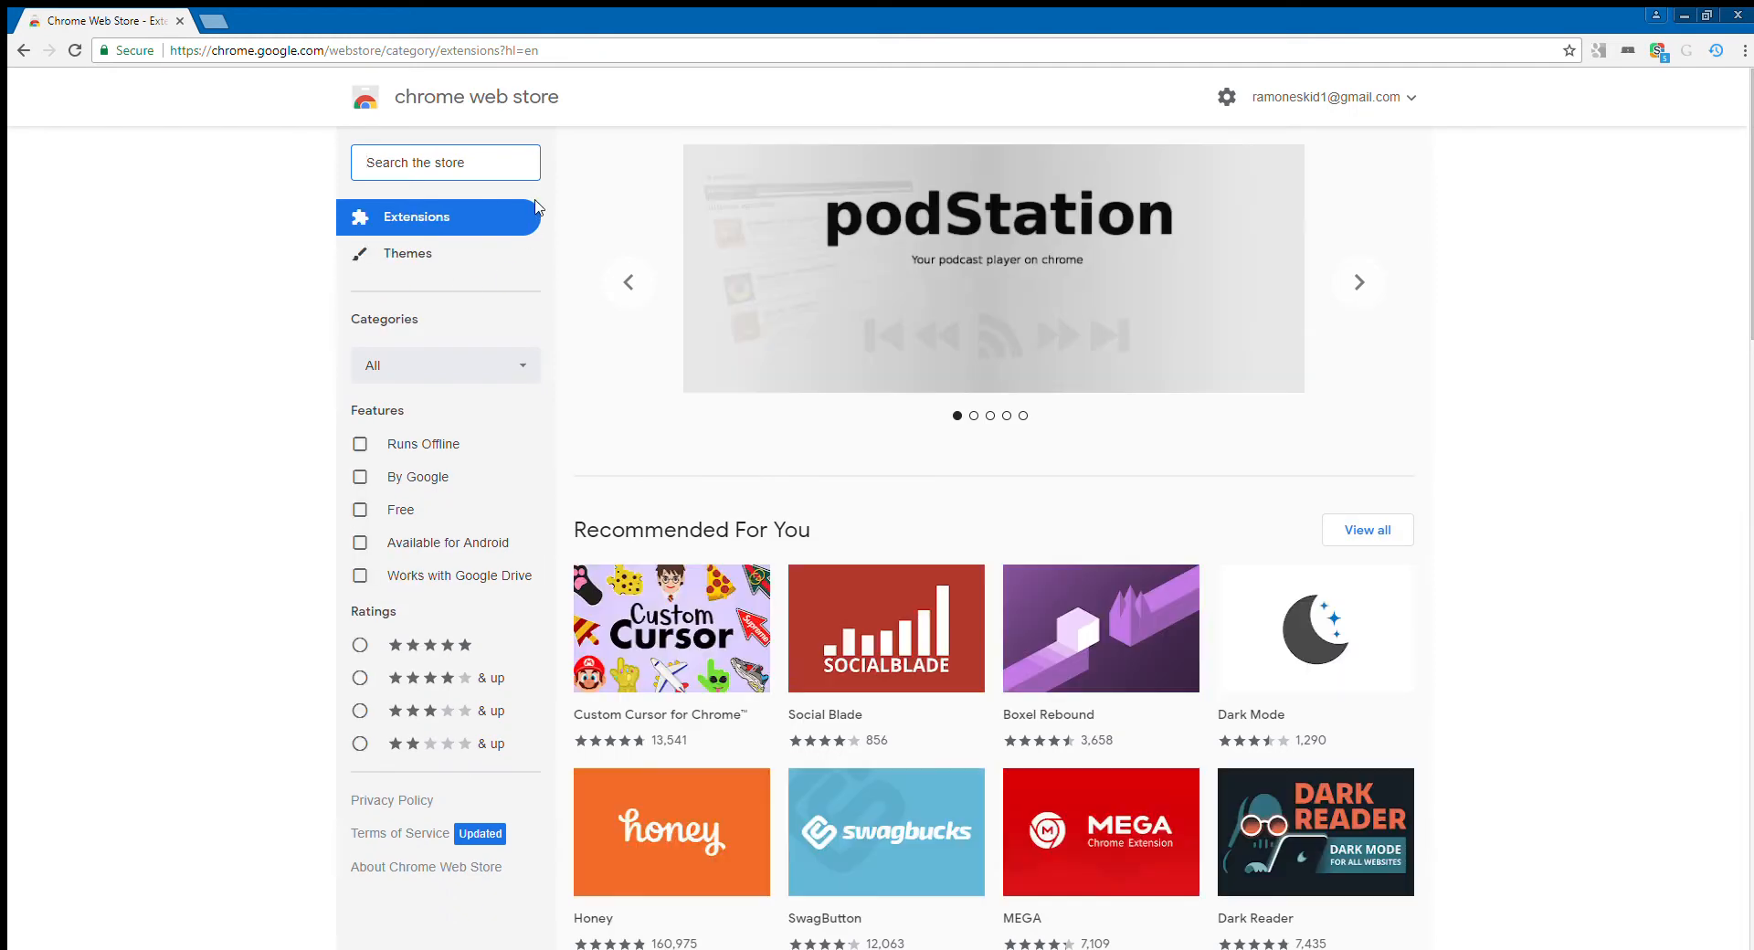
# Search the store for 'stylish' and open 'Stylish - Custom themes for any website'.
pyautogui.write('sty')
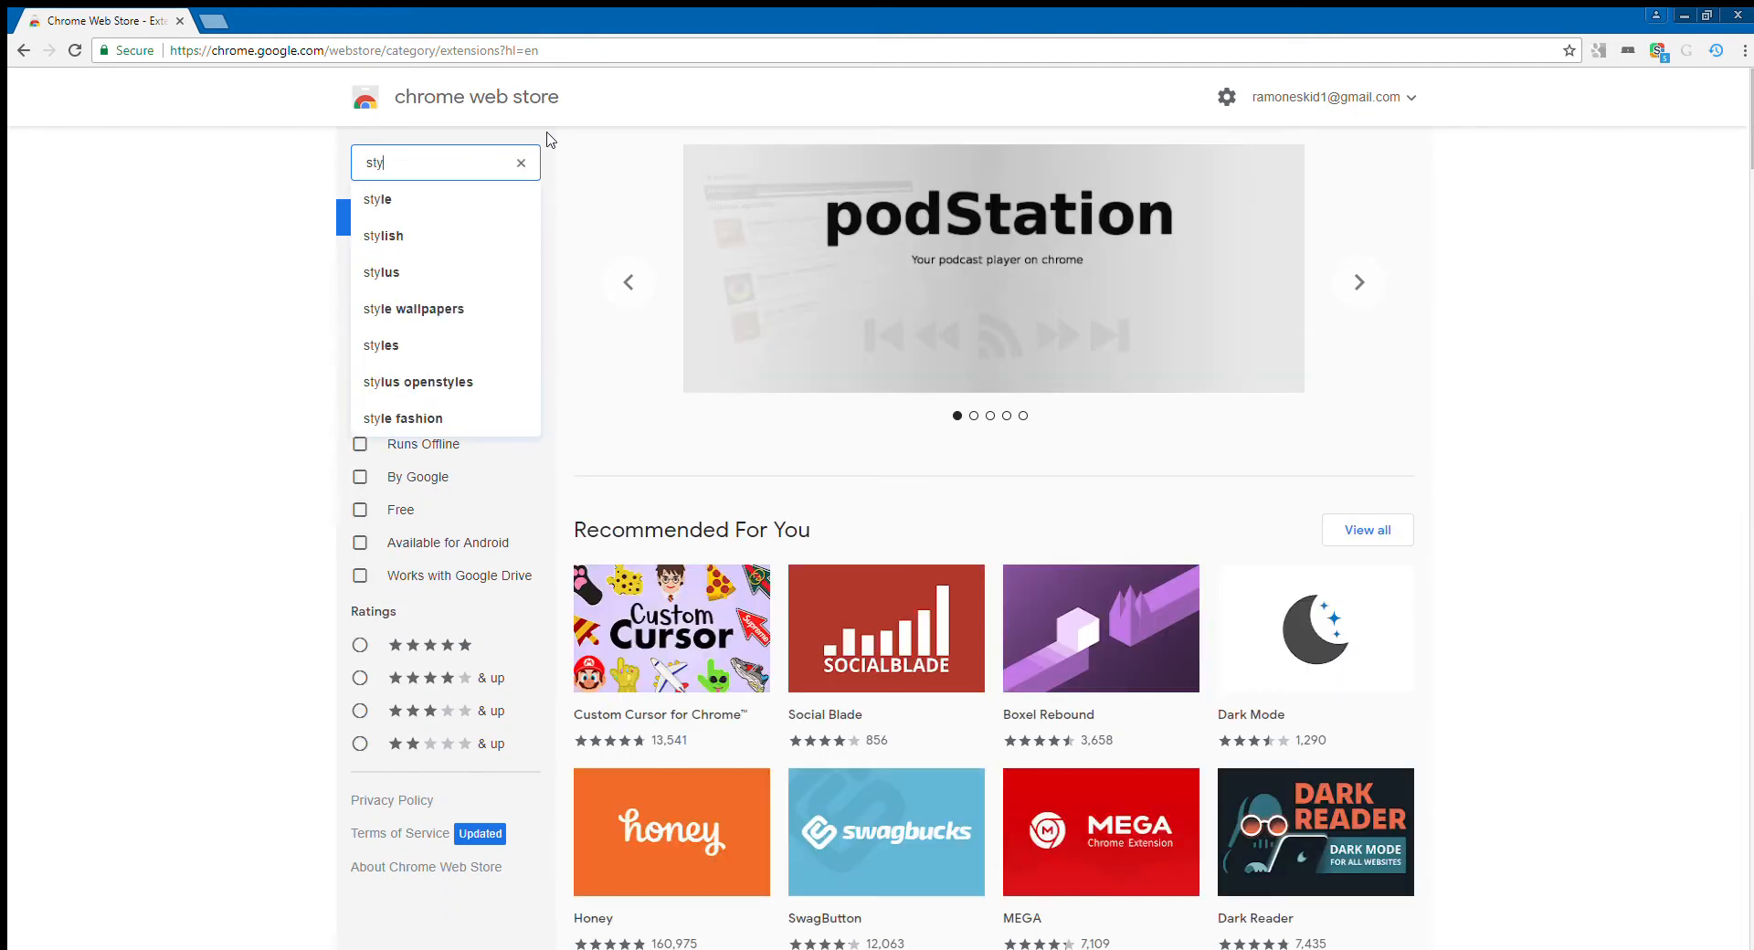
pyautogui.click(383, 235)
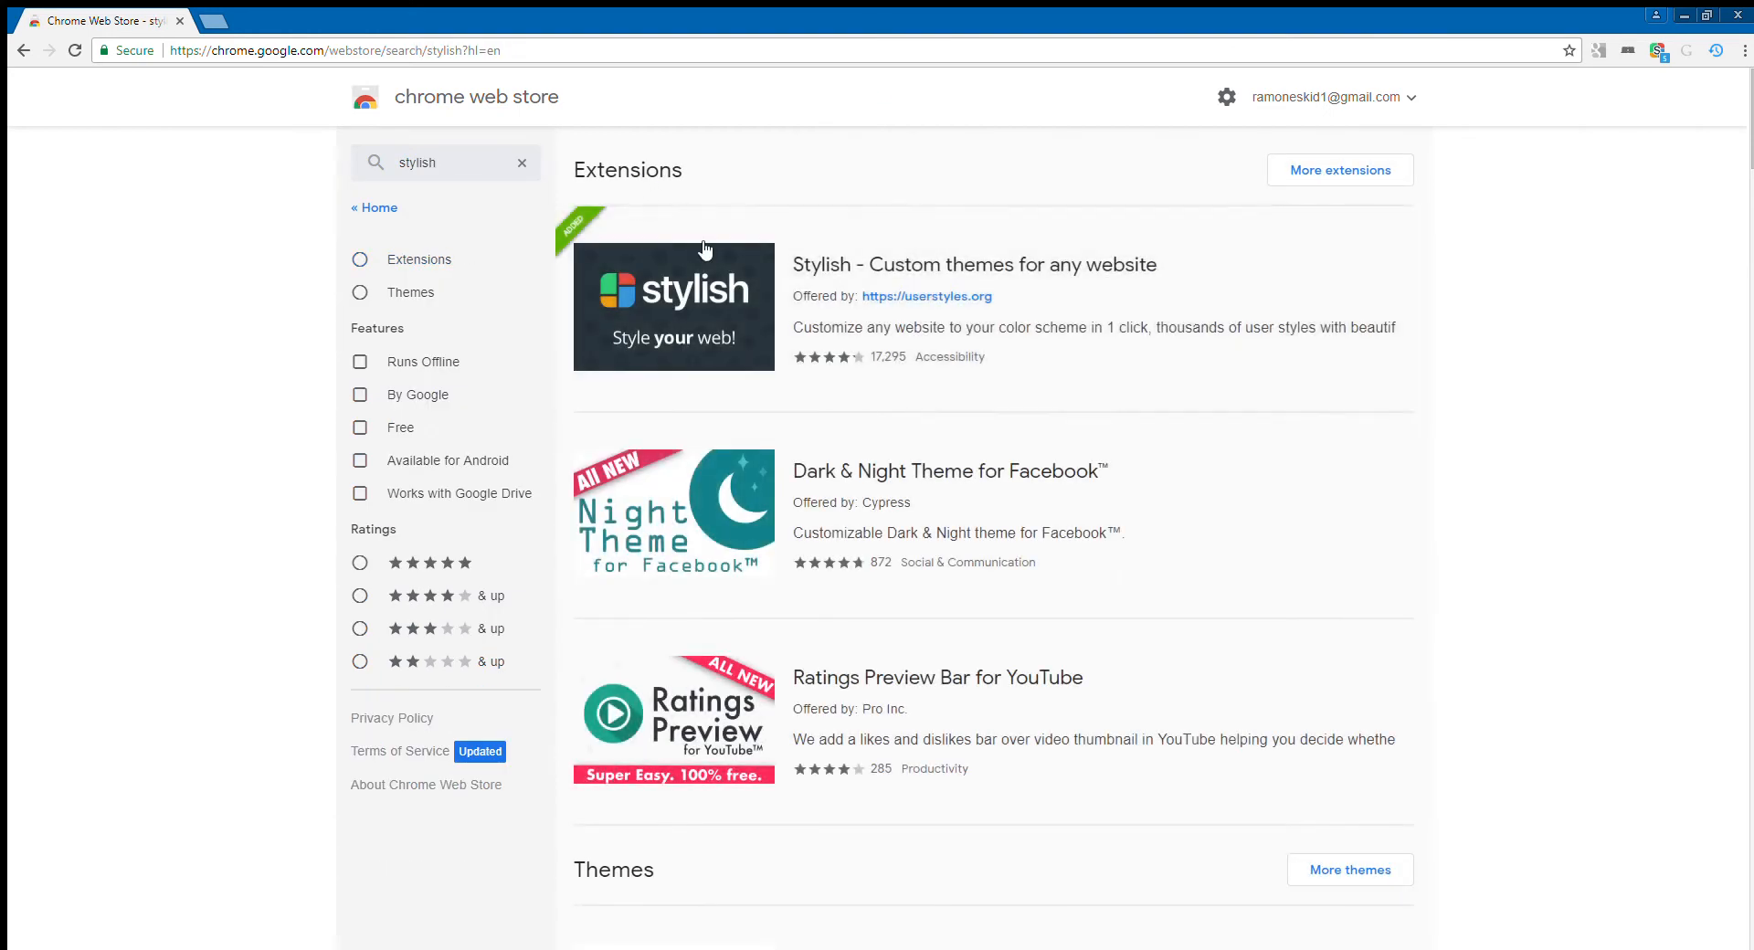
pyautogui.click(972, 264)
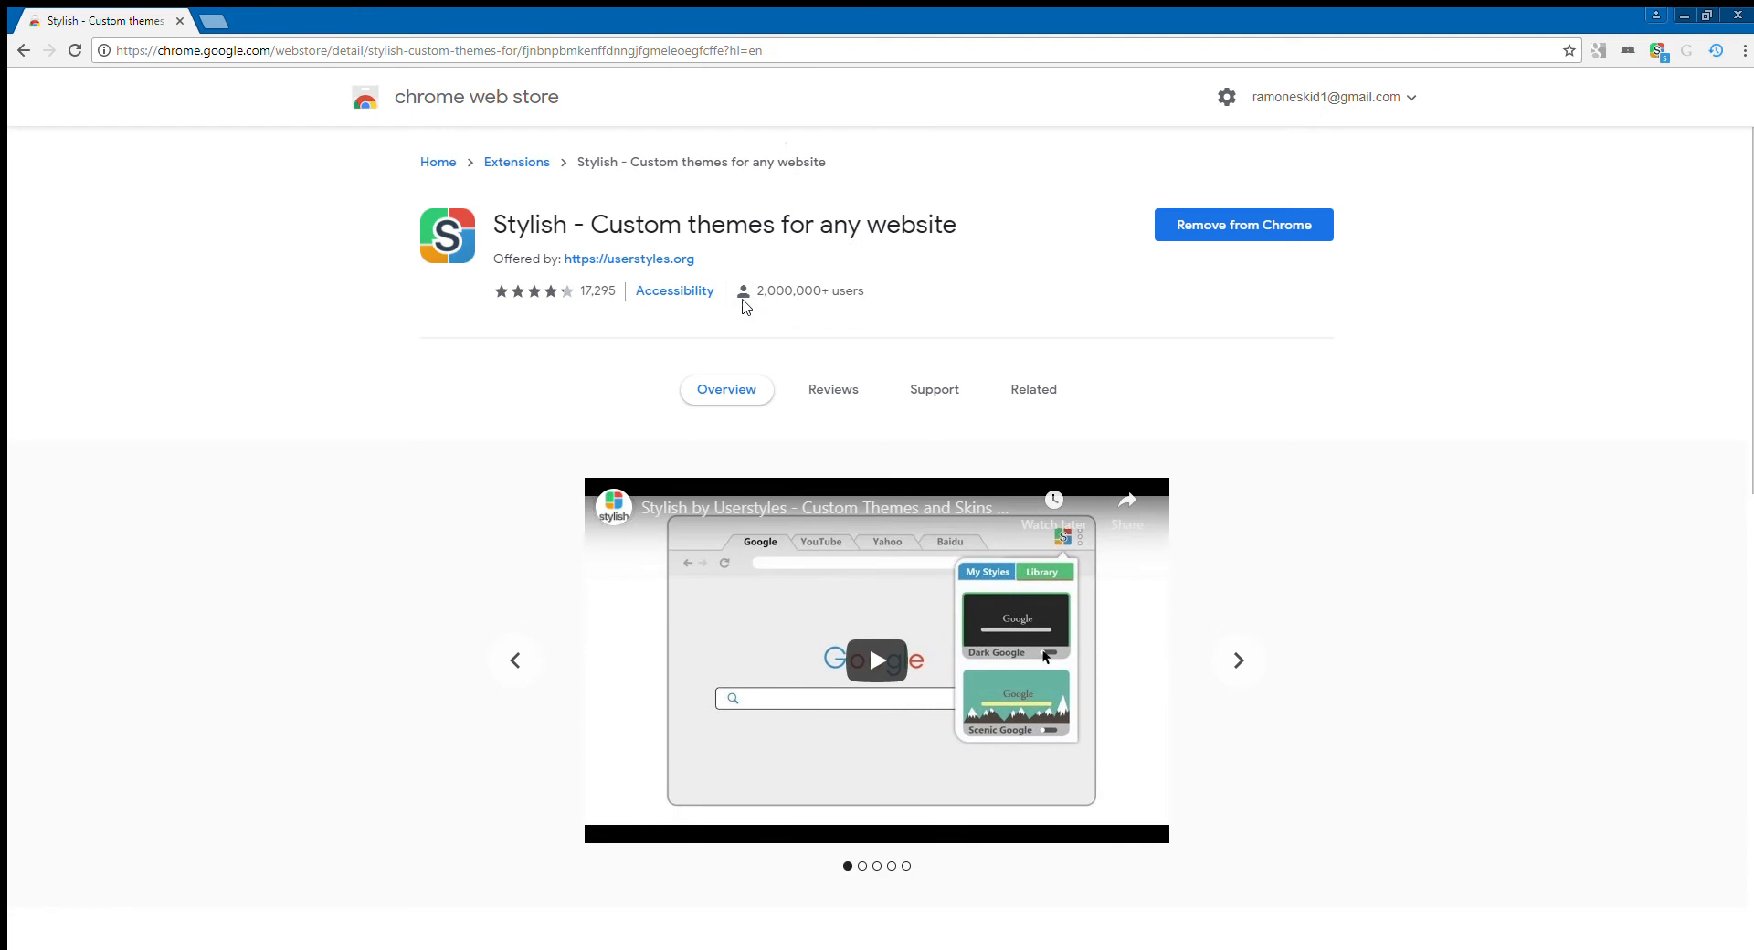
pyautogui.click(1238, 661)
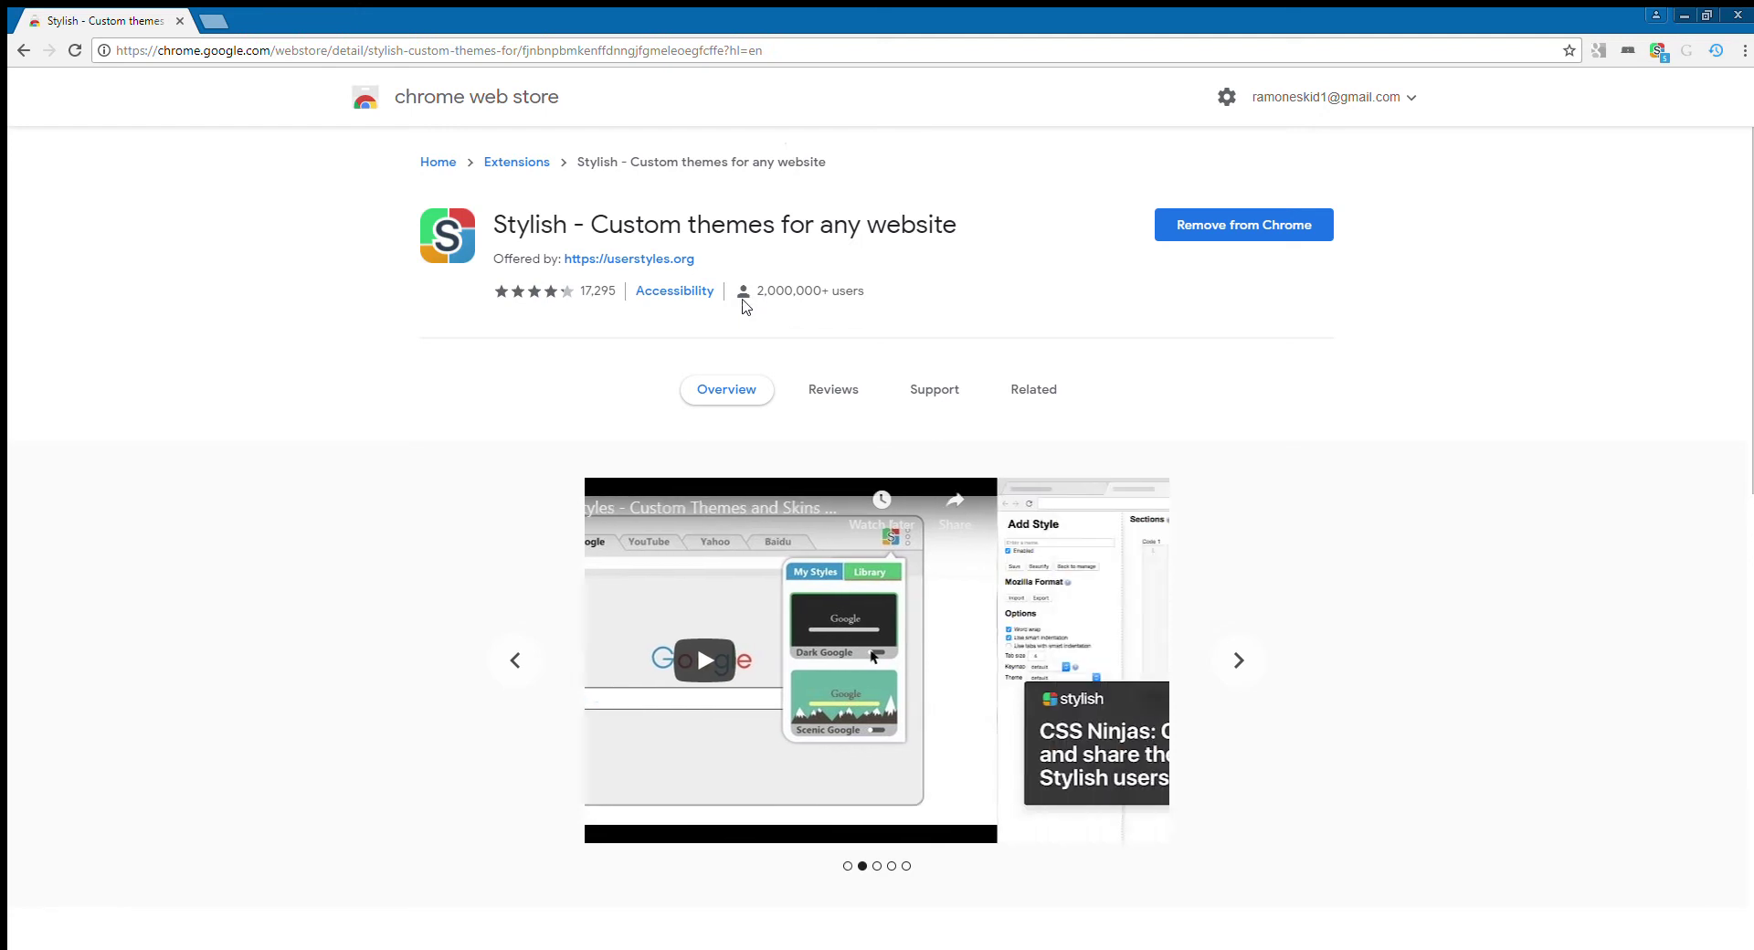
pyautogui.click(1239, 660)
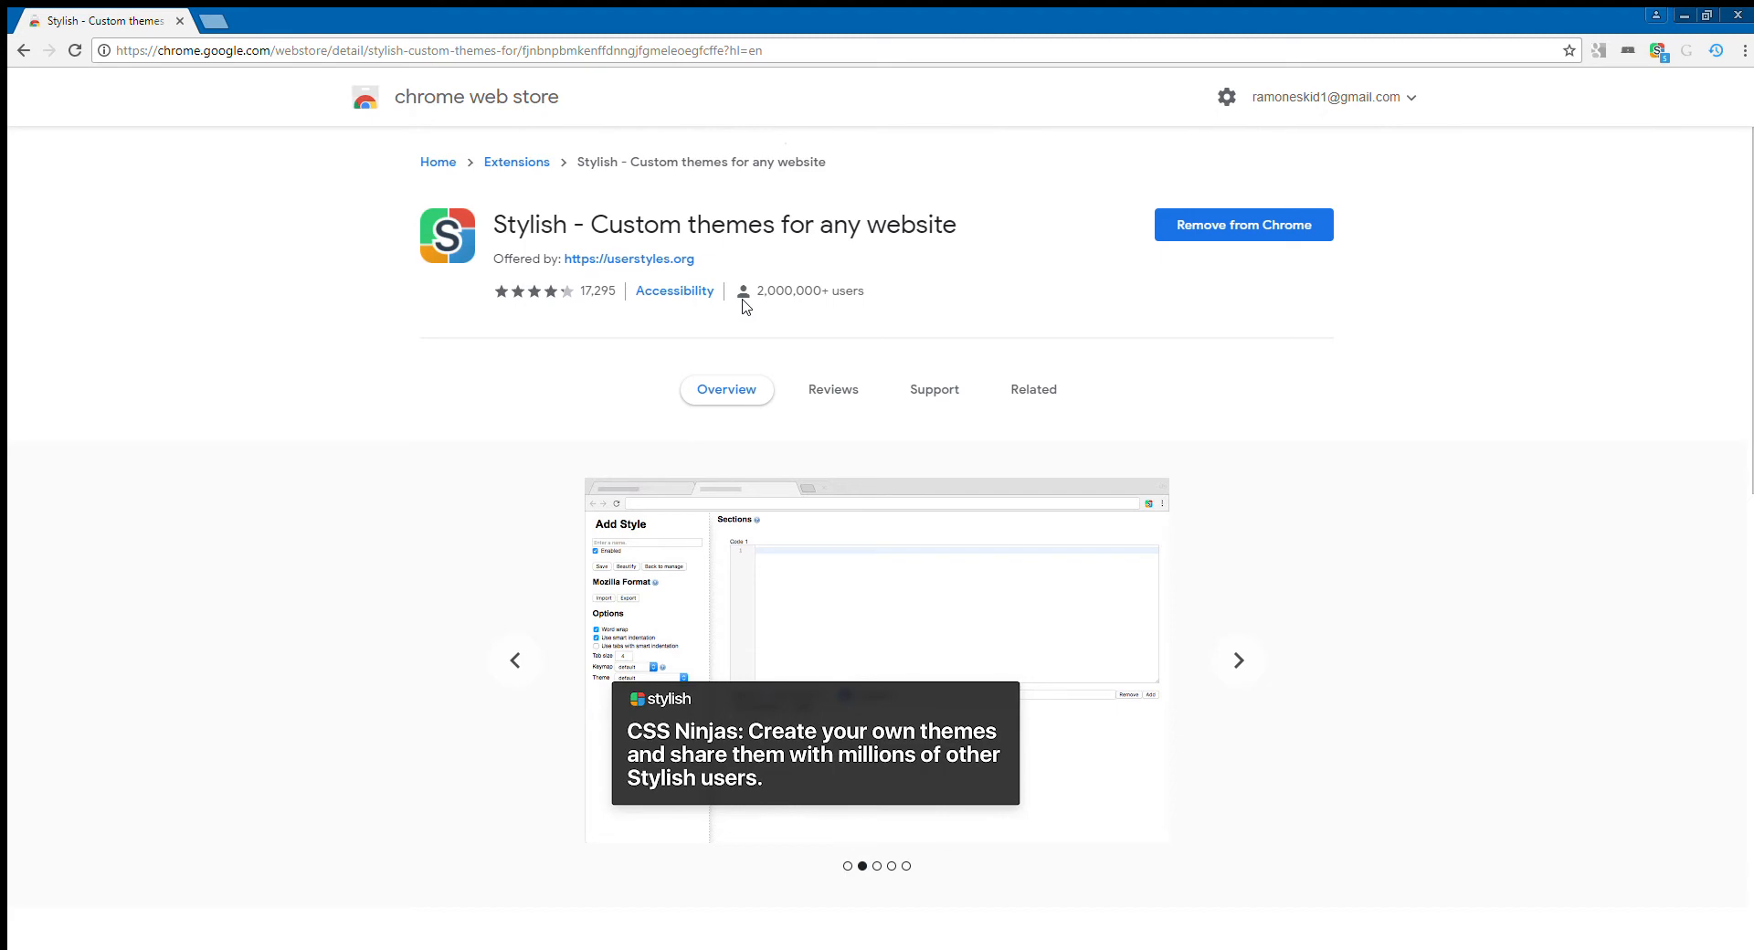
pyautogui.moveTo(25, 9)
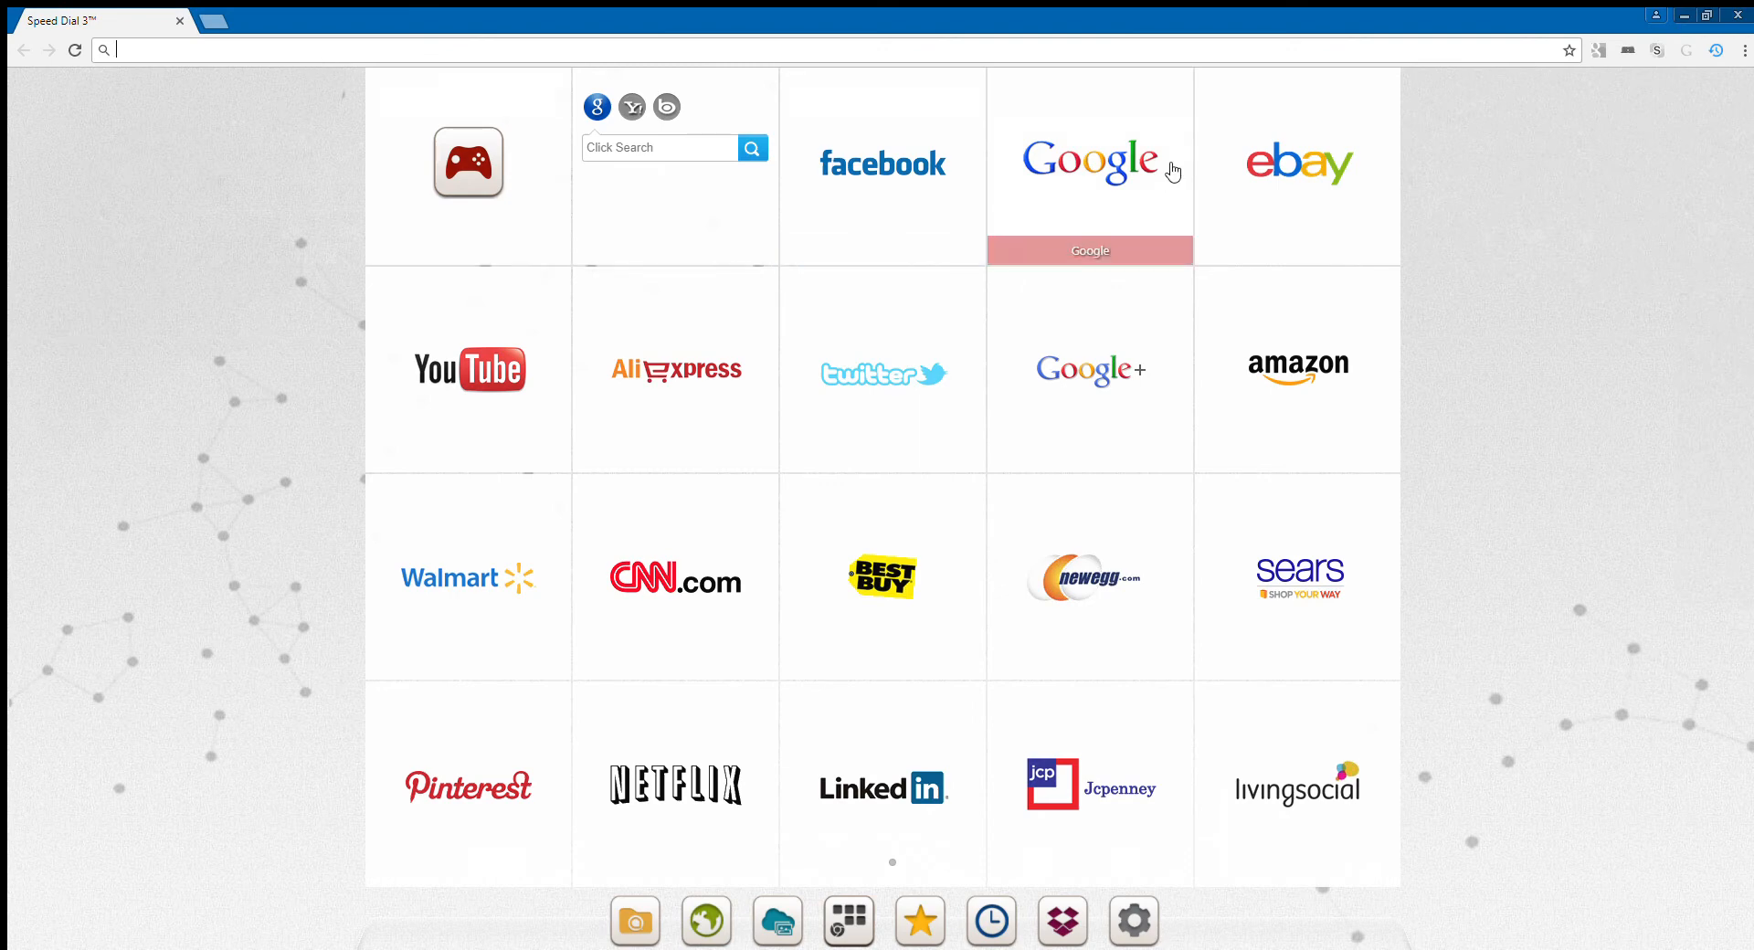
pyautogui.moveTo(1137, 146)
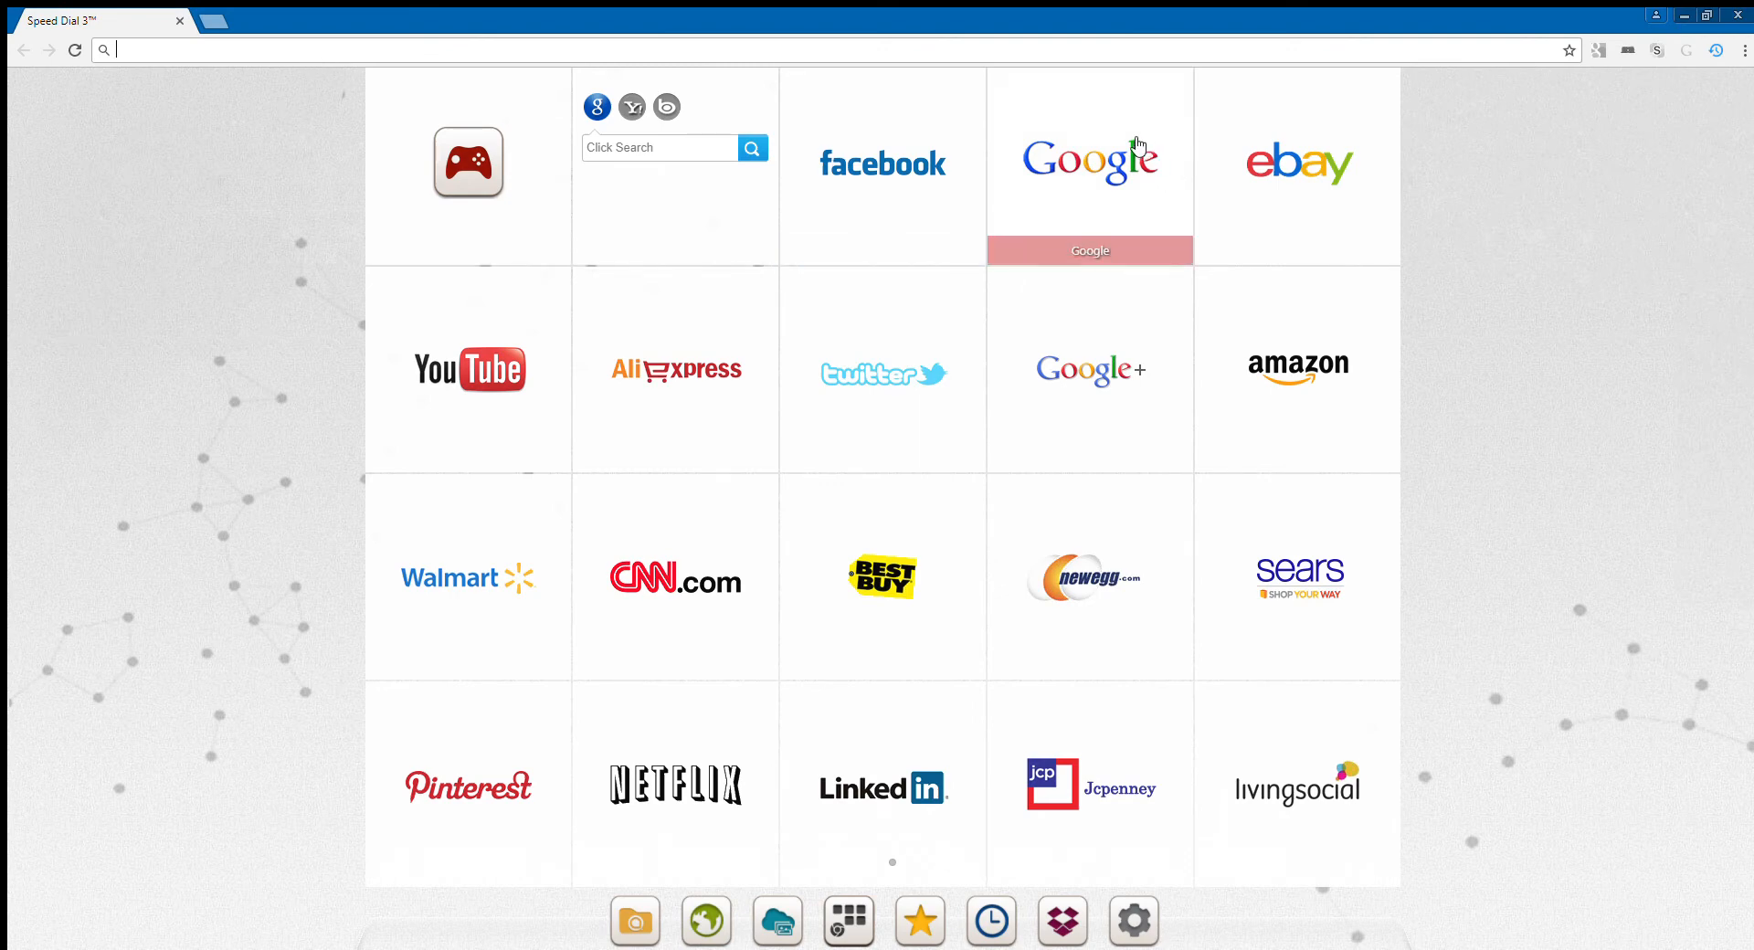
pyautogui.moveTo(1143, 181)
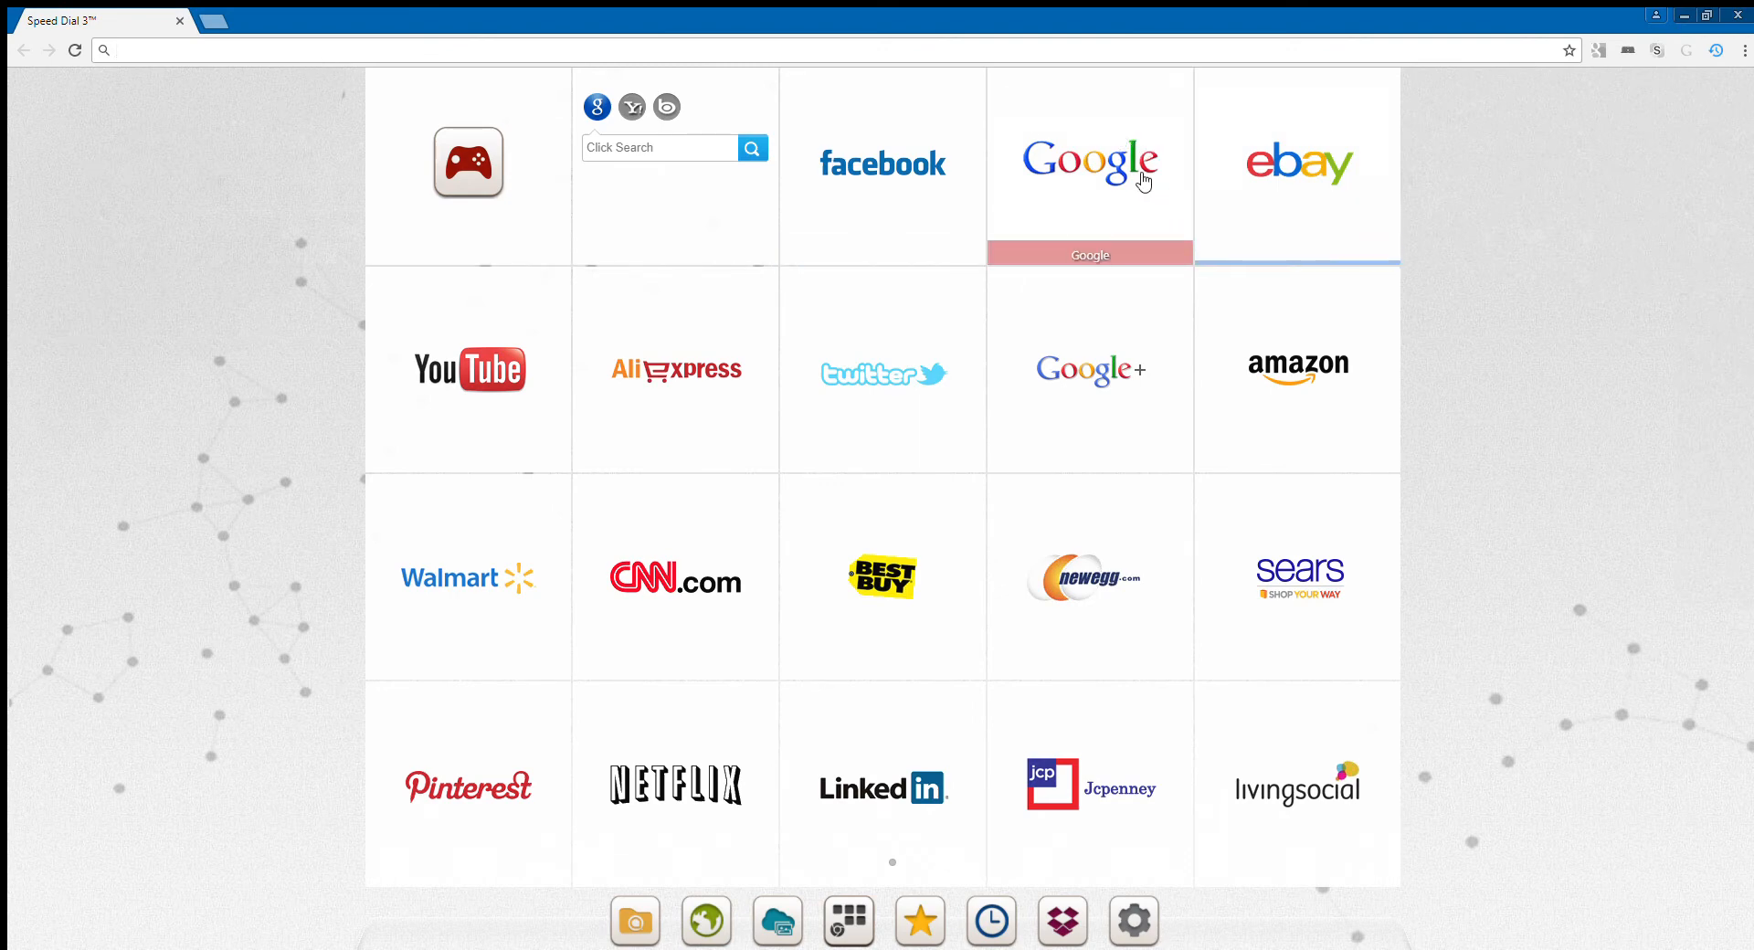
pyautogui.moveTo(1650, 51)
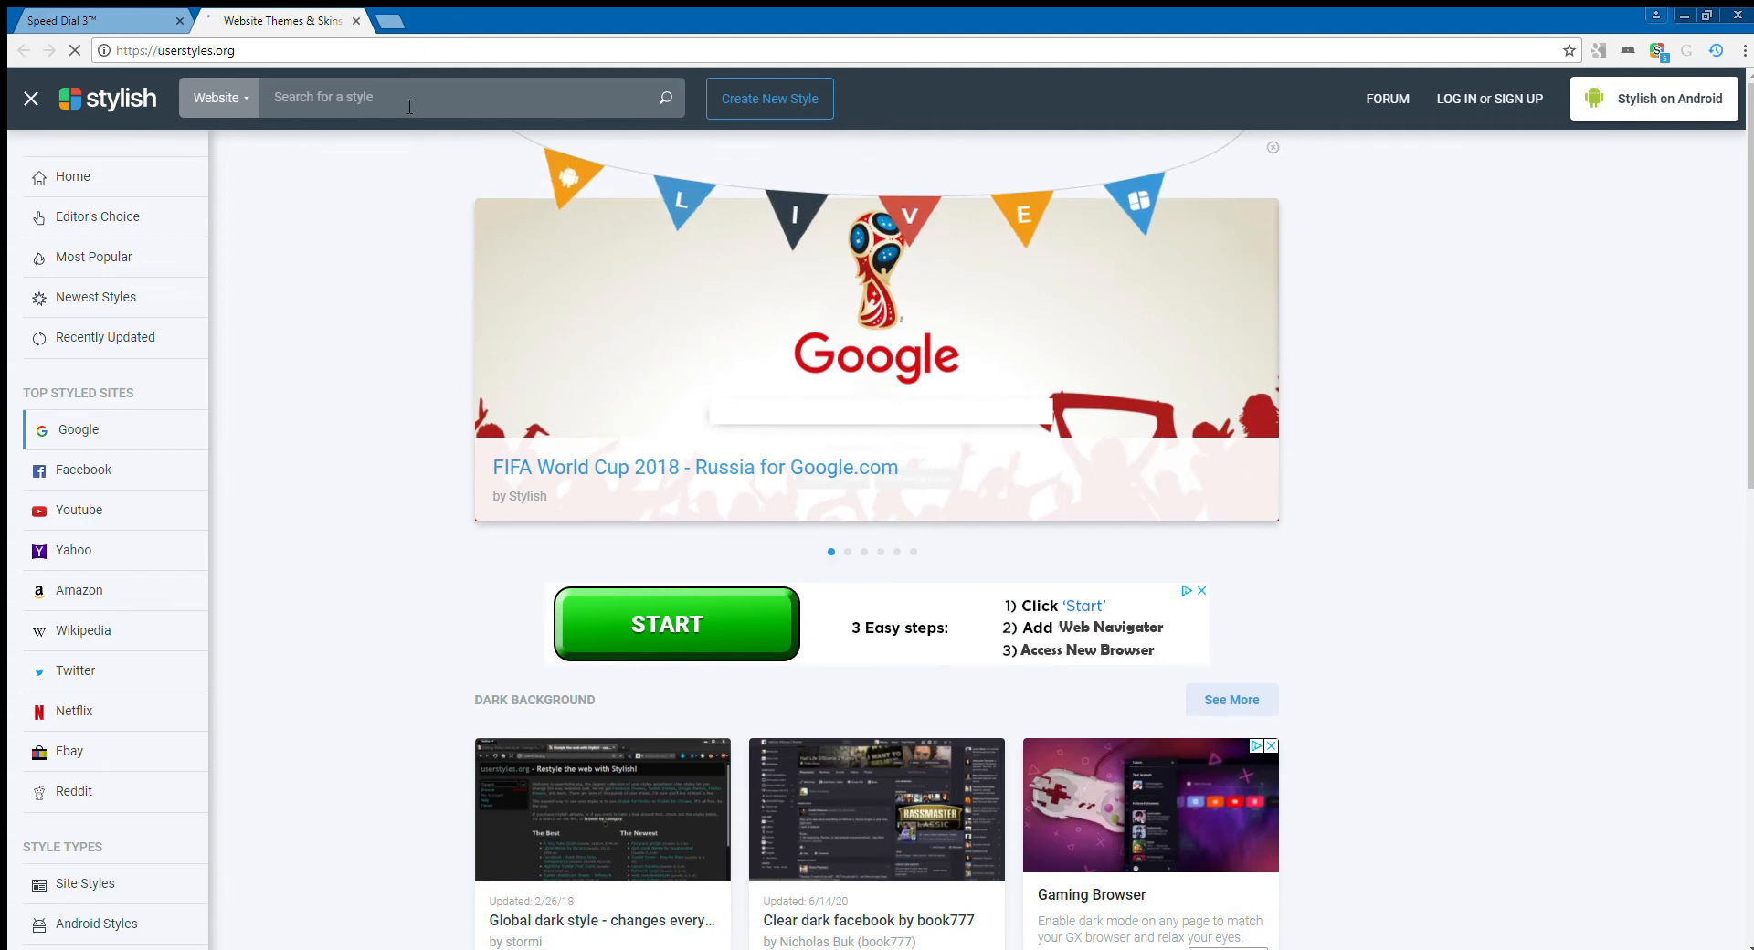
# Search the userstyles.org style gallery for 'google 2012'.
pyautogui.click(447, 98)
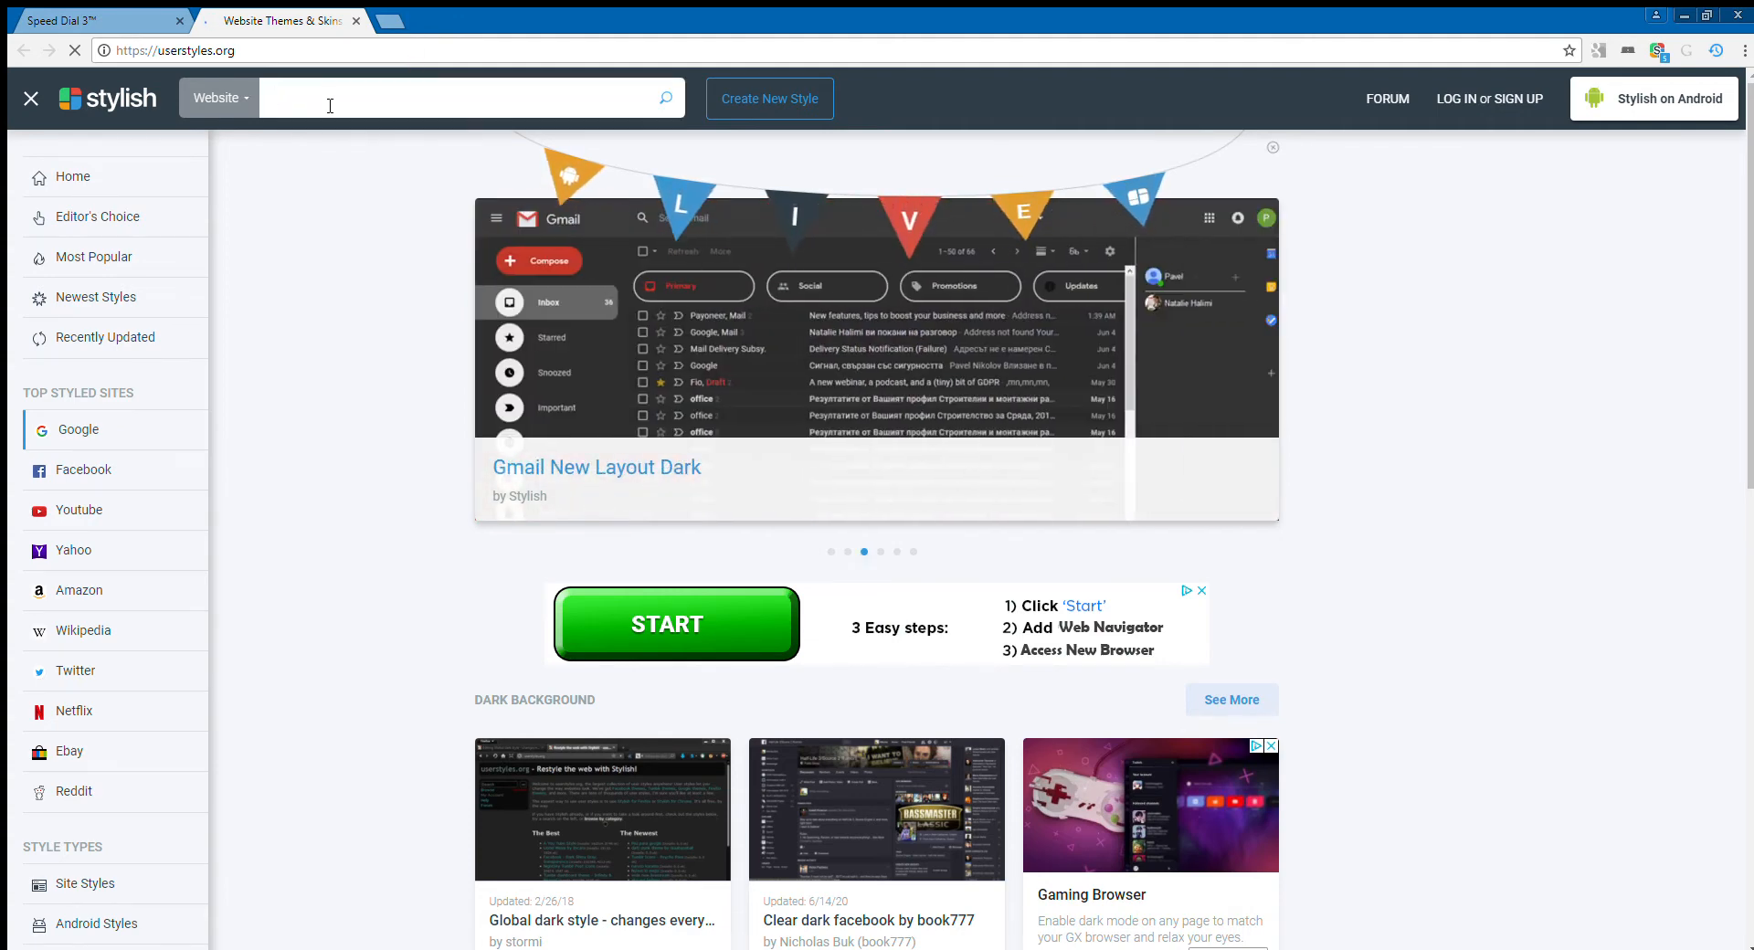
pyautogui.write('goo')
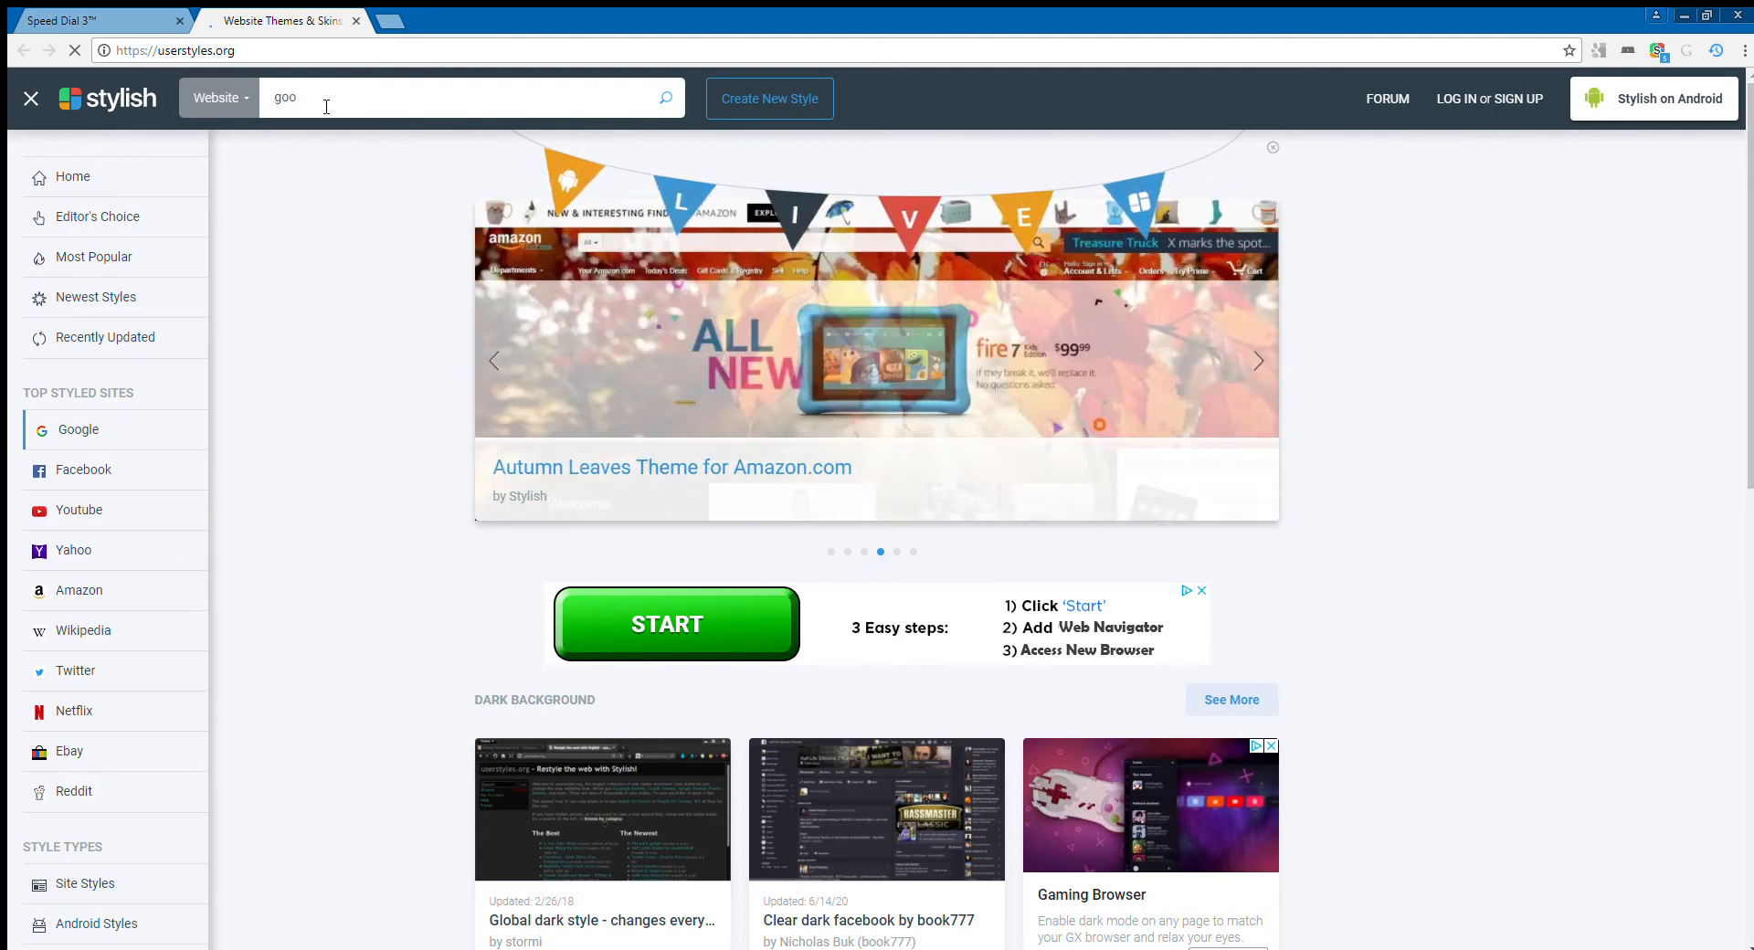
pyautogui.write('gle 2')
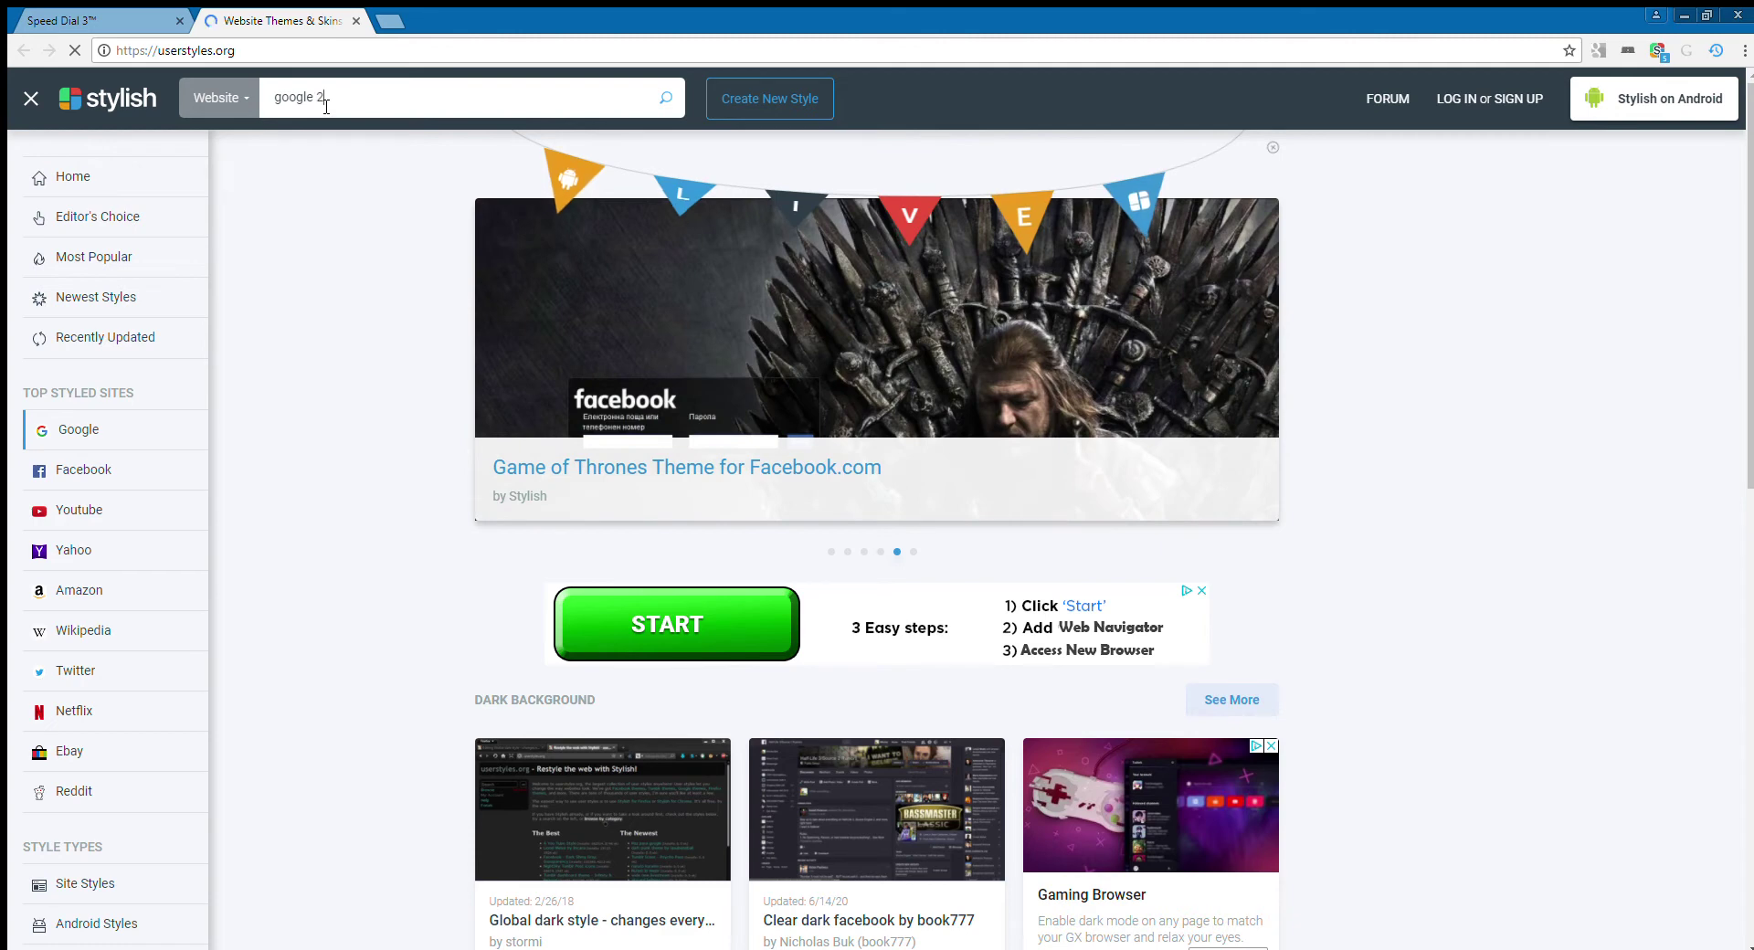
pyautogui.write('012')
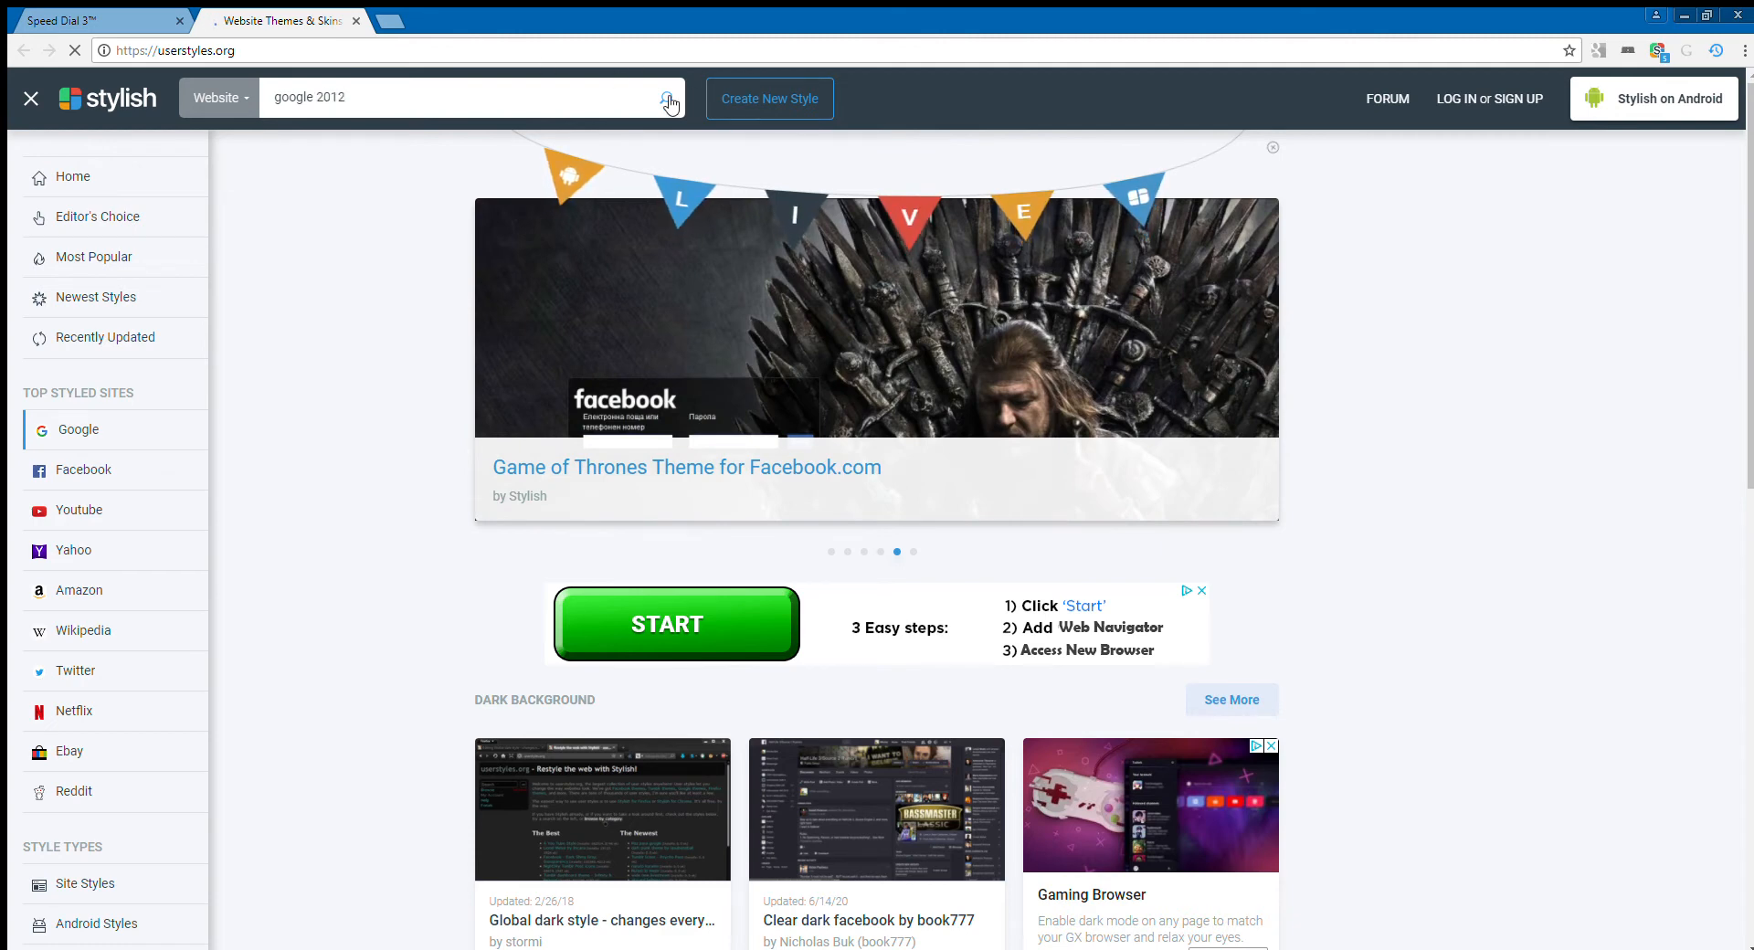
pyautogui.click(666, 99)
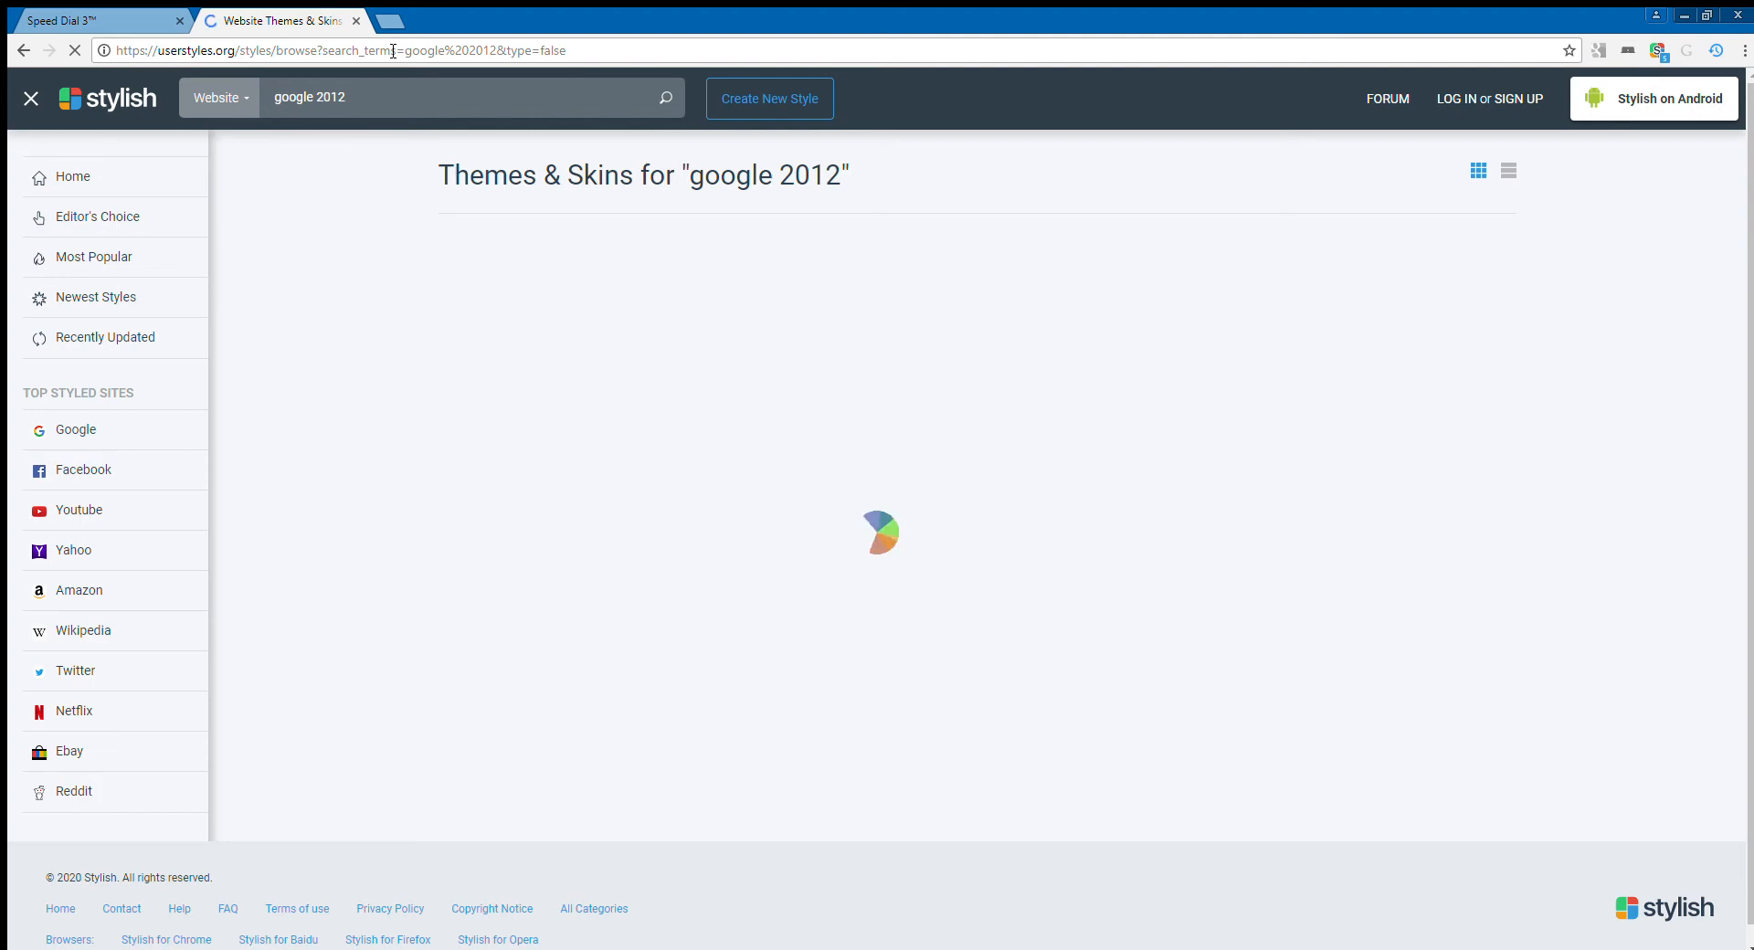
pyautogui.click(75, 429)
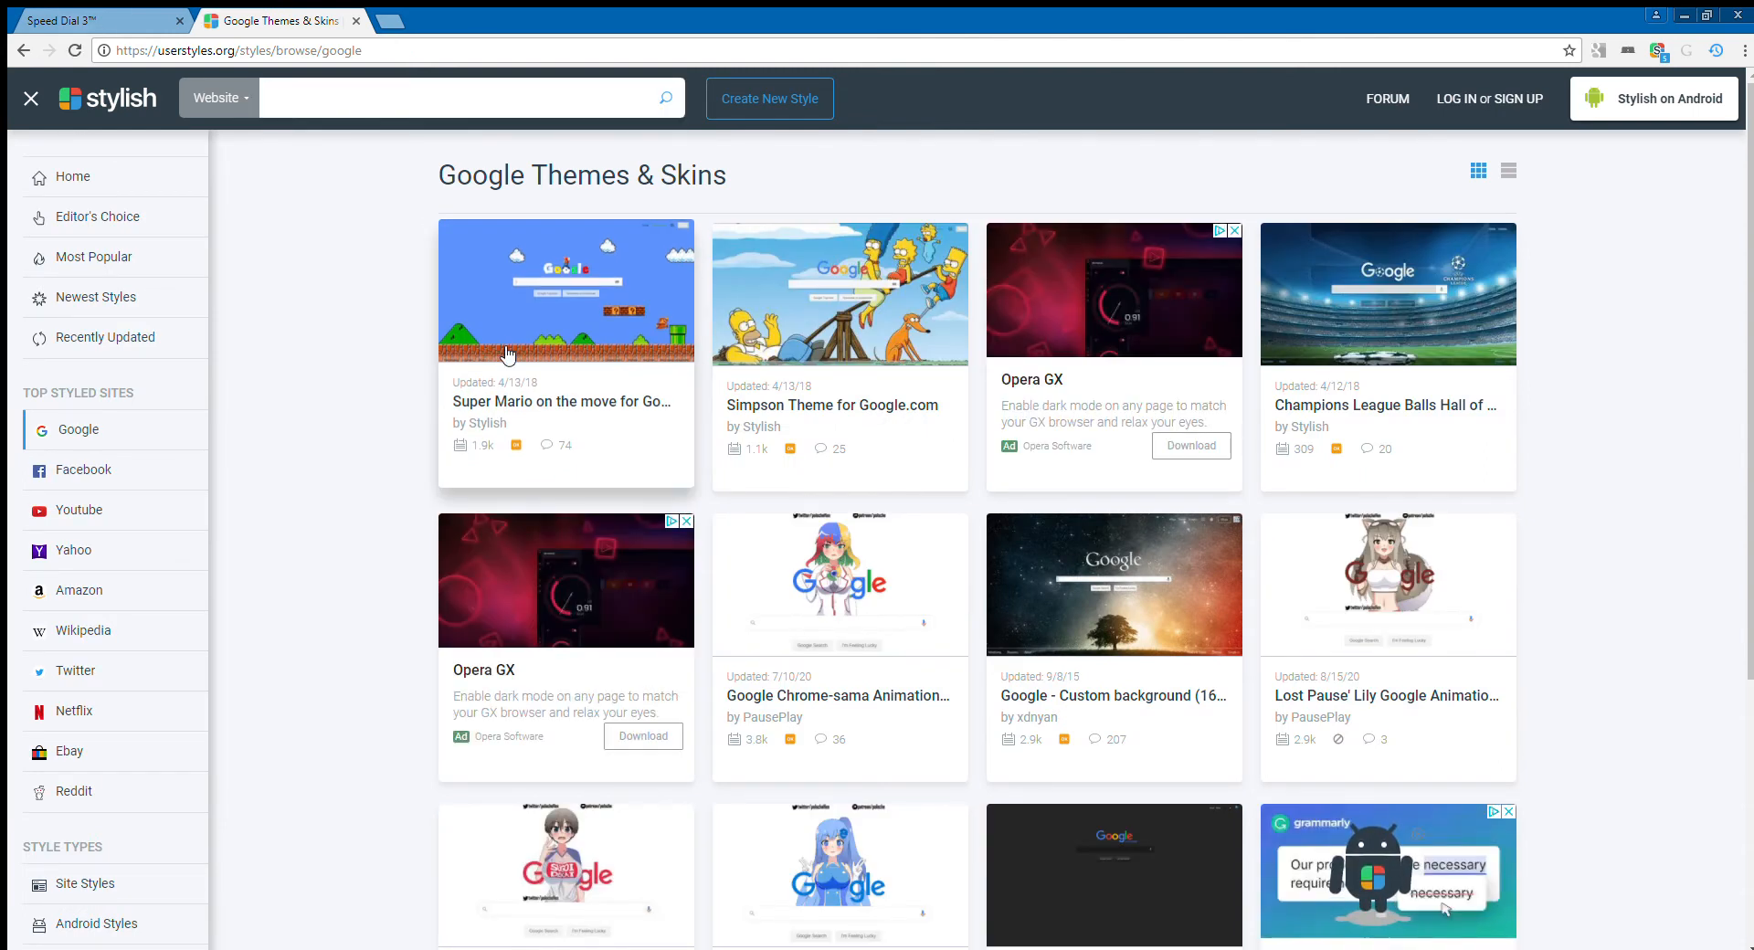
pyautogui.moveTo(228, 541)
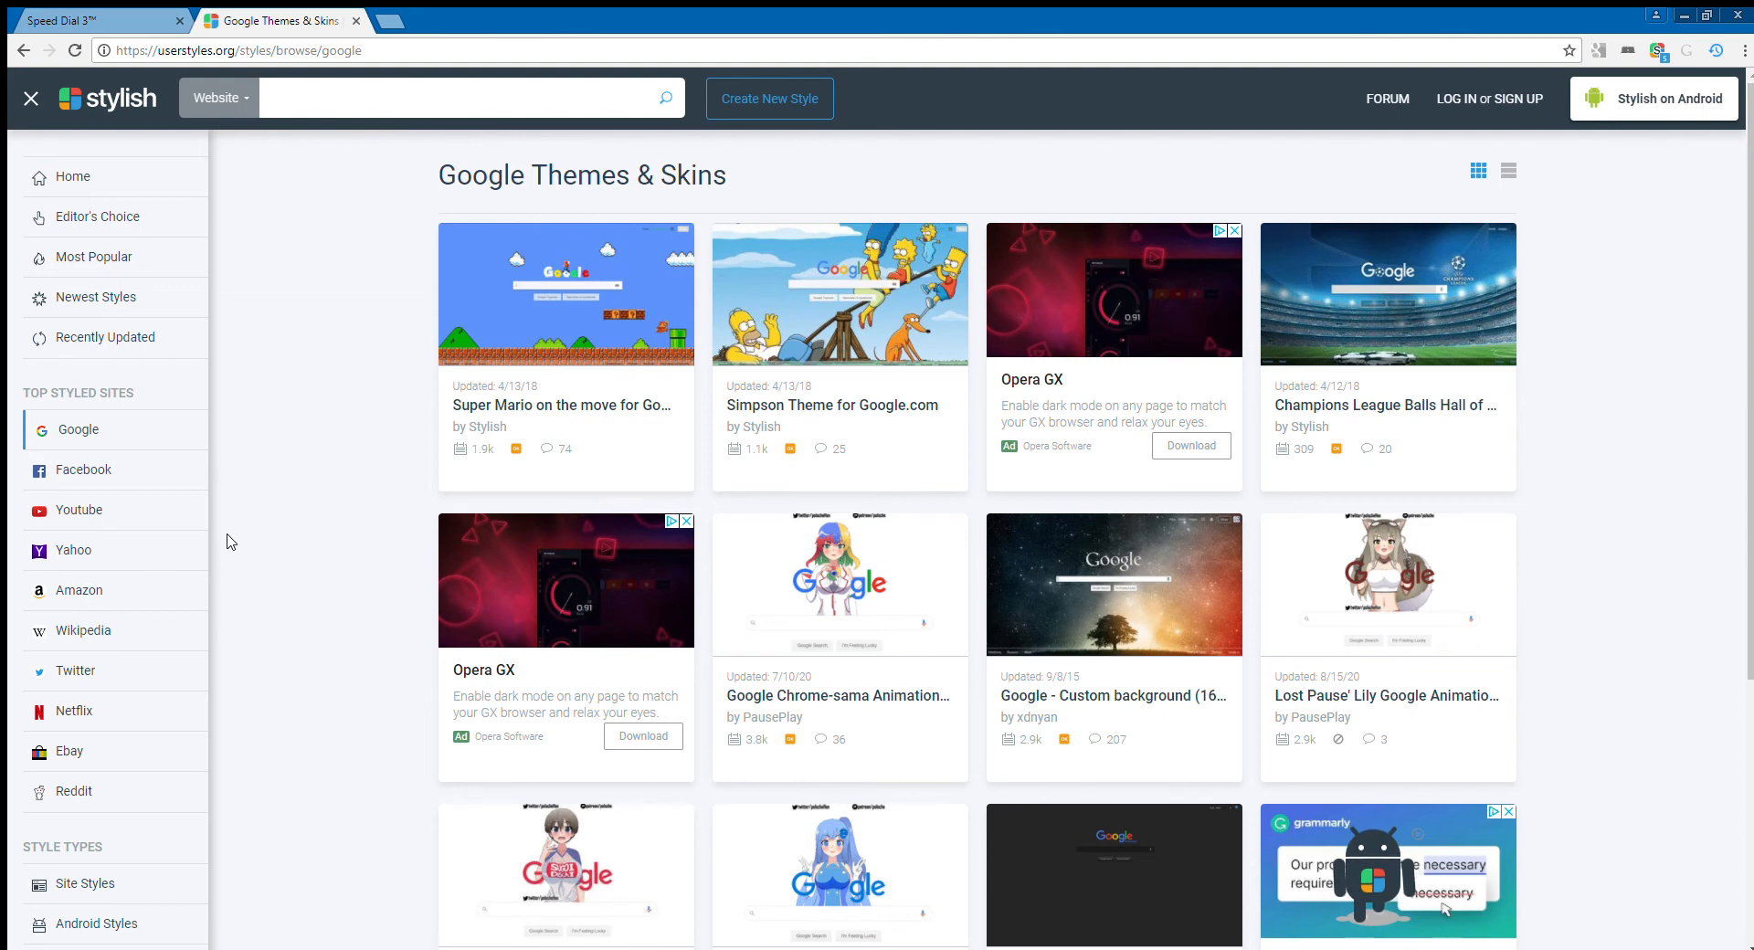
# Refine the userstyles.org search query to 'google 2012 theme' and submit it.
pyautogui.write('google')
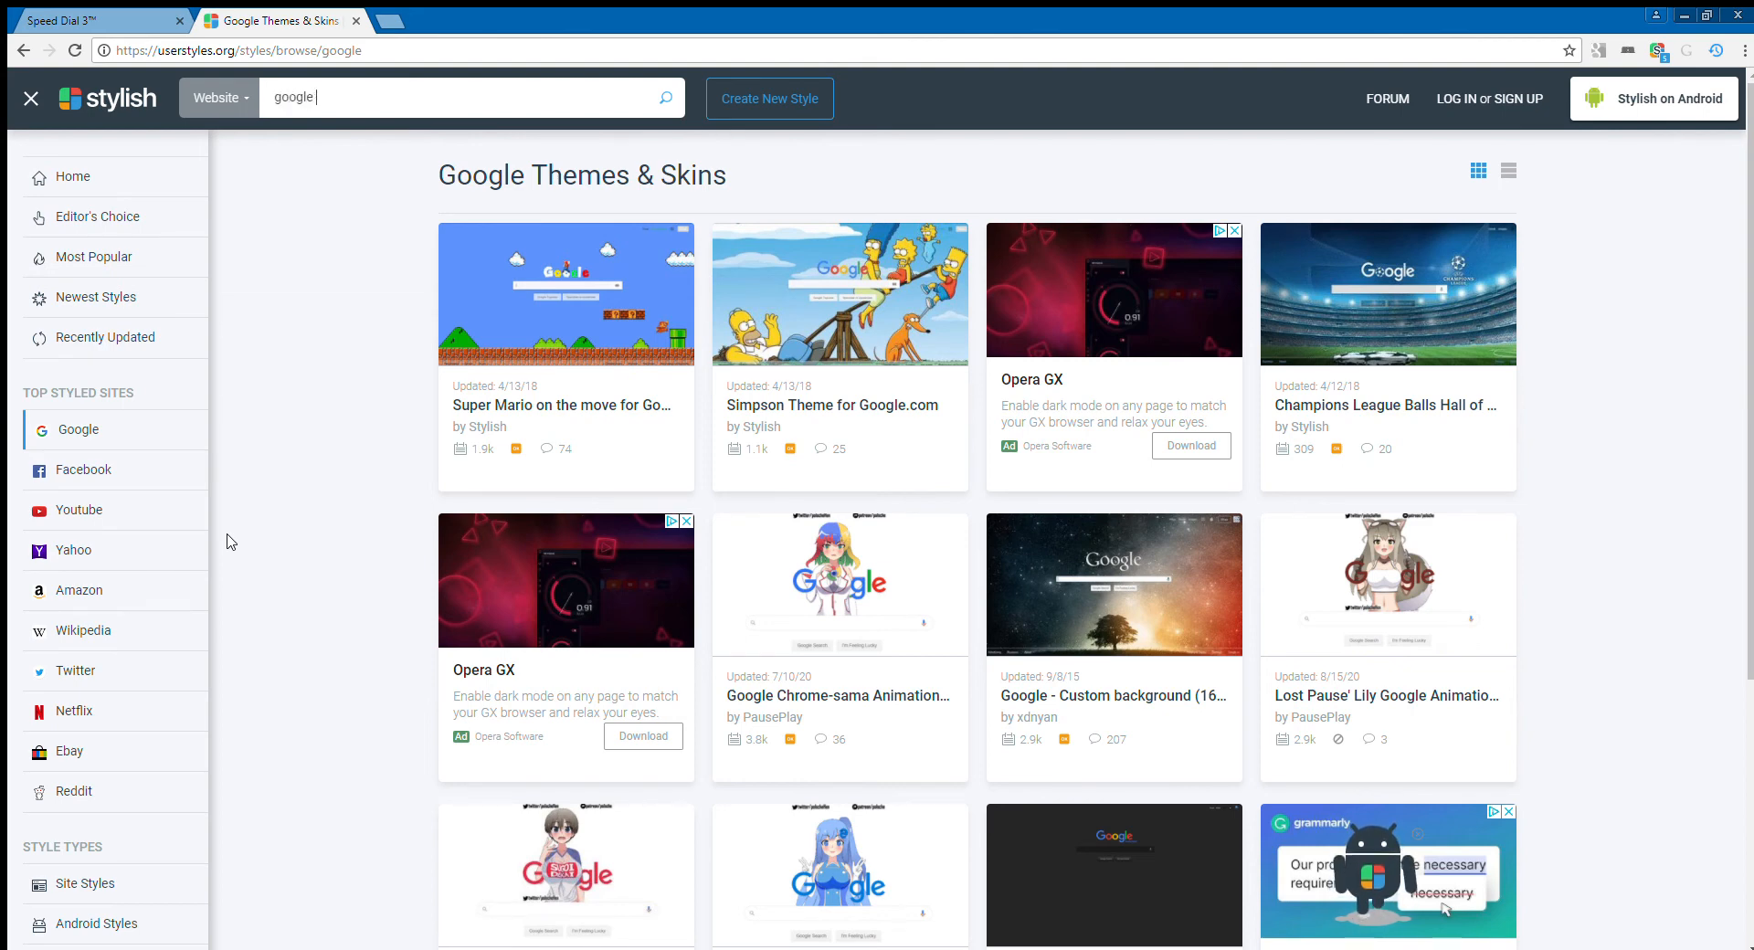
pyautogui.write('2012')
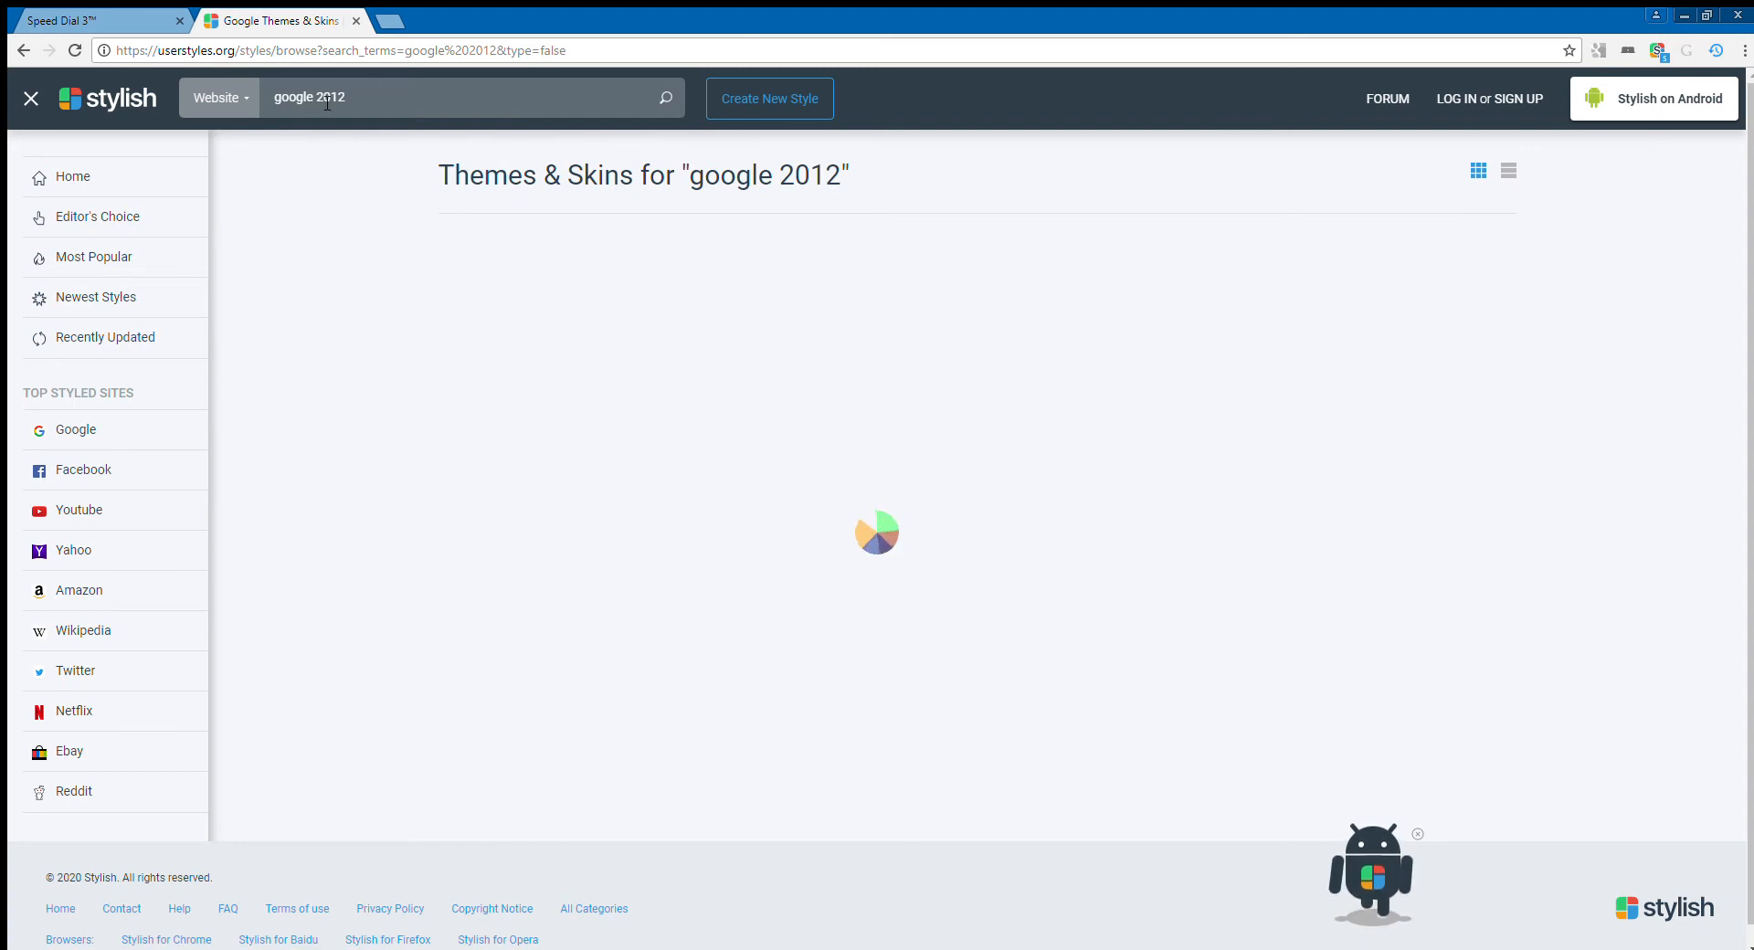
pyautogui.write('th')
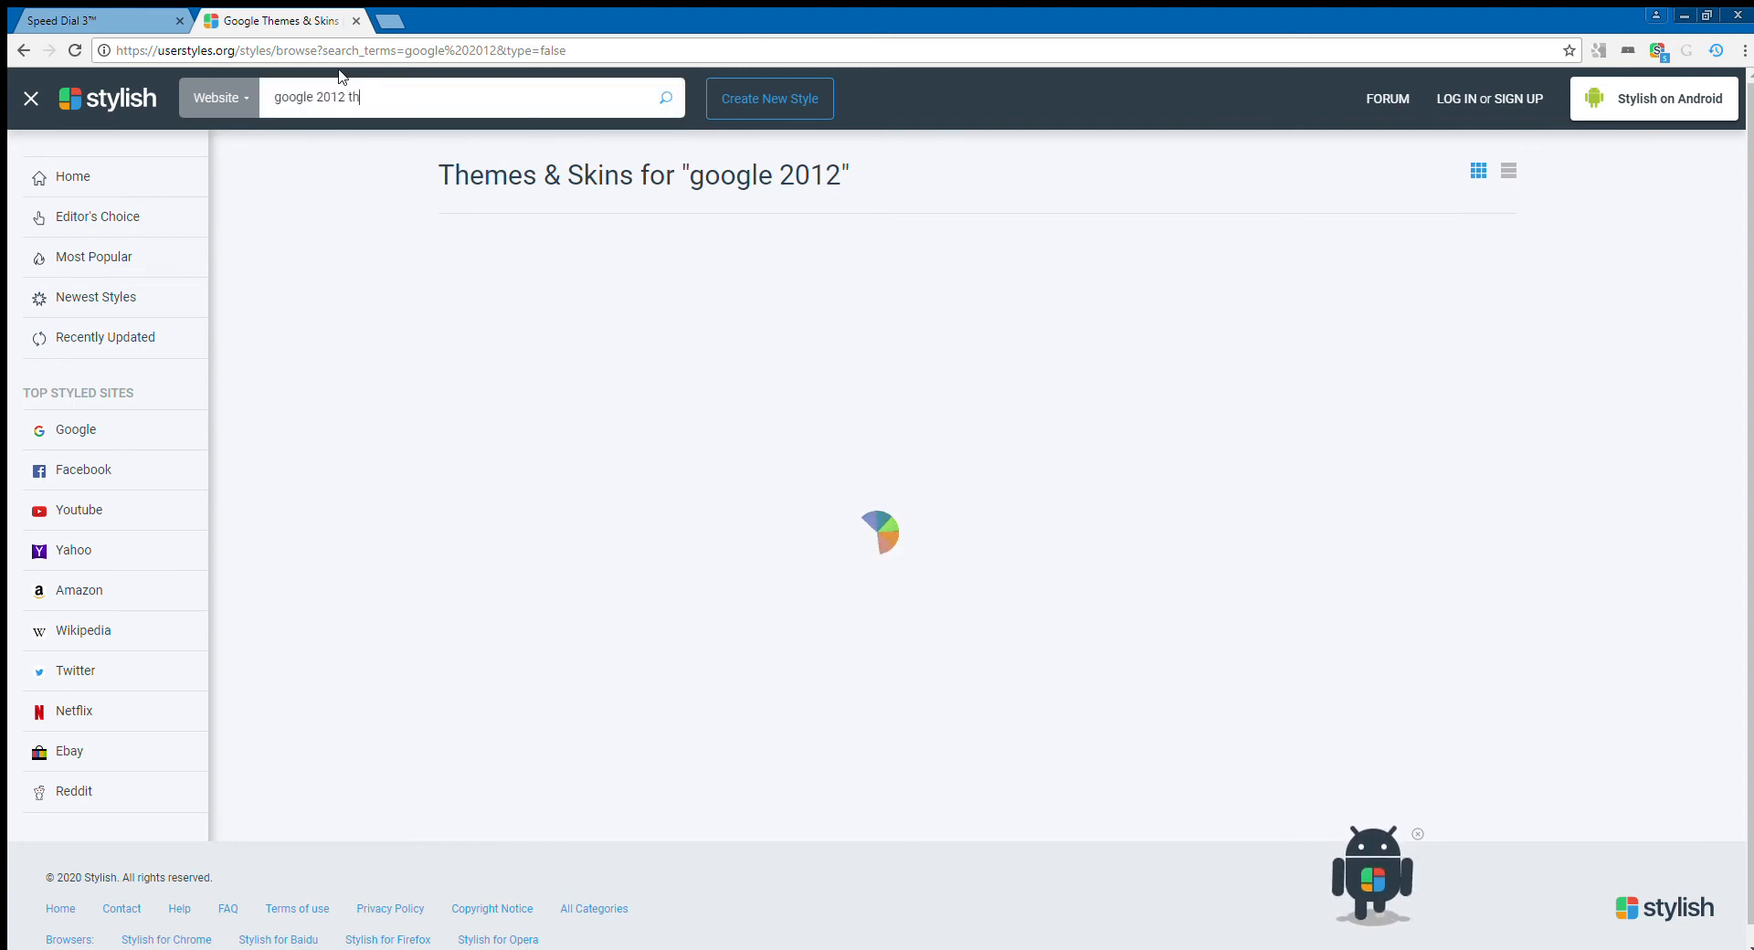
pyautogui.write('eme')
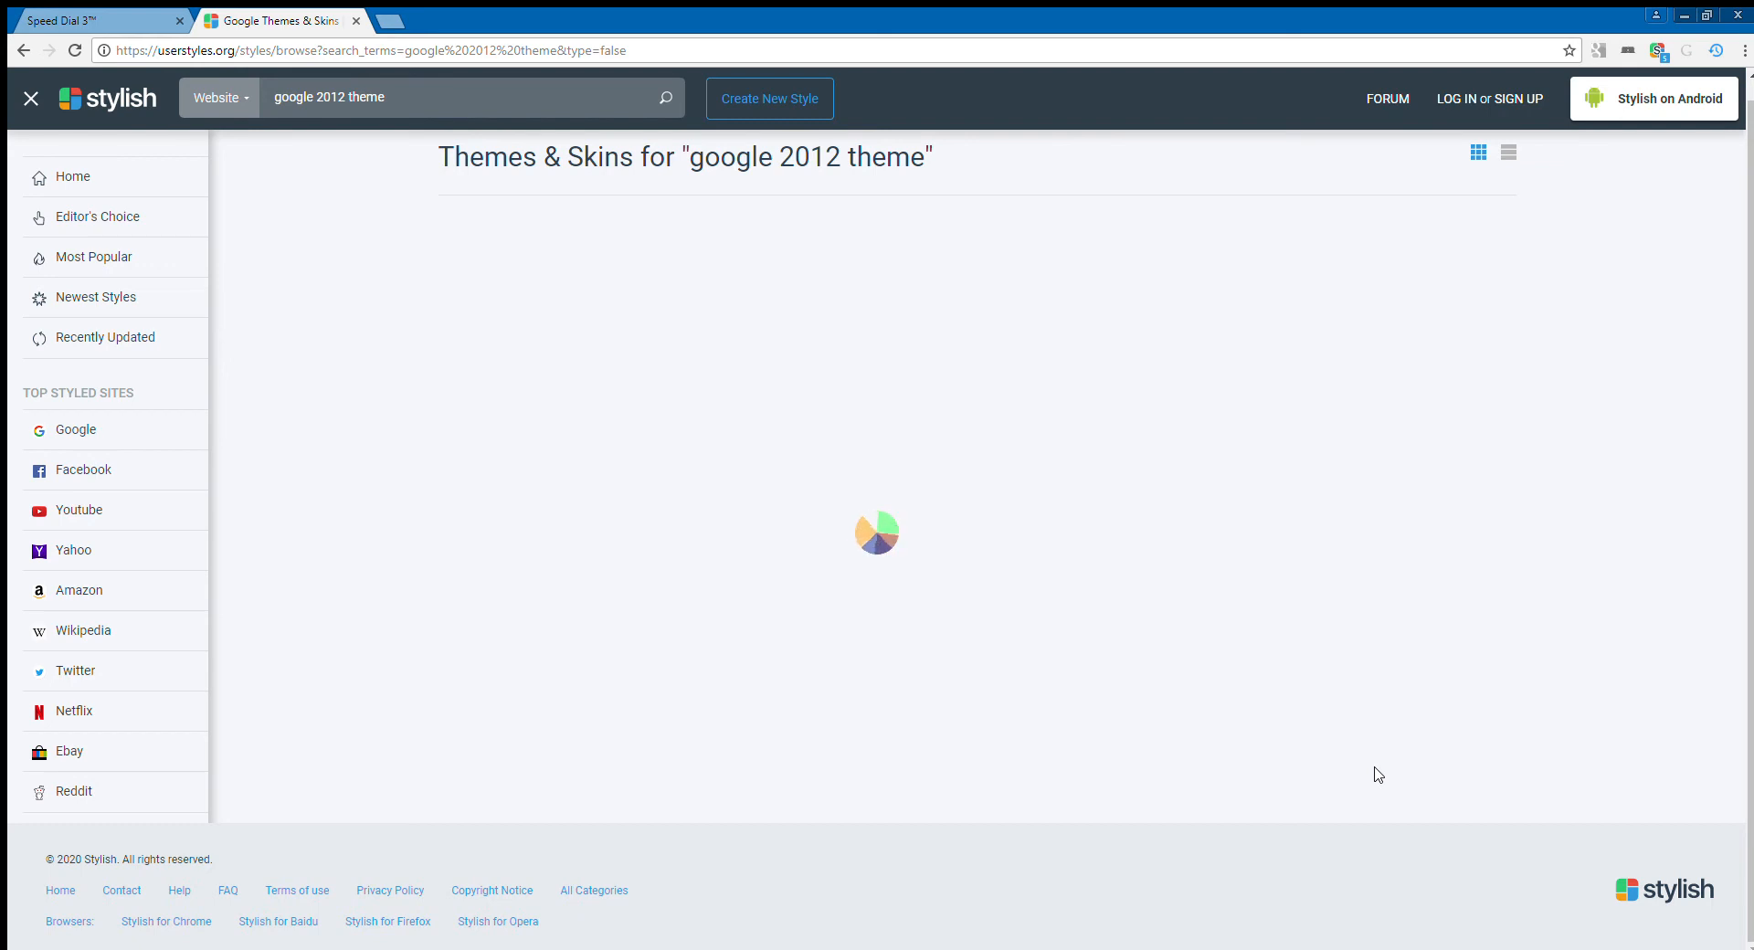
pyautogui.moveTo(1681, 51)
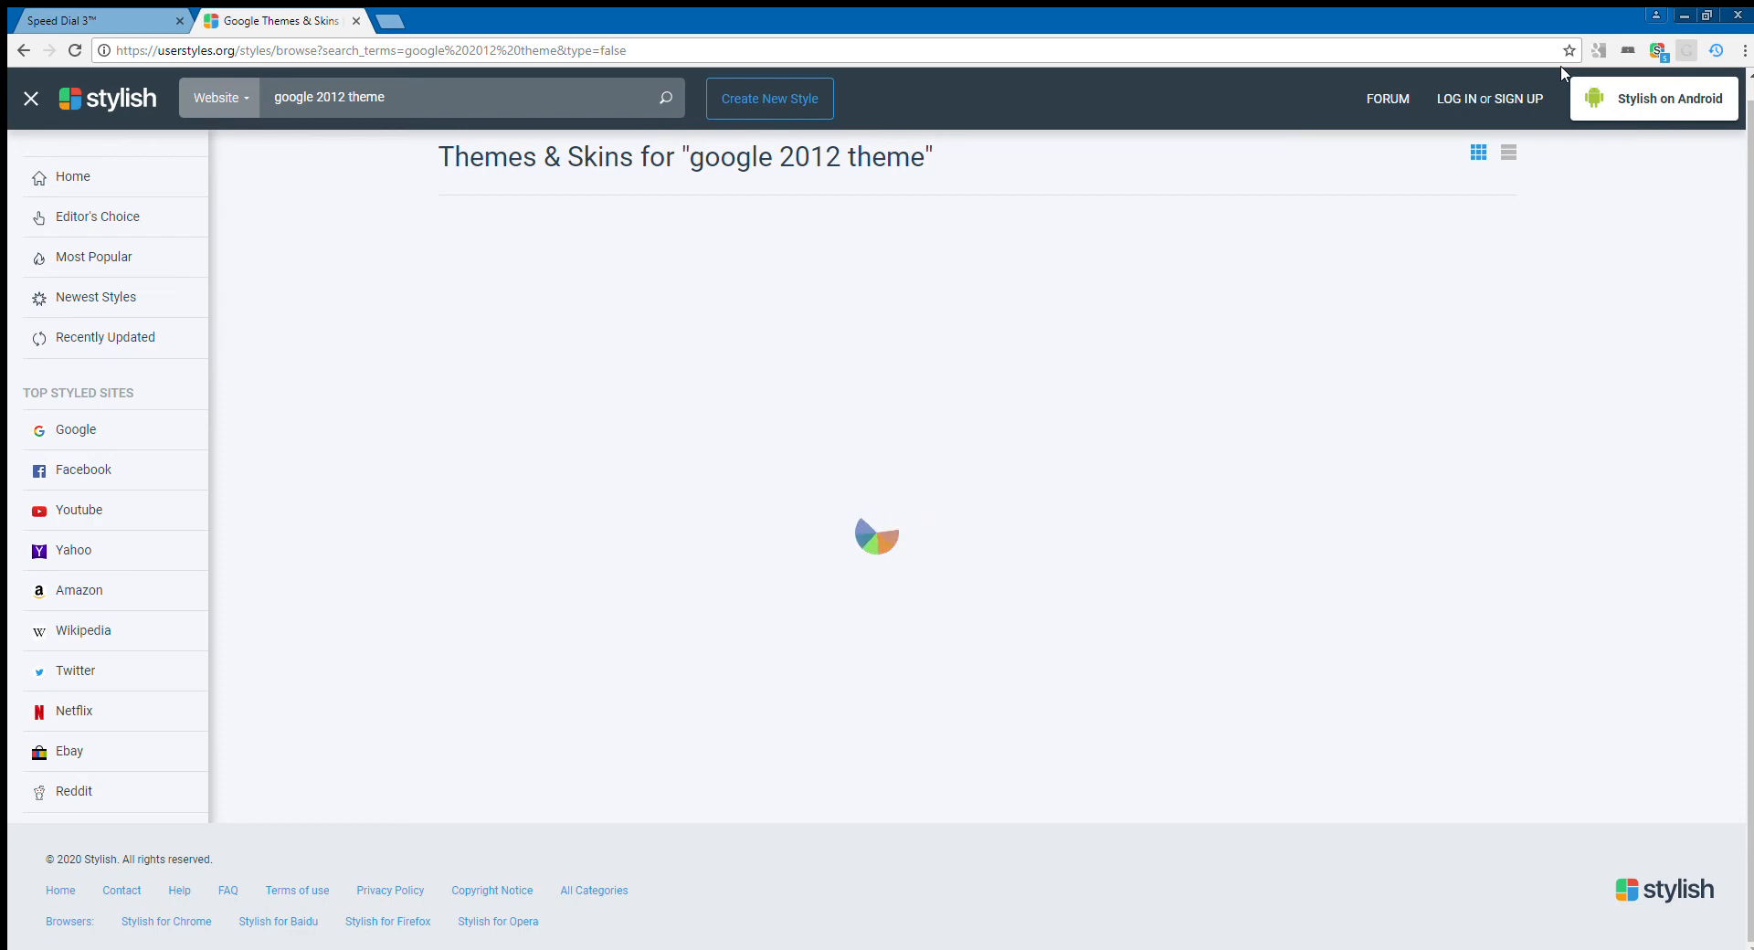
pyautogui.moveTo(1742, 64)
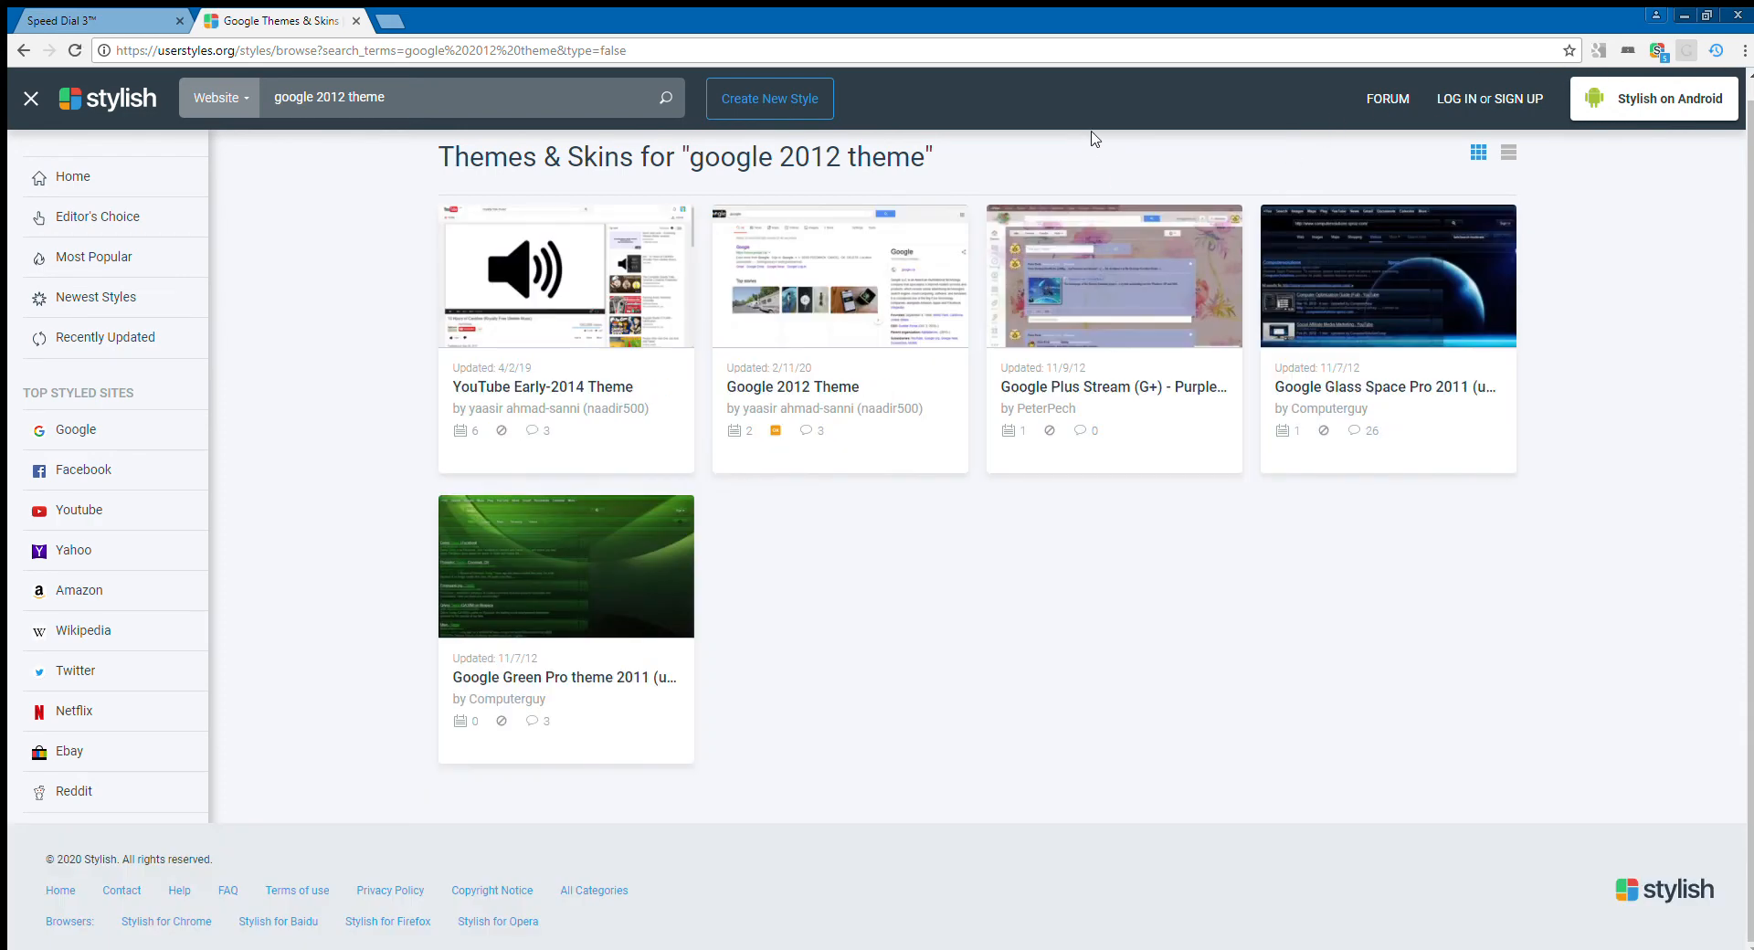
pyautogui.moveTo(891, 239)
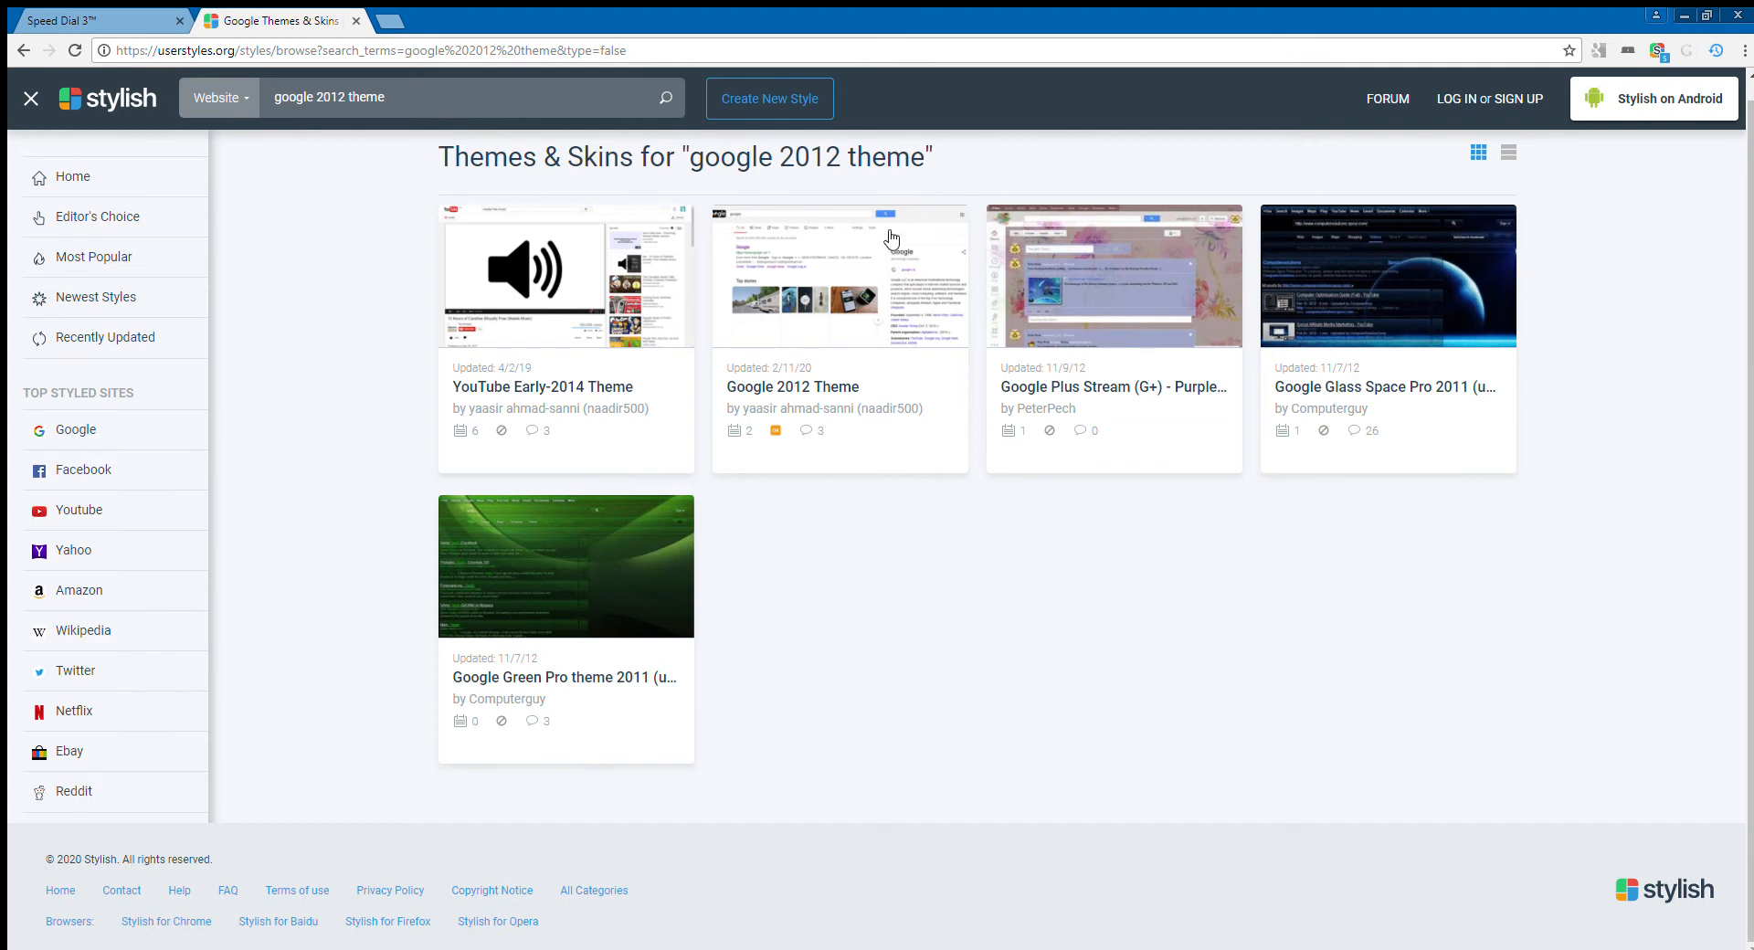
pyautogui.moveTo(838, 277)
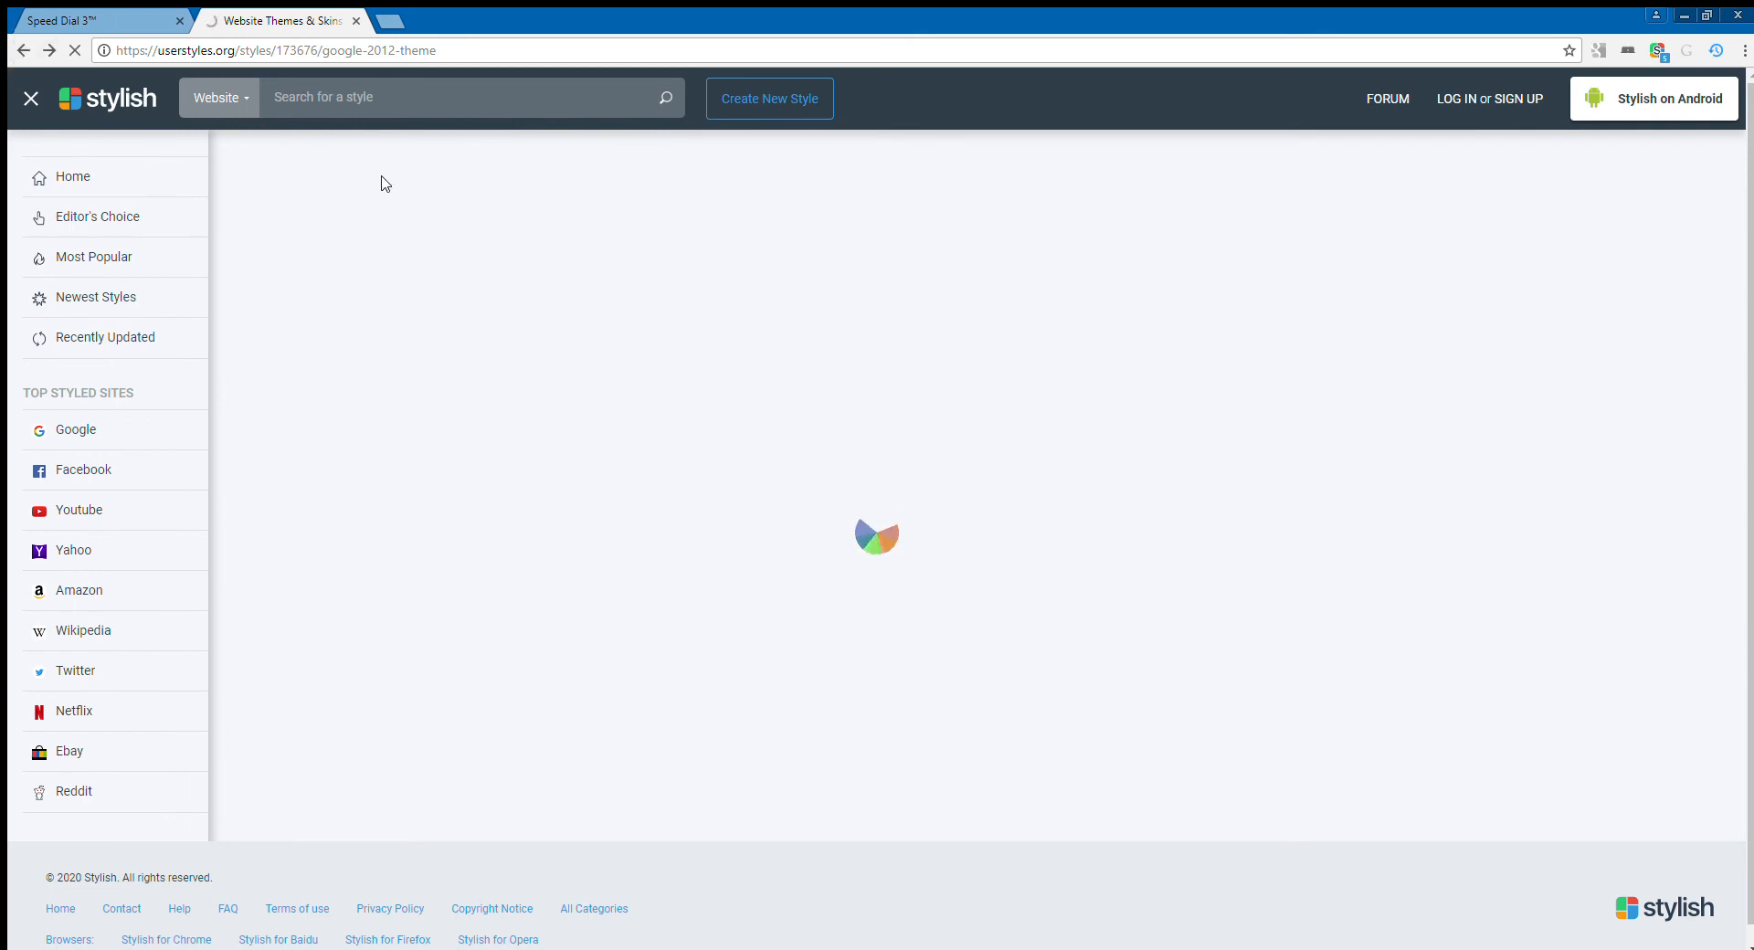
# Return to the search results and open the Google 2012 Theme card.
pyautogui.click(470, 98)
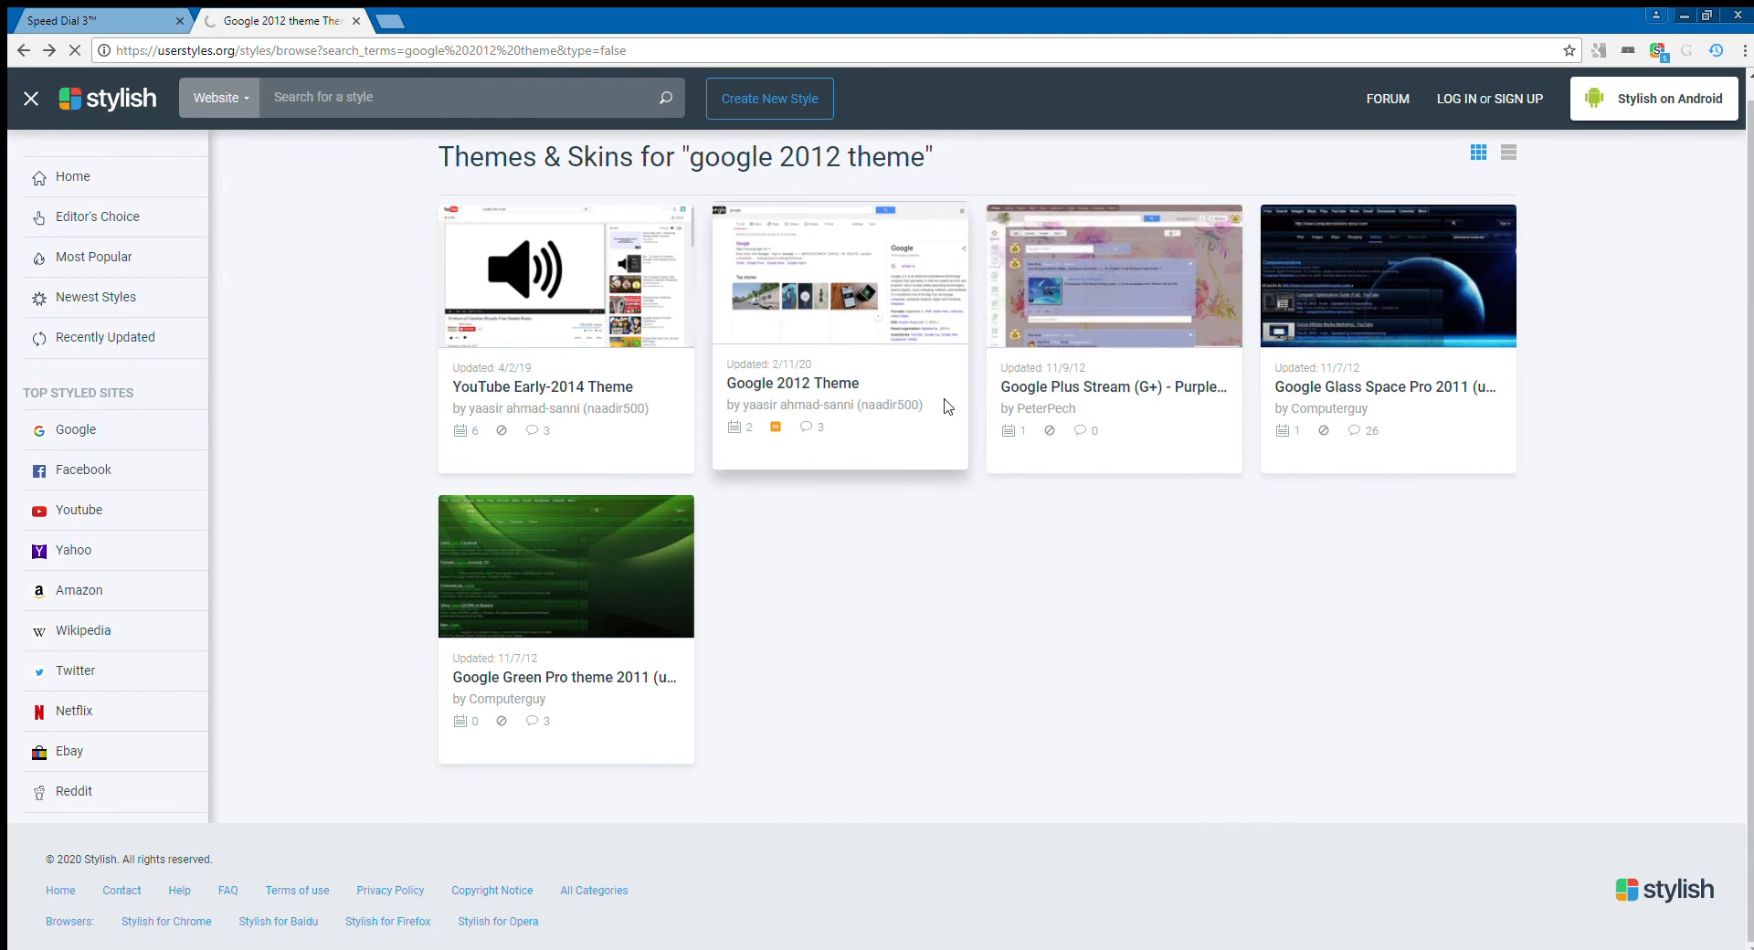
pyautogui.click(792, 383)
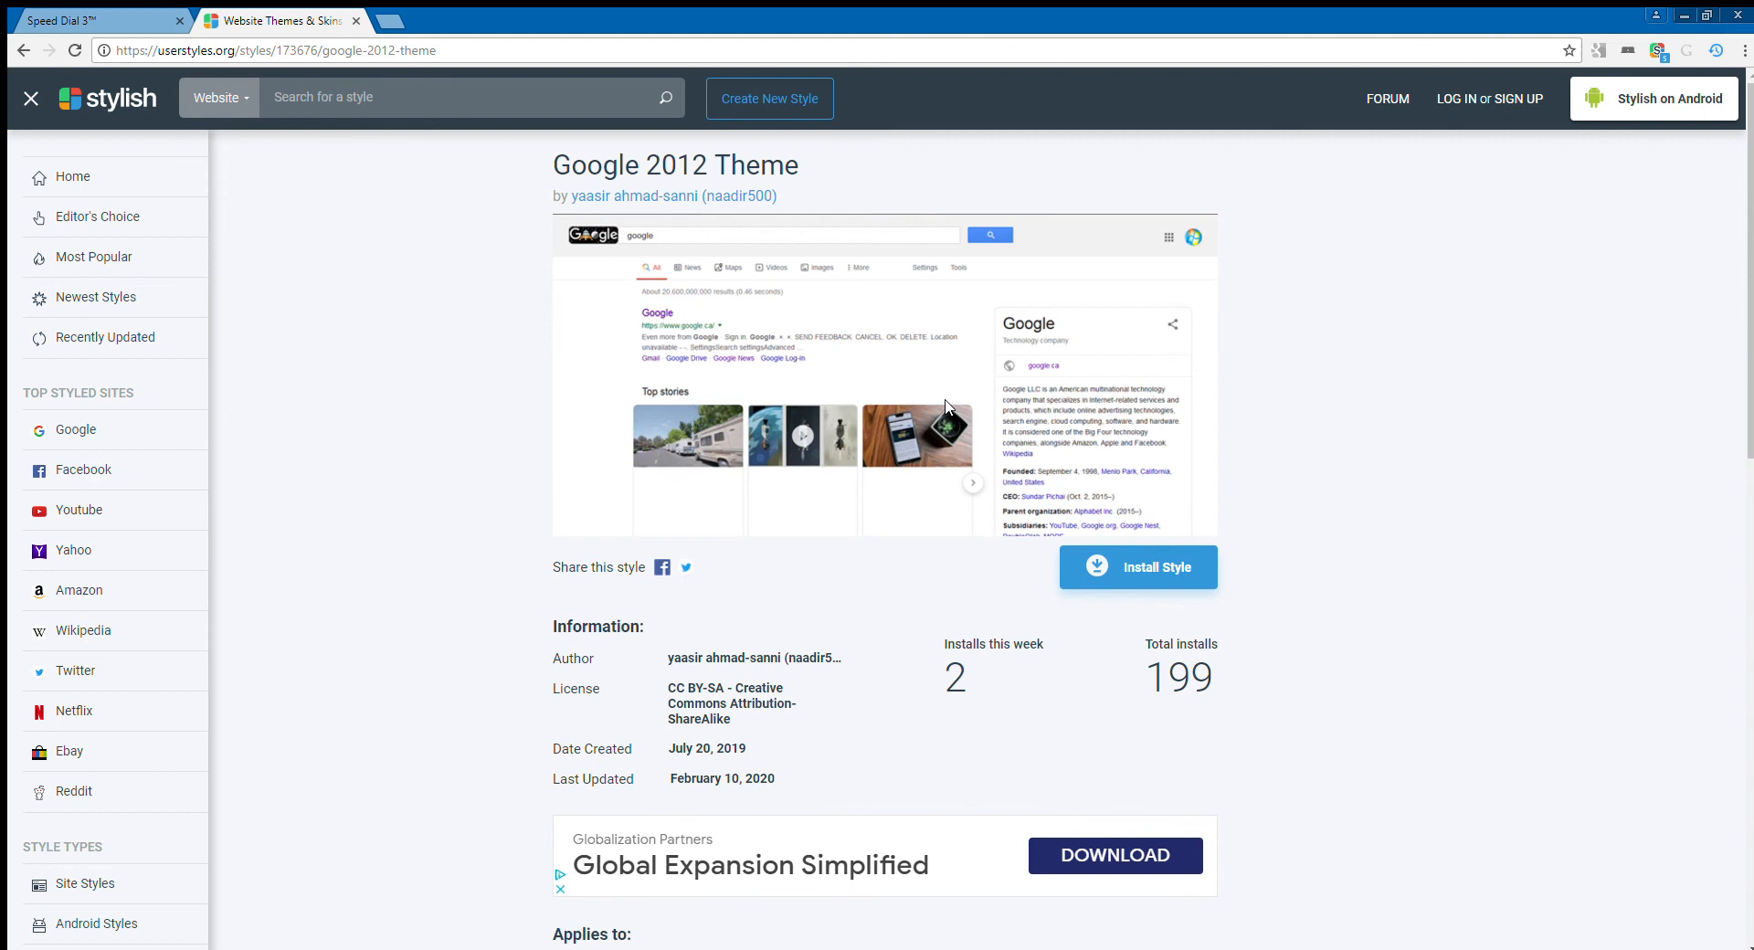
pyautogui.moveTo(756, 349)
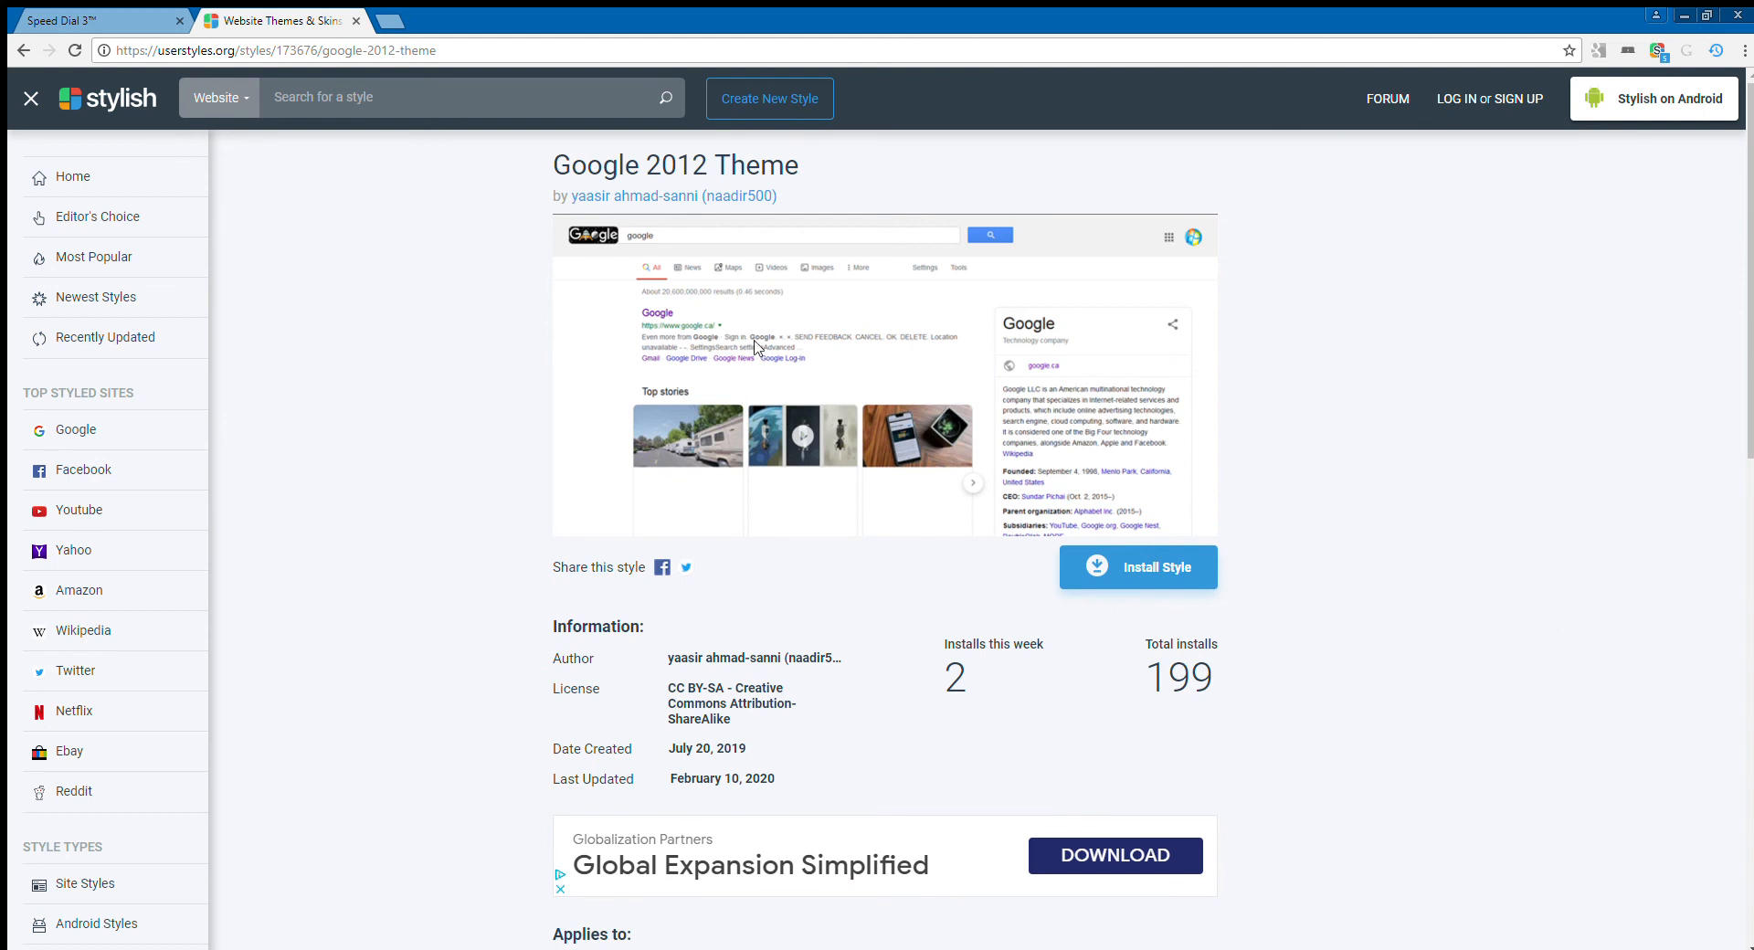
pyautogui.moveTo(724, 313)
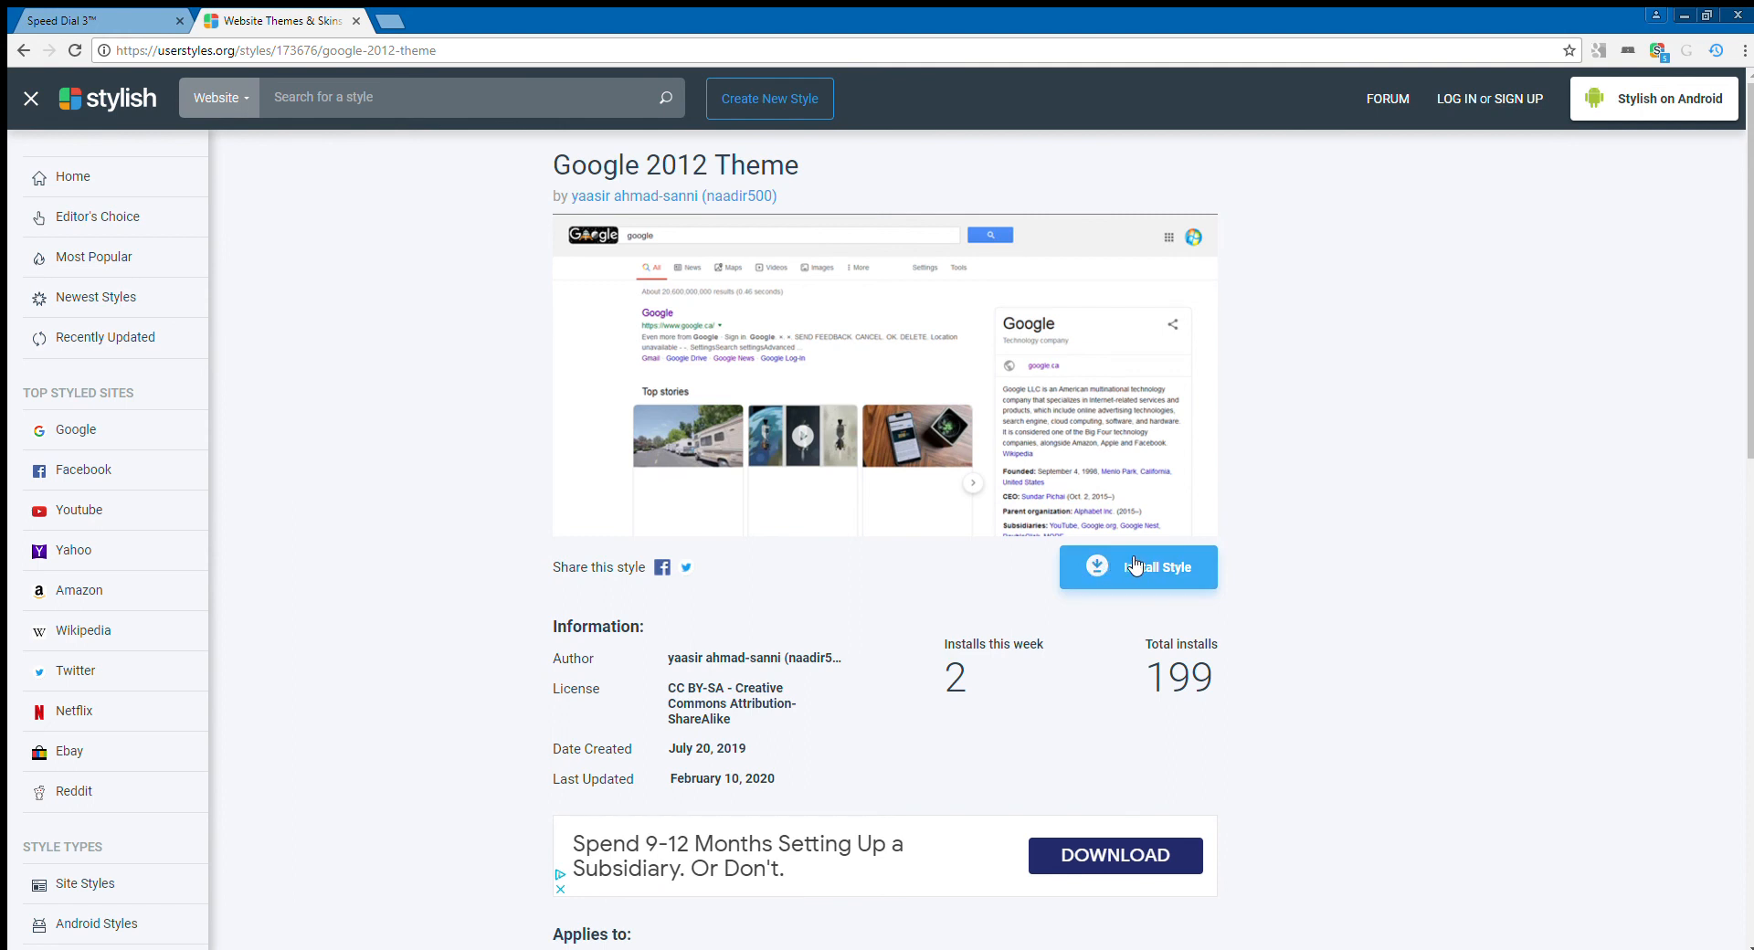
# Install the Google 2012 Theme with Install Style, then open a new tab.
pyautogui.click(1137, 566)
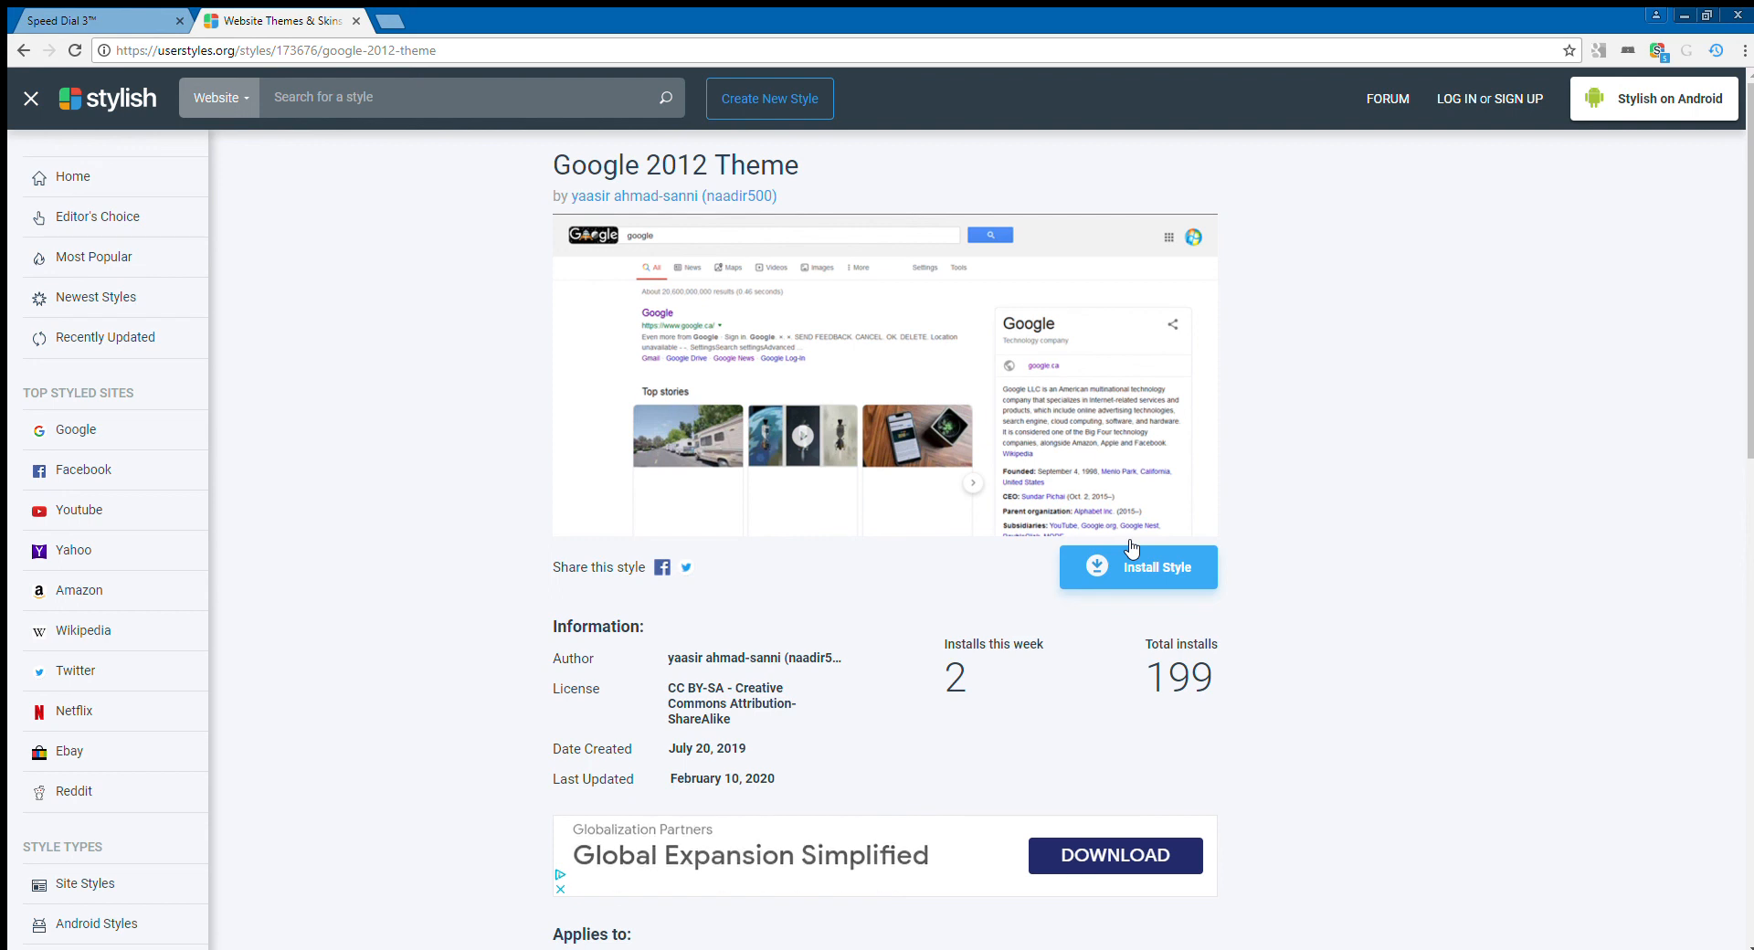
pyautogui.click(1137, 567)
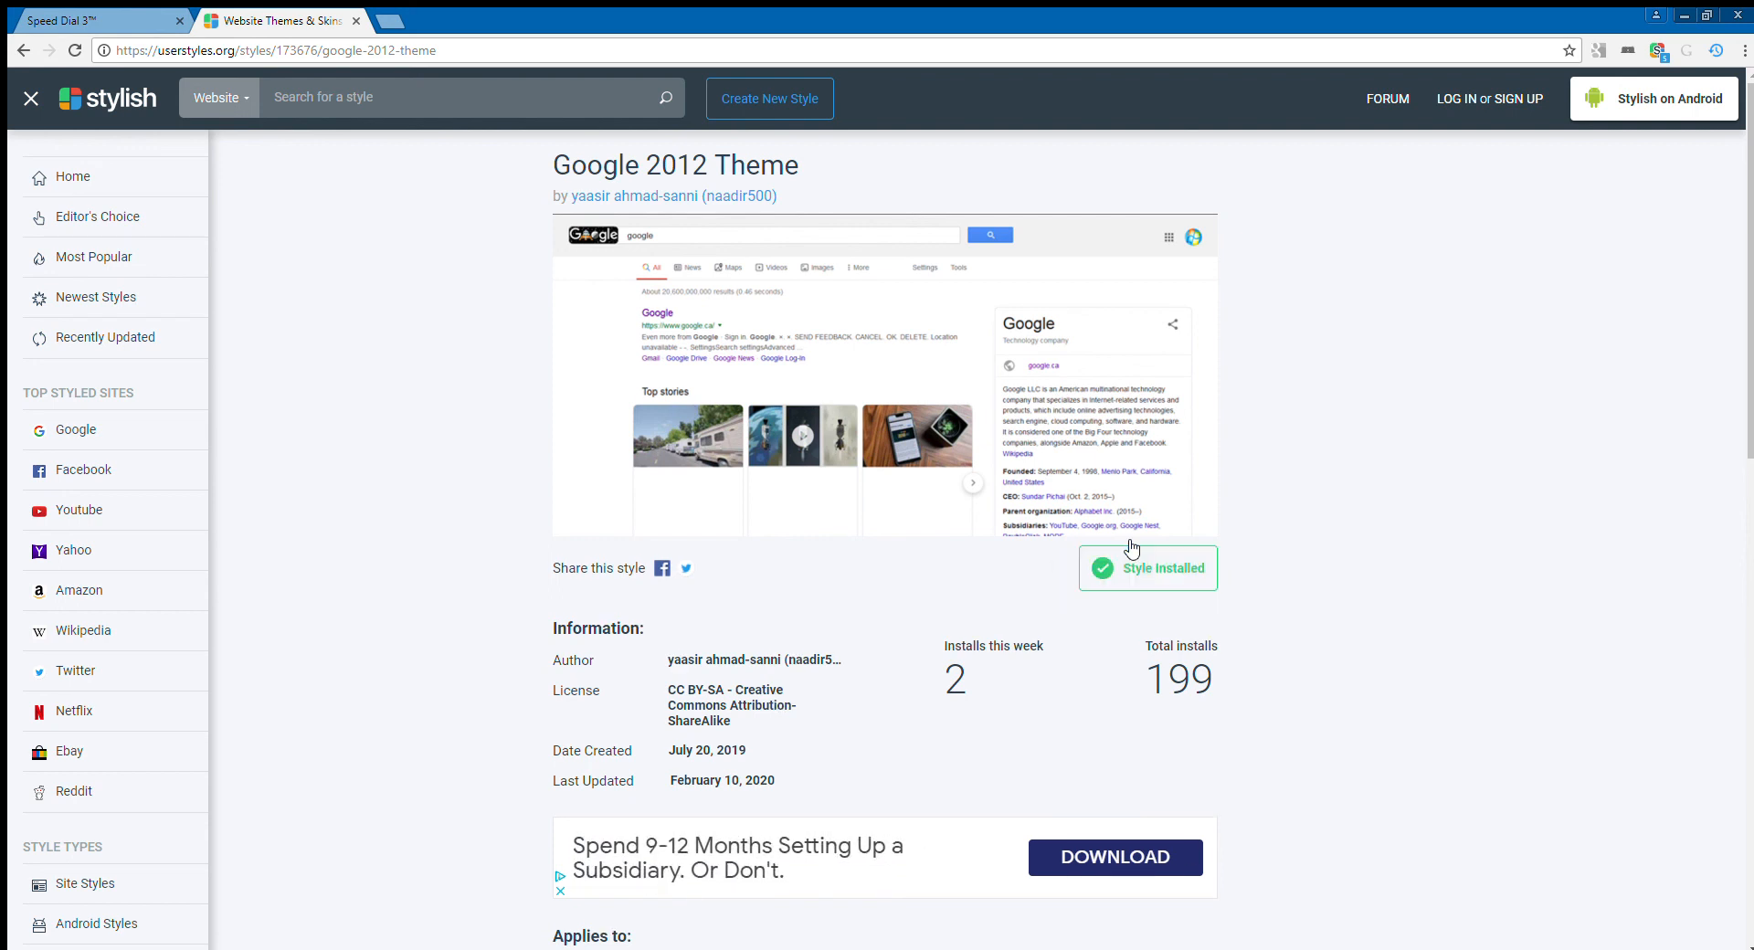
pyautogui.moveTo(347, 12)
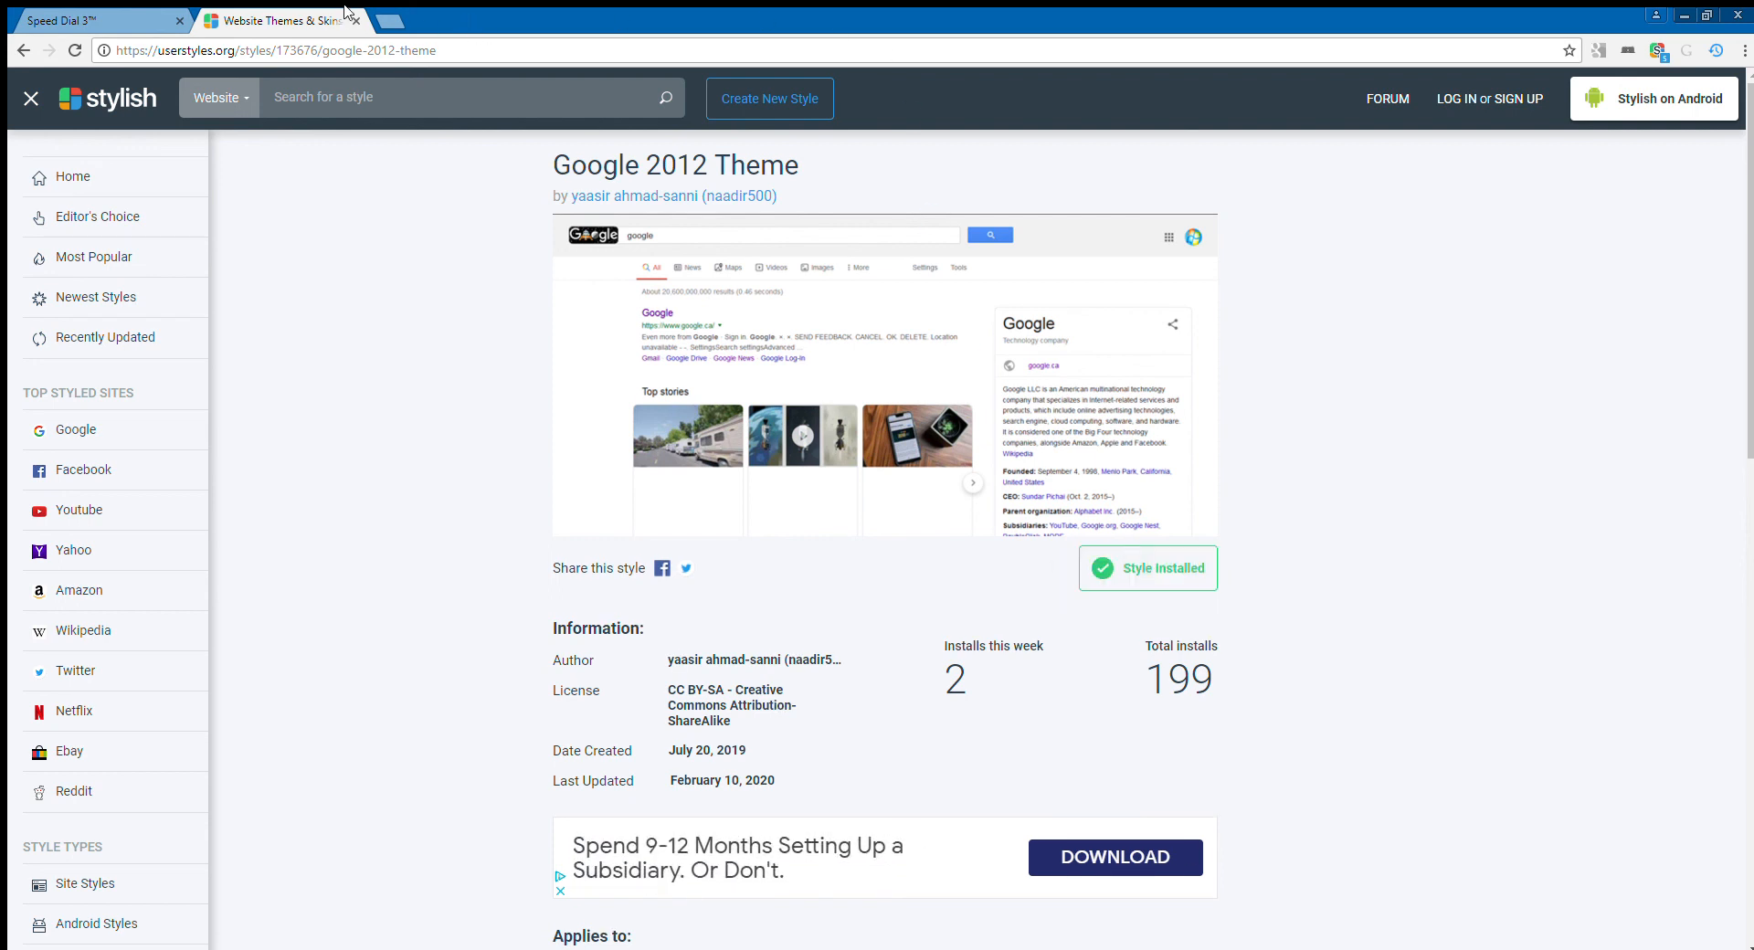
pyautogui.click(564, 21)
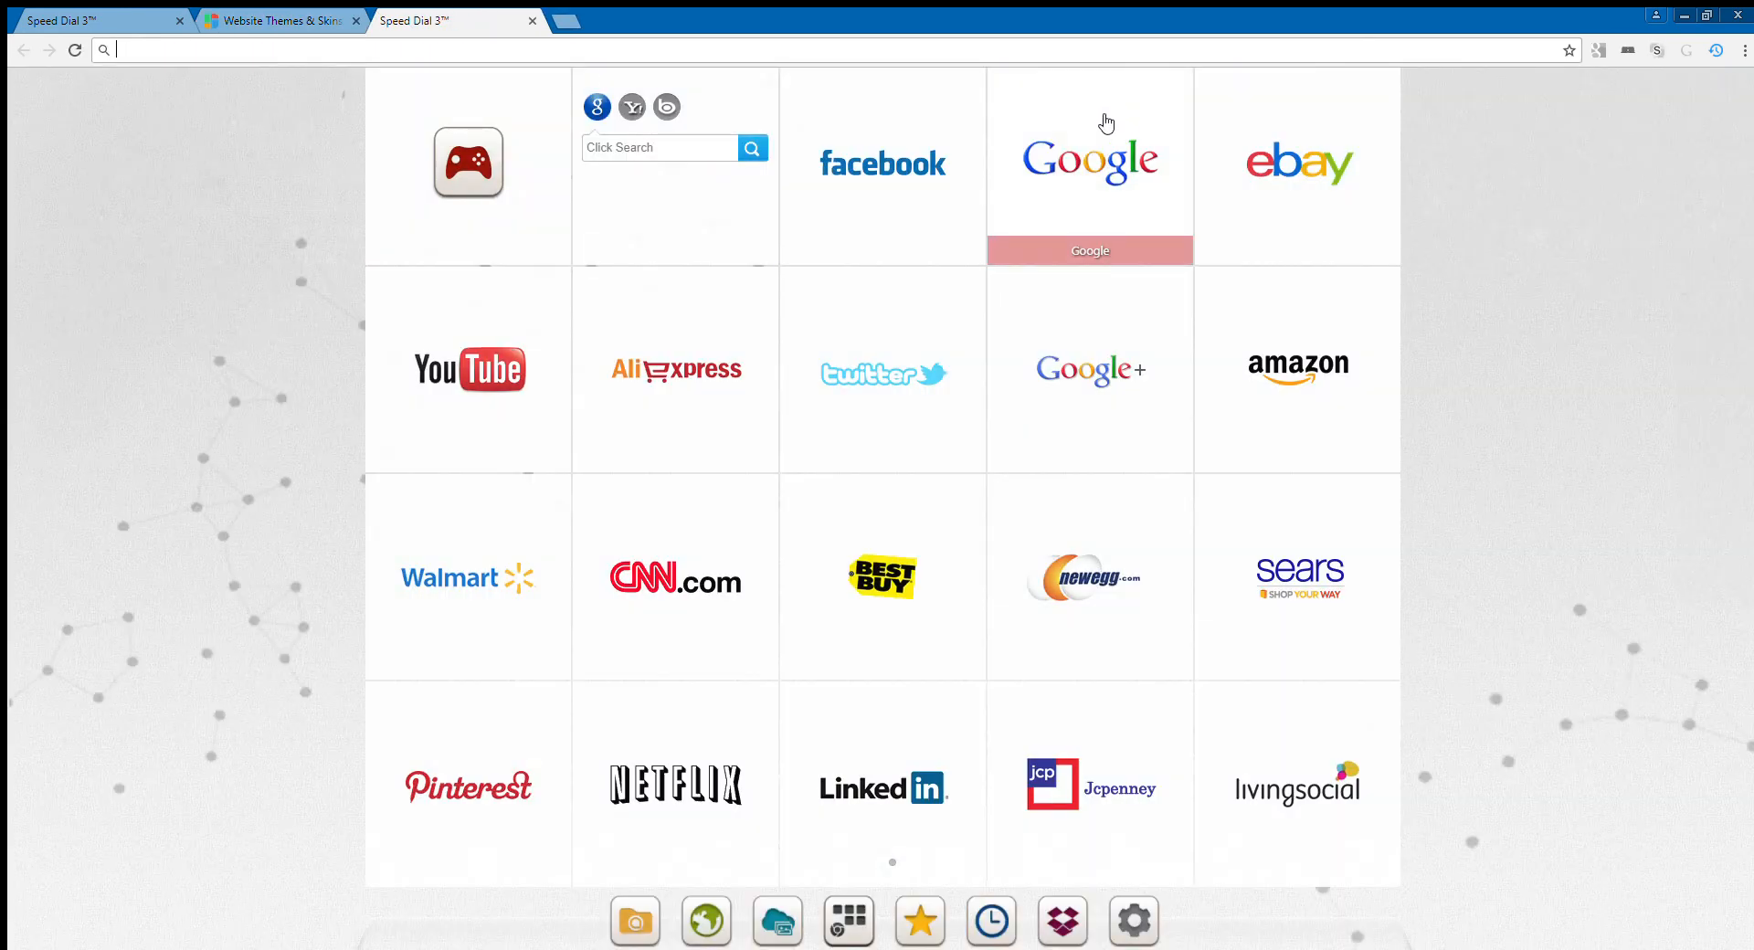
# Open Google from Speed Dial, close the userstyles.org tab, and type a test query.
pyautogui.click(1088, 163)
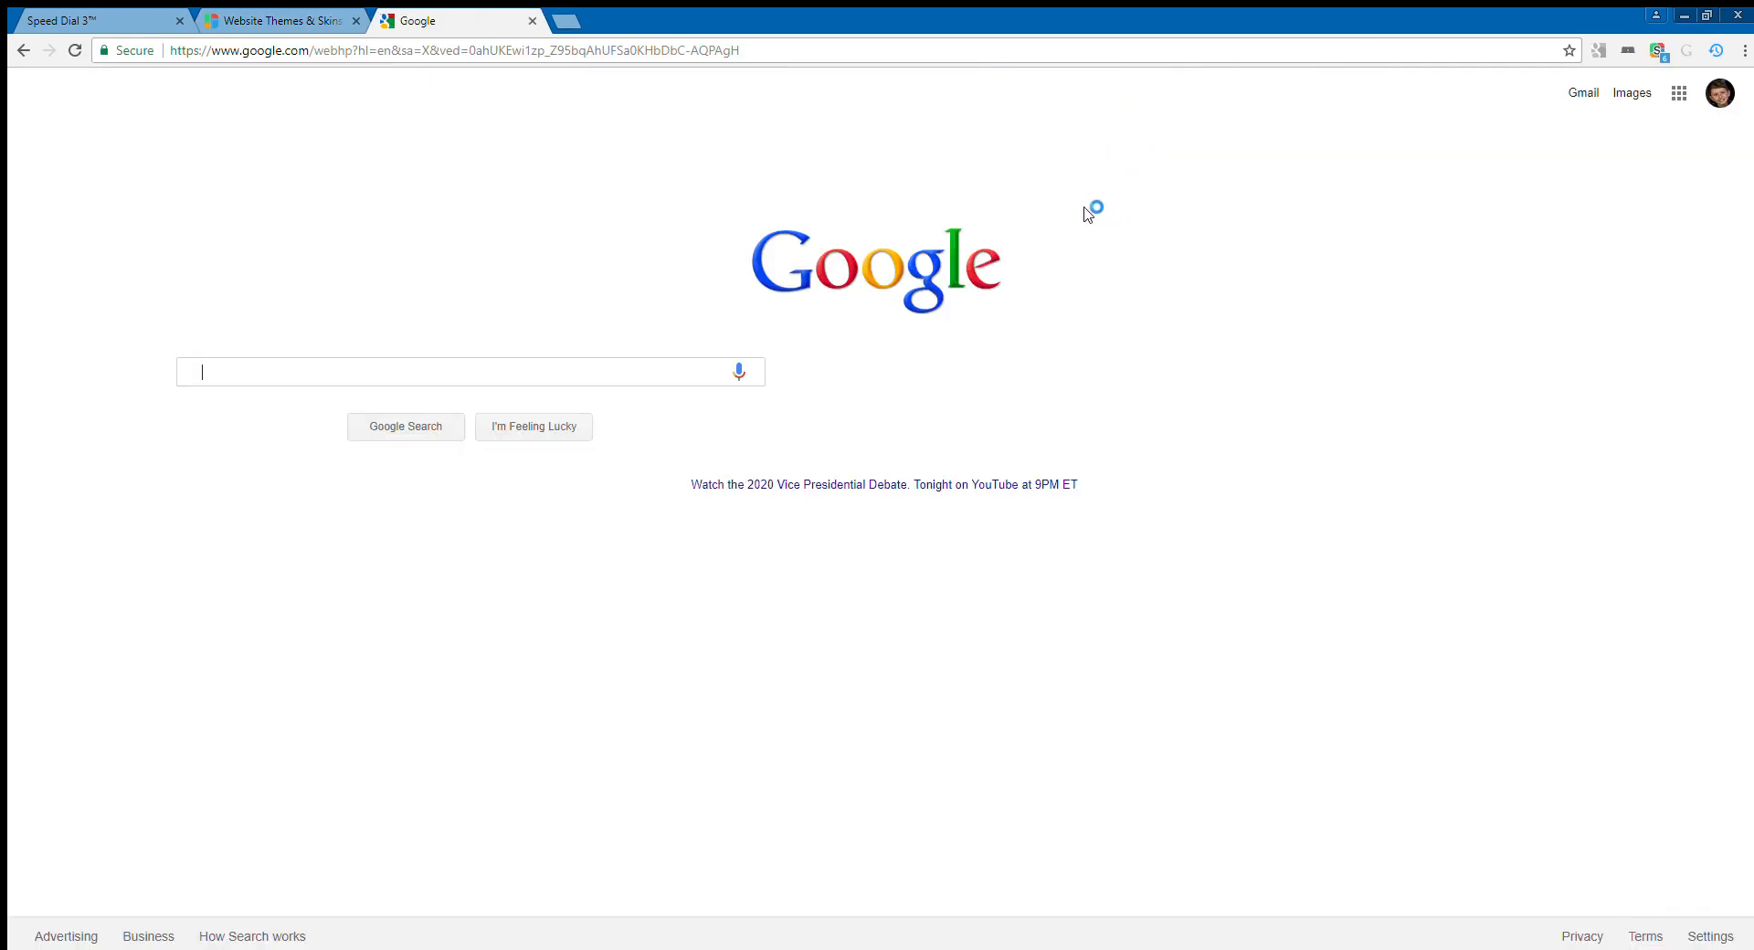
pyautogui.moveTo(777, 253)
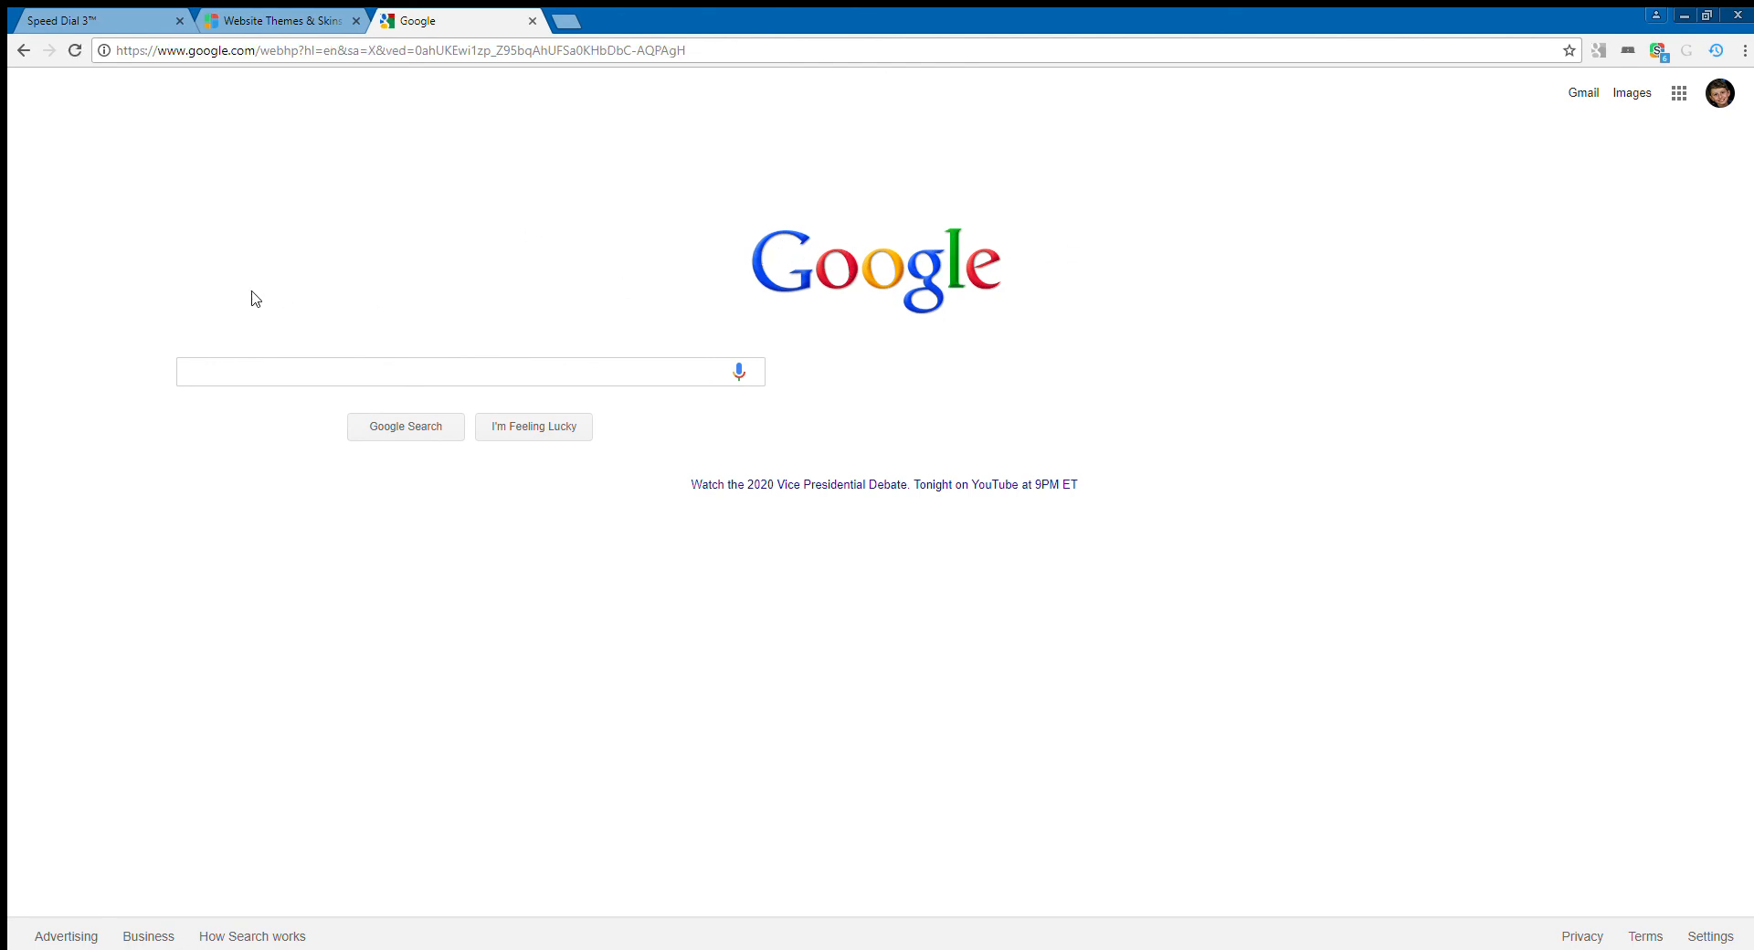
pyautogui.click(277, 20)
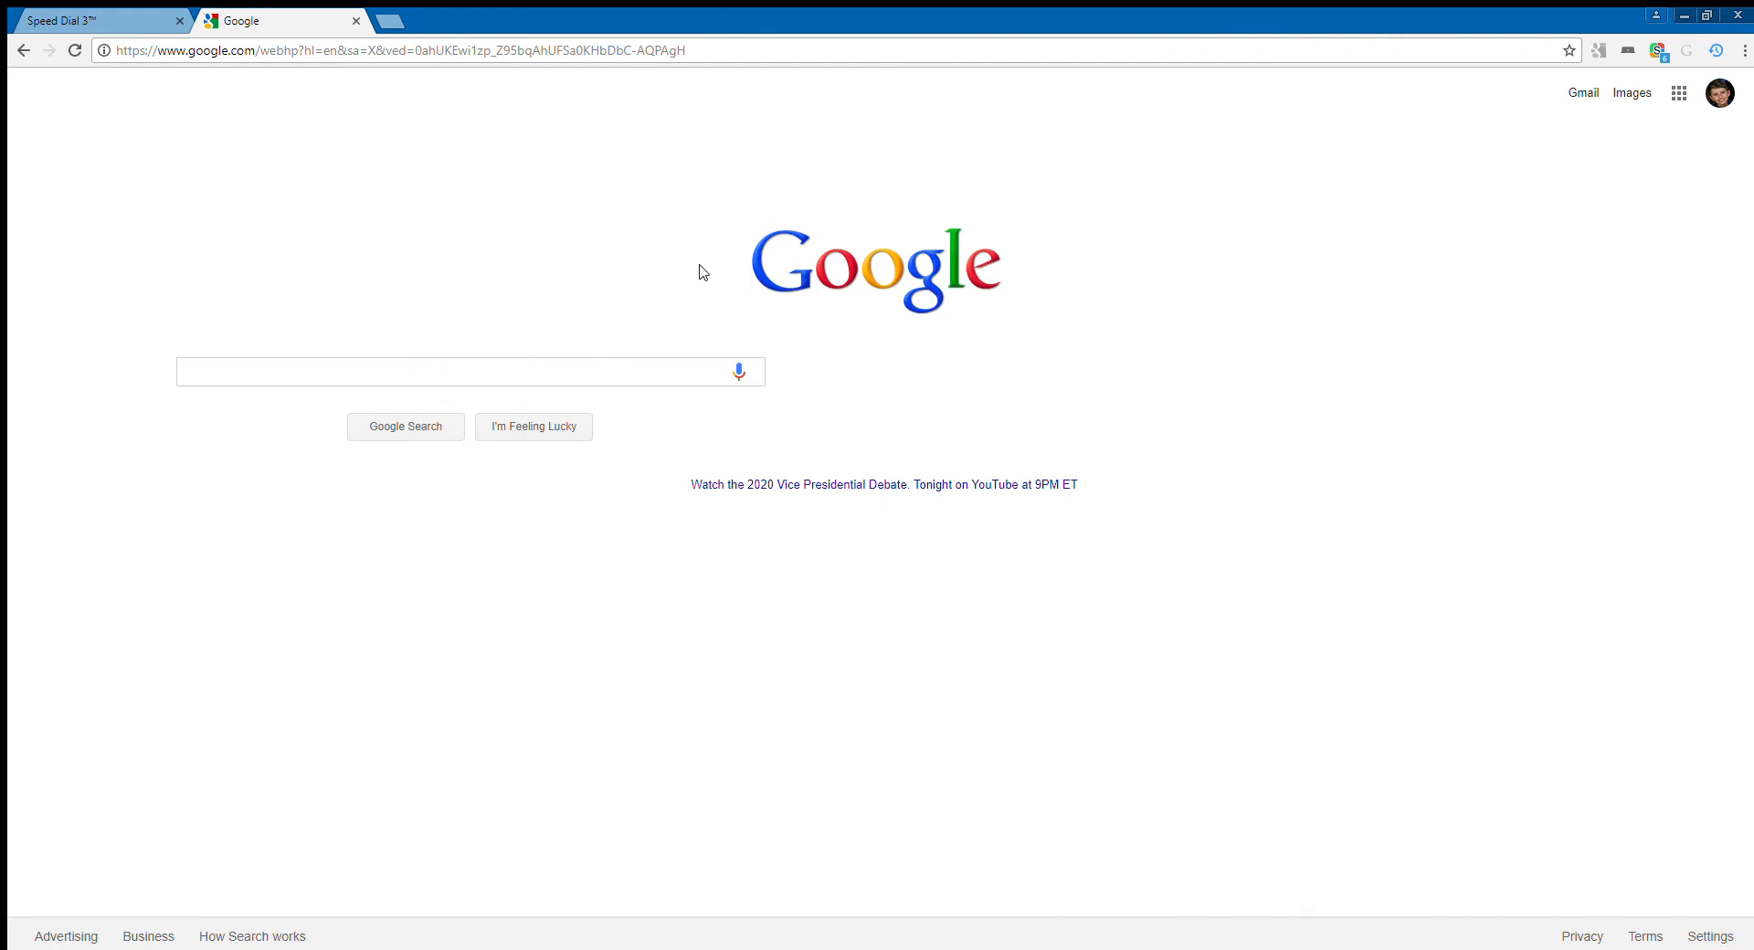
pyautogui.click(447, 372)
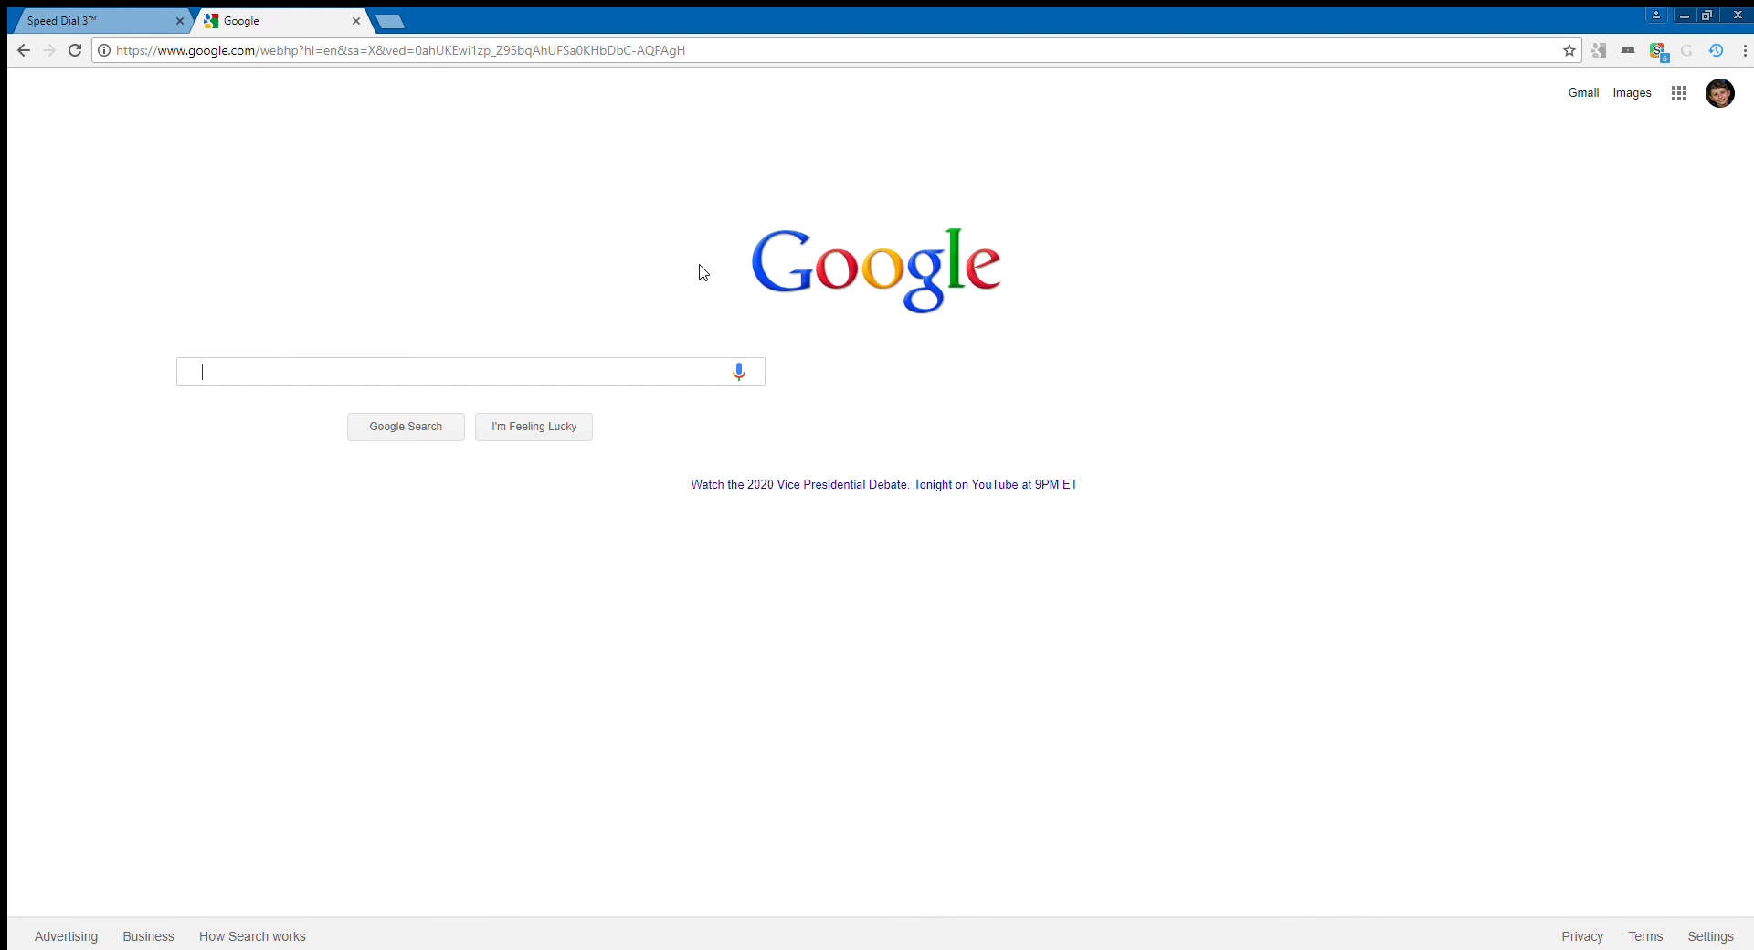
pyautogui.write('jguguyttttd')
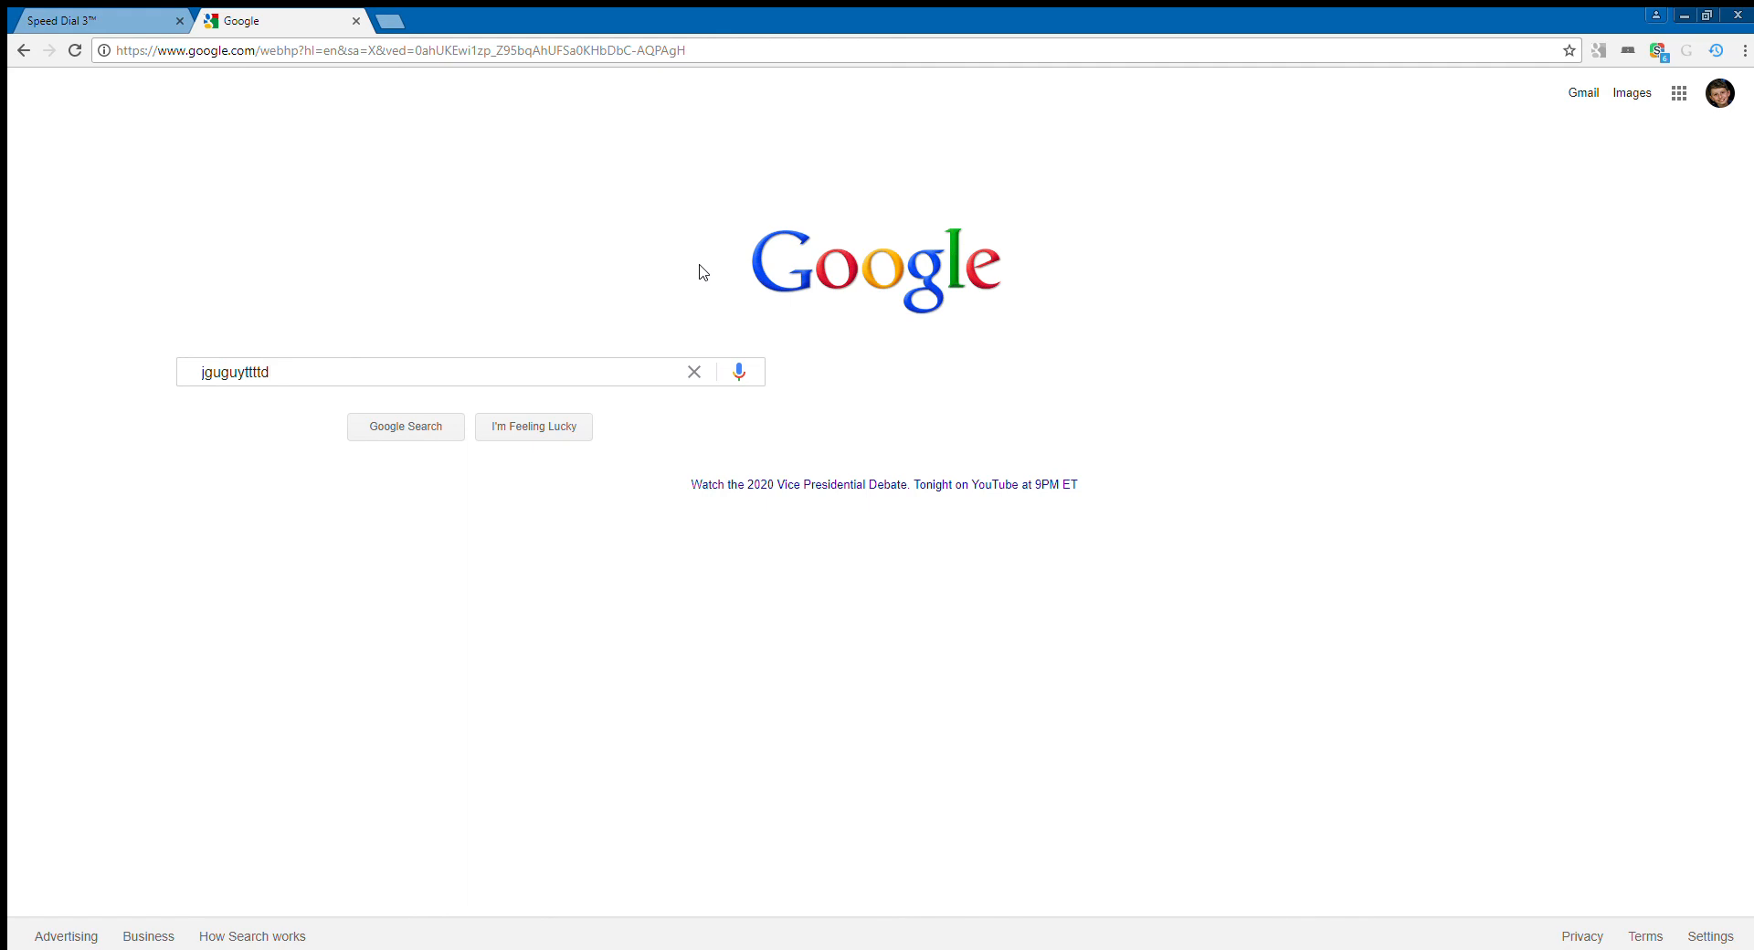
# Clear the search box, type 'the beatl', and choose the Beatles songs suggestion.
pyautogui.click(693, 372)
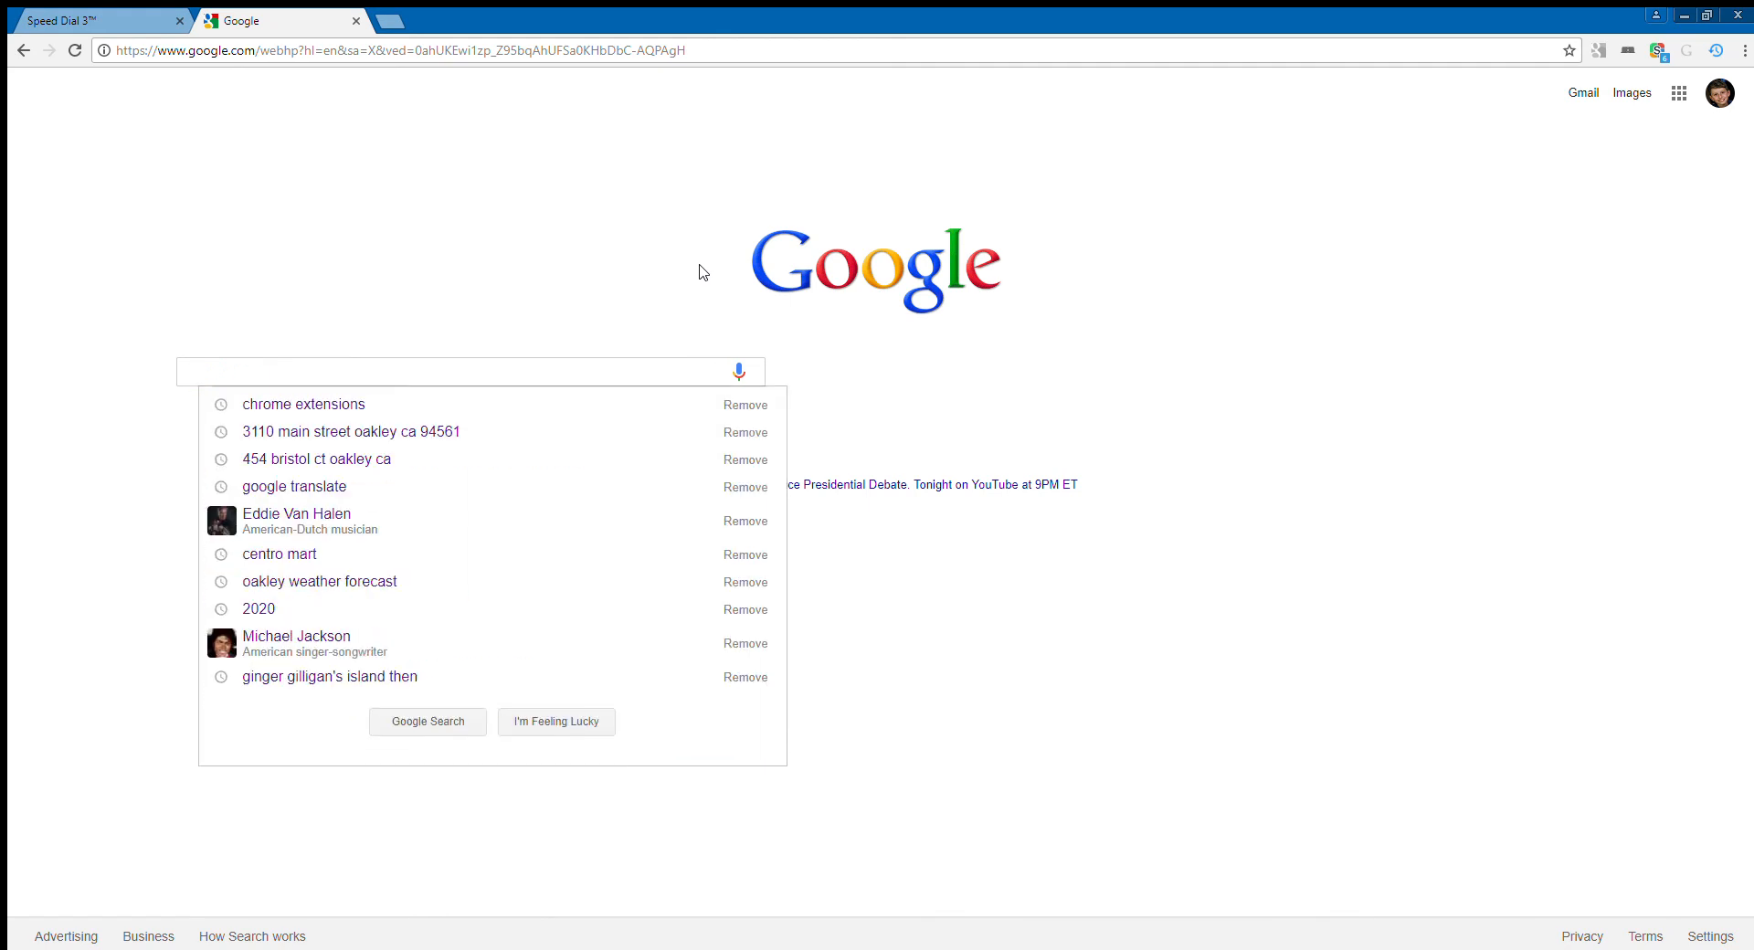
pyautogui.click(459, 369)
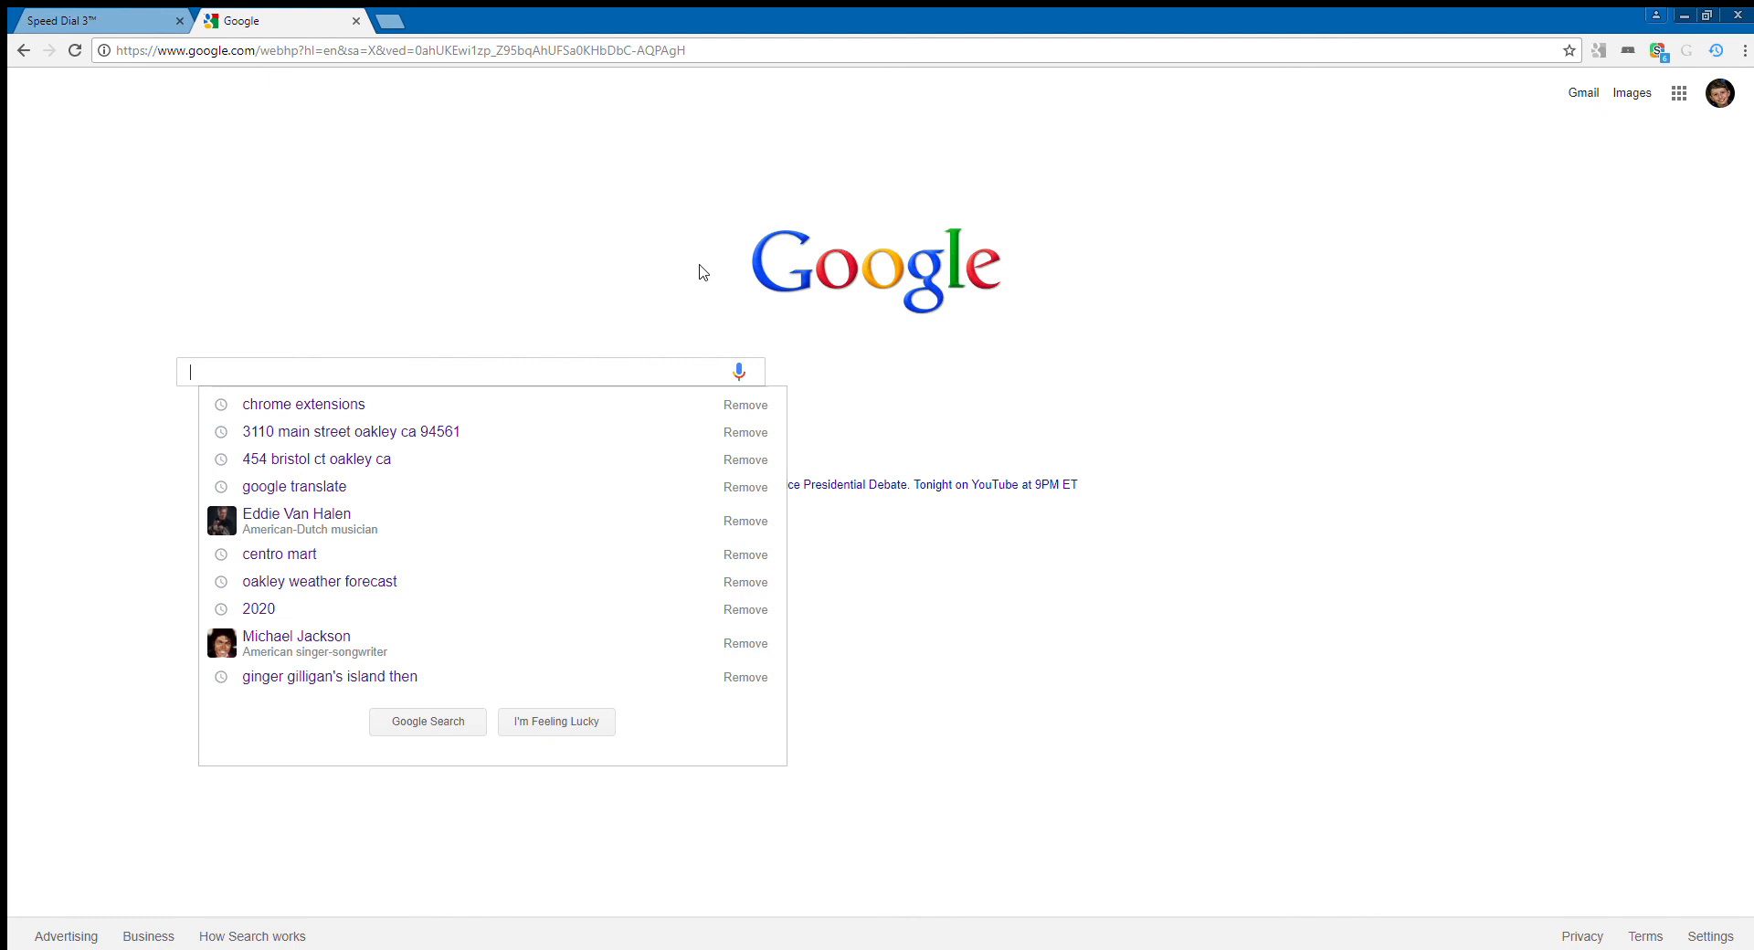
pyautogui.write('the beatl')
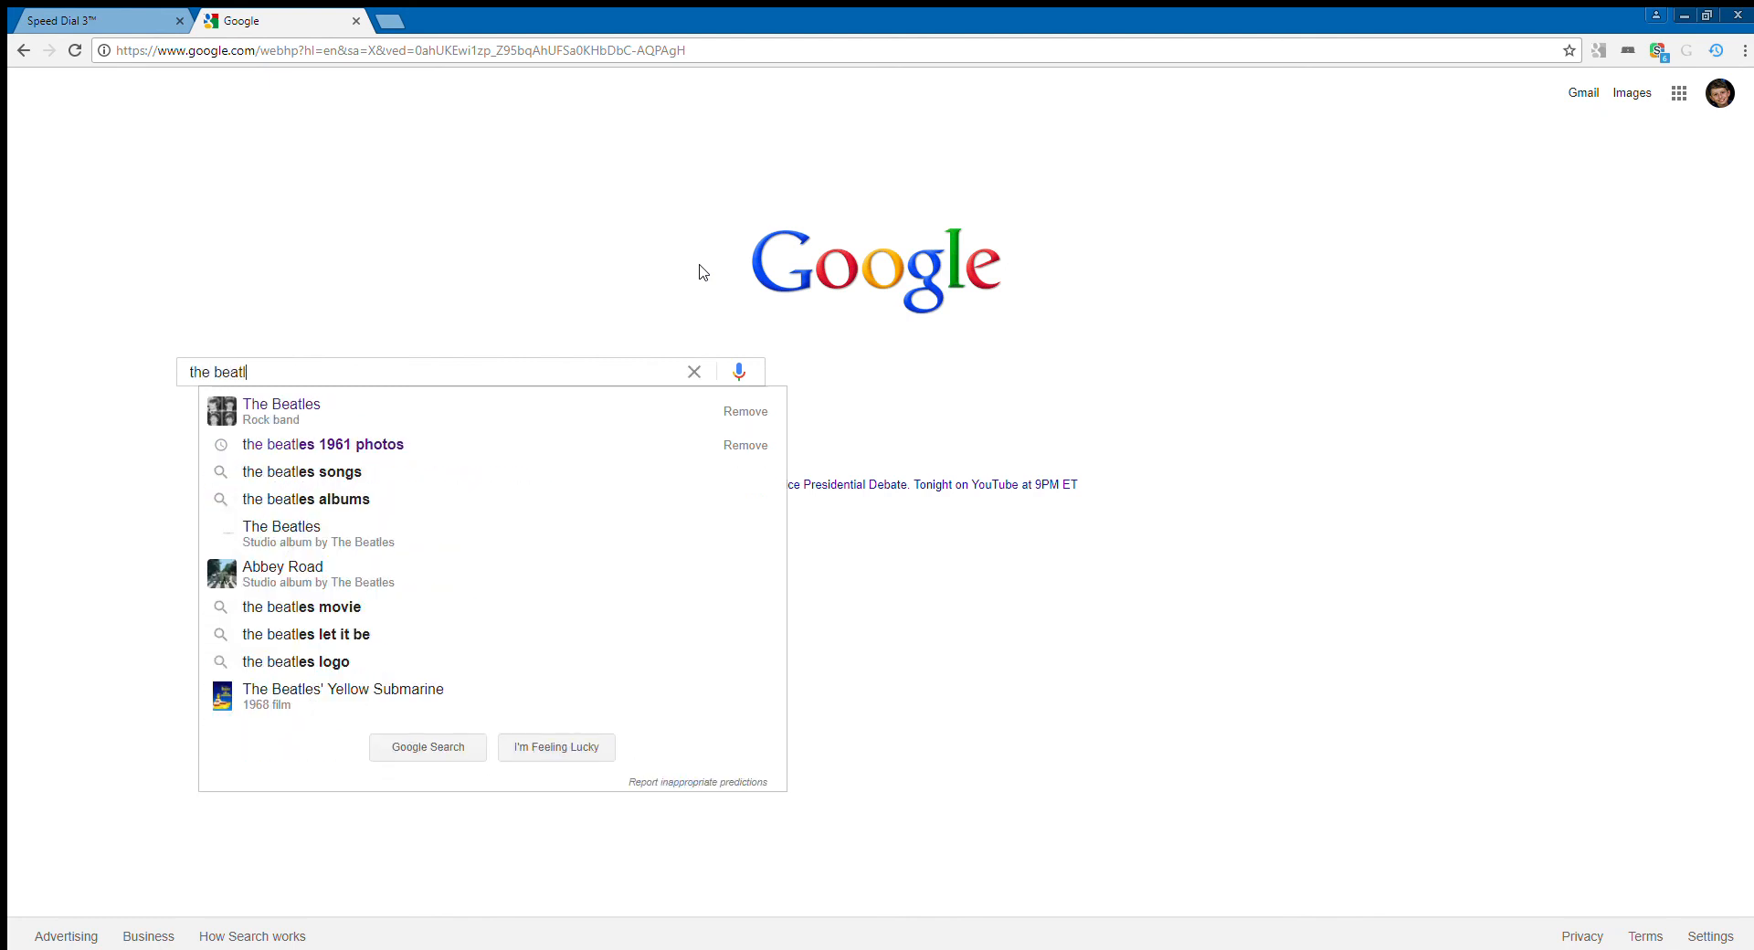
pyautogui.moveTo(324, 425)
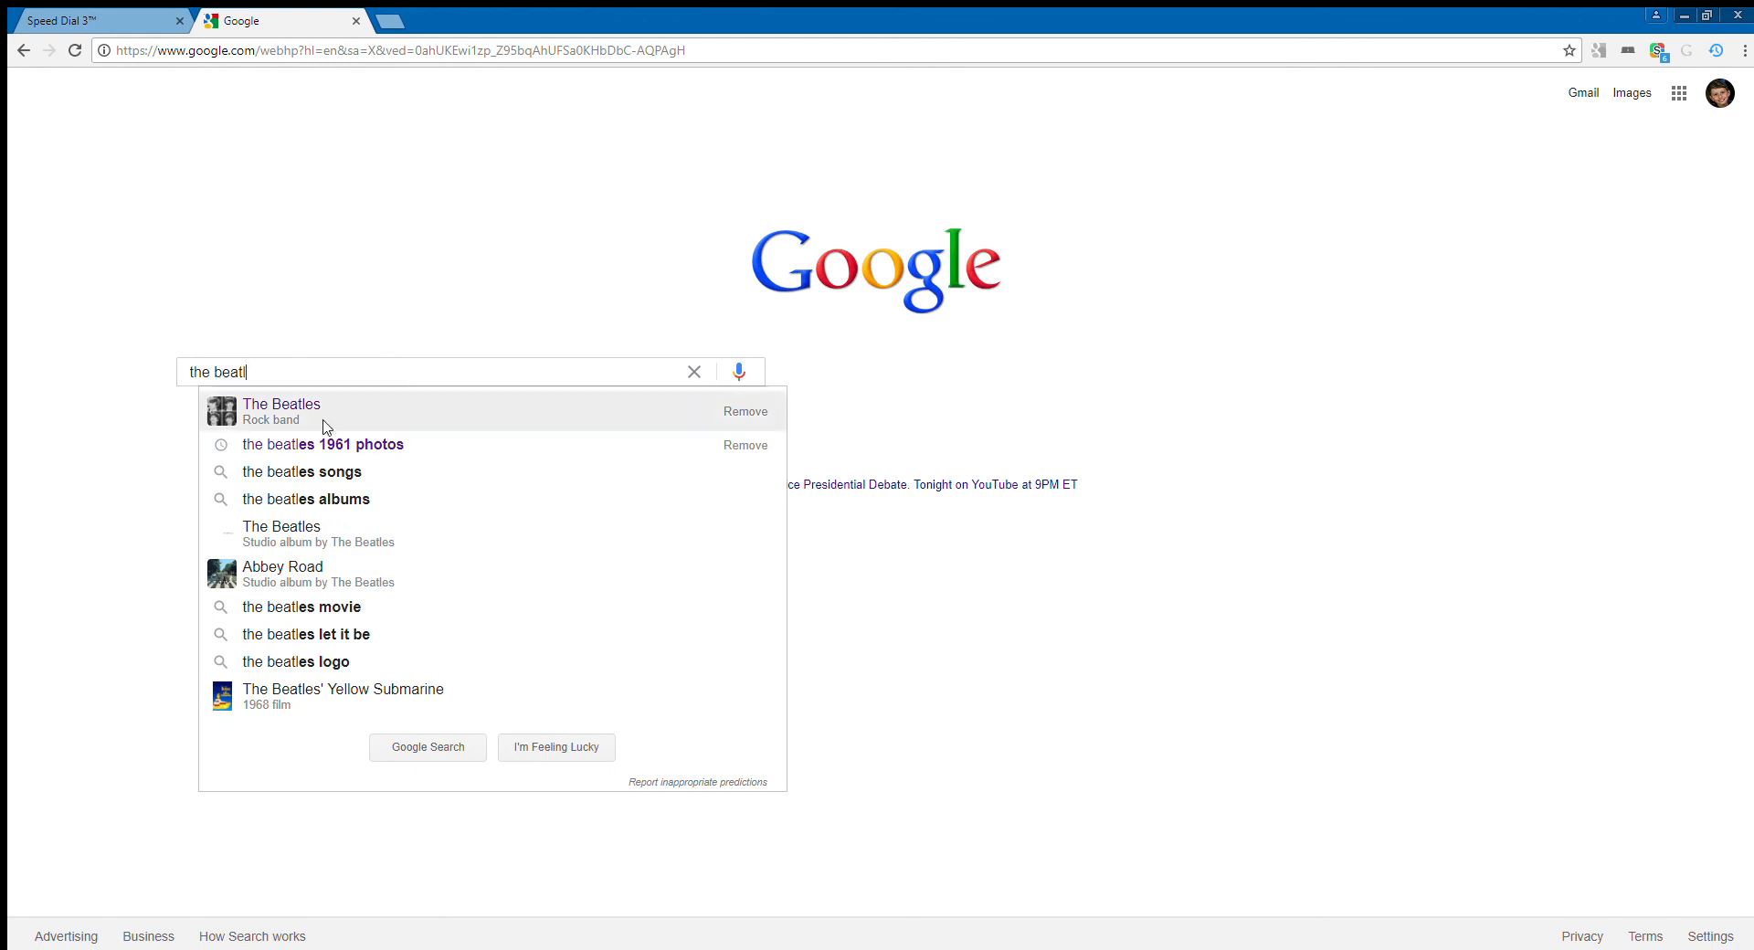
pyautogui.moveTo(360, 468)
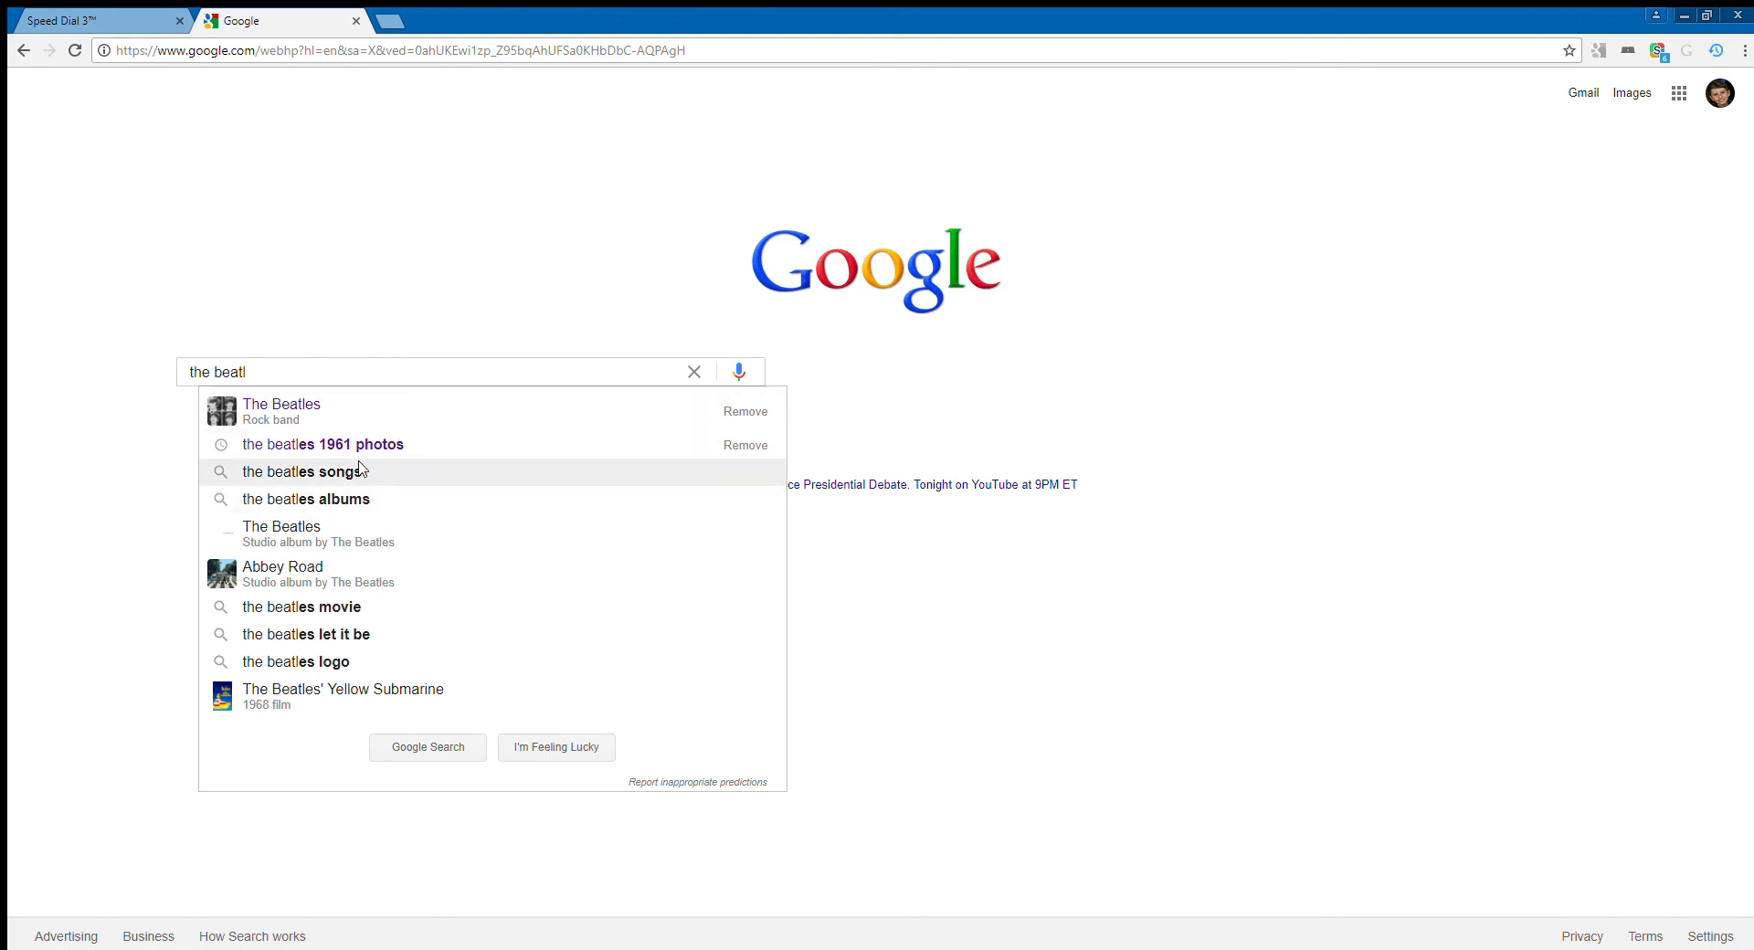
pyautogui.click(303, 470)
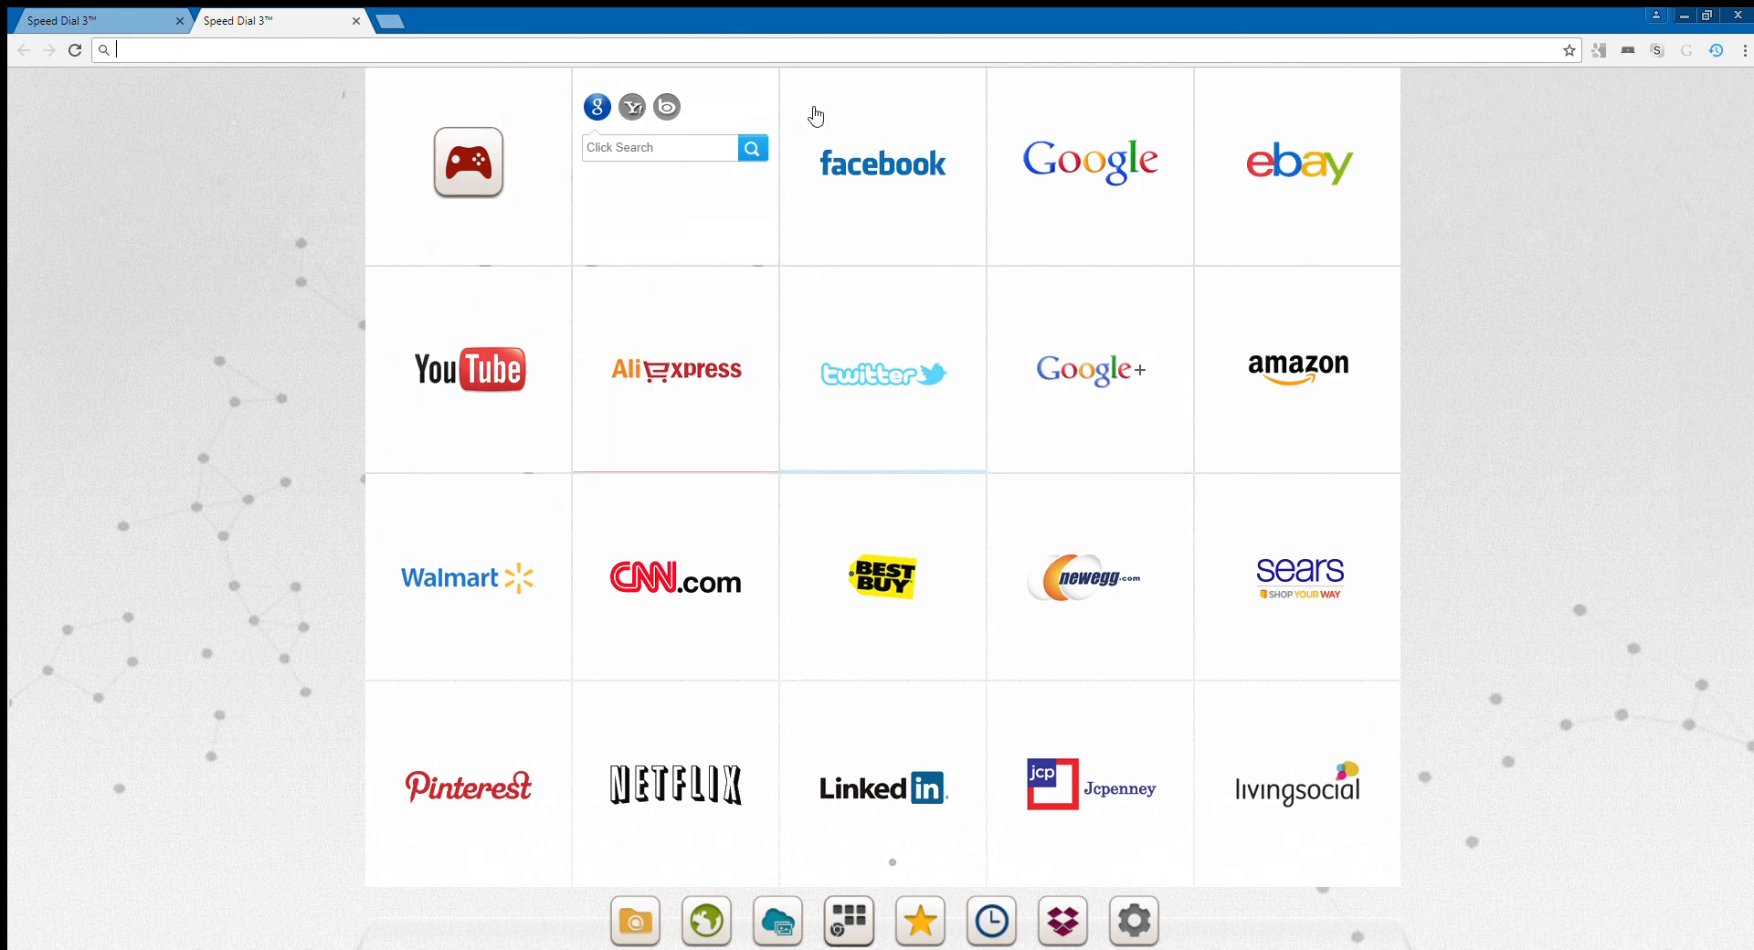
pyautogui.moveTo(972, 250)
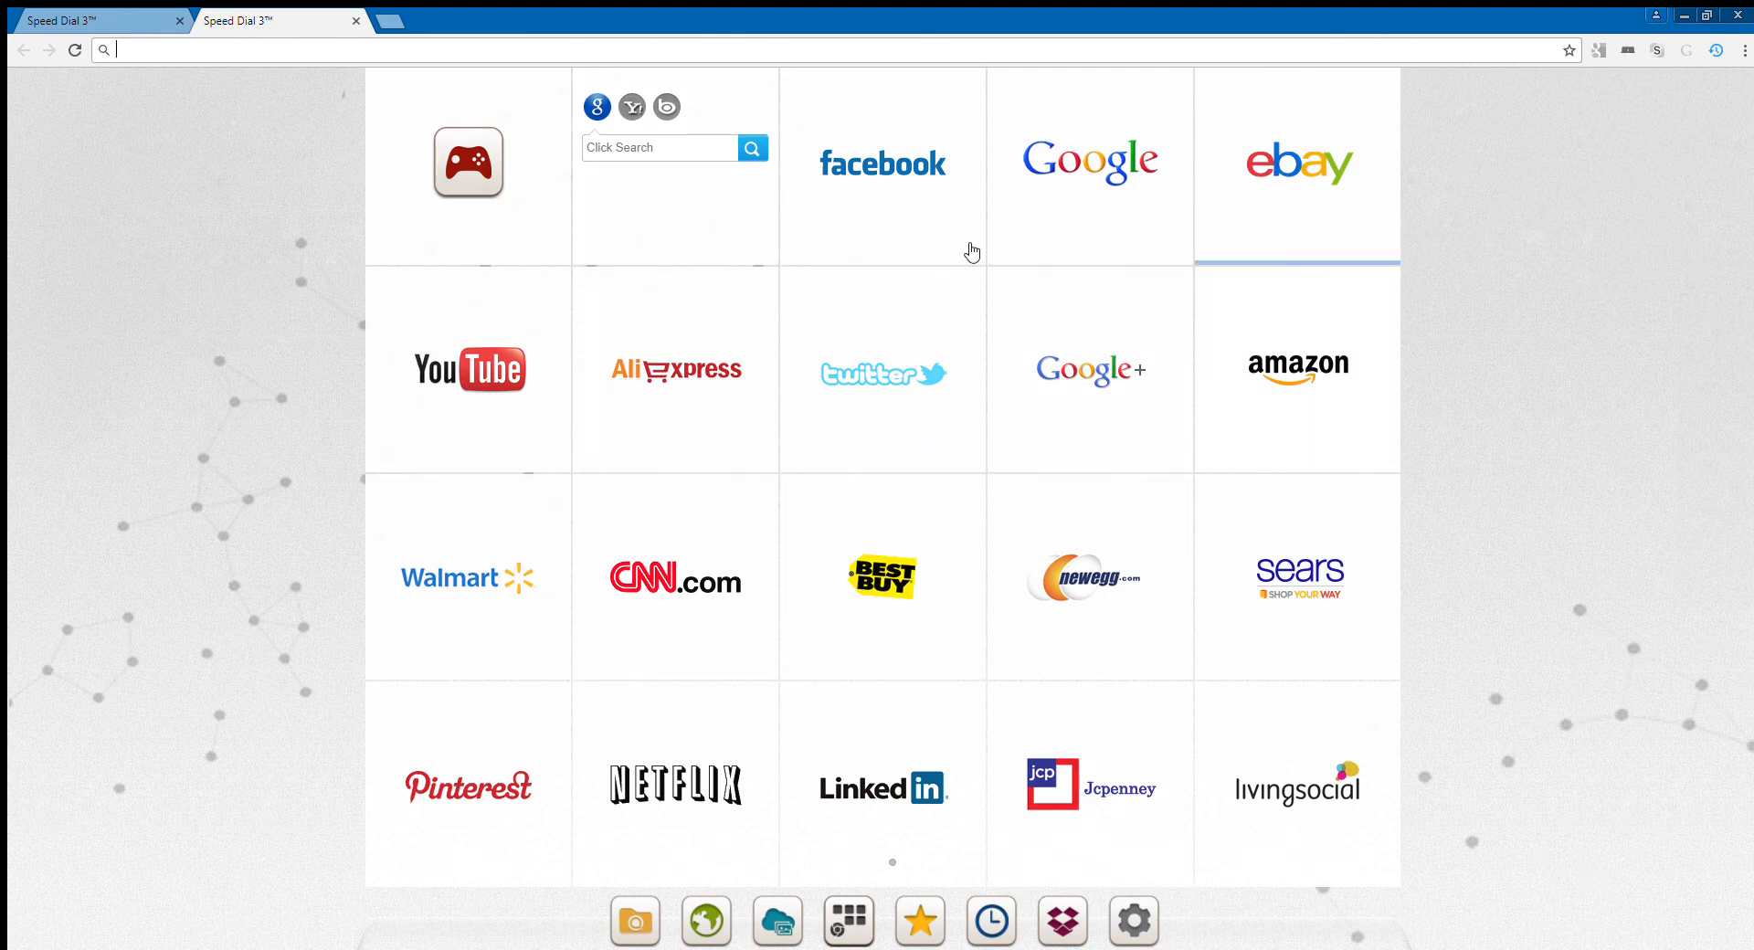
pyautogui.moveTo(793, 489)
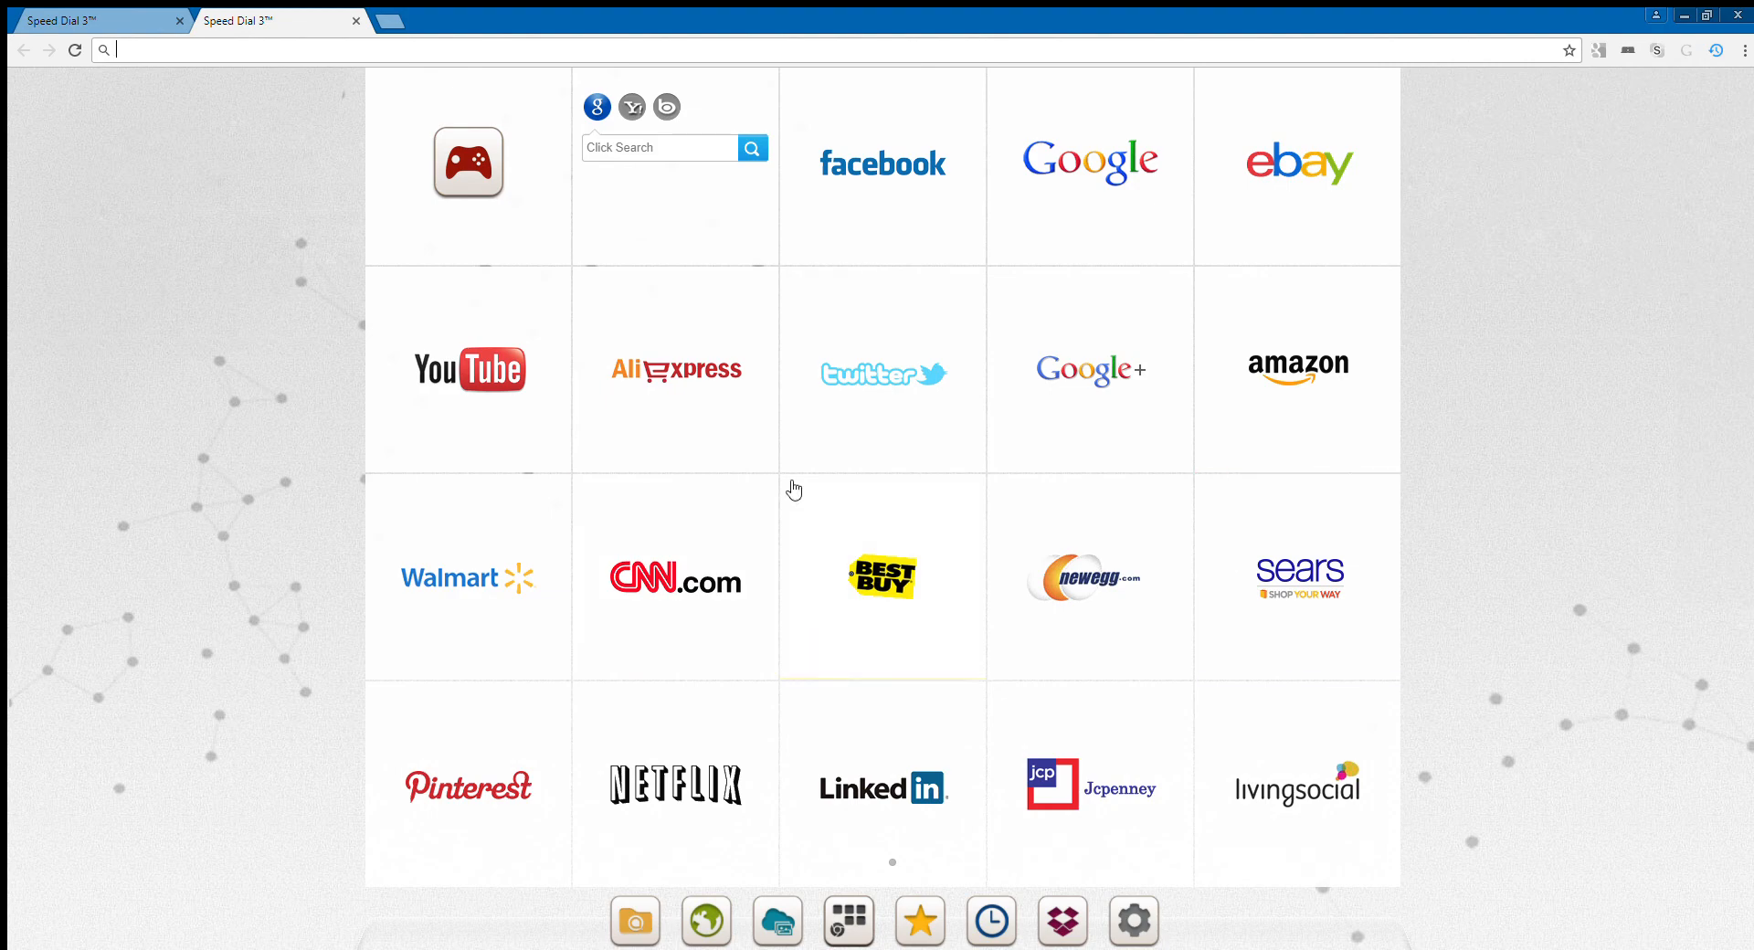
pyautogui.moveTo(857, 134)
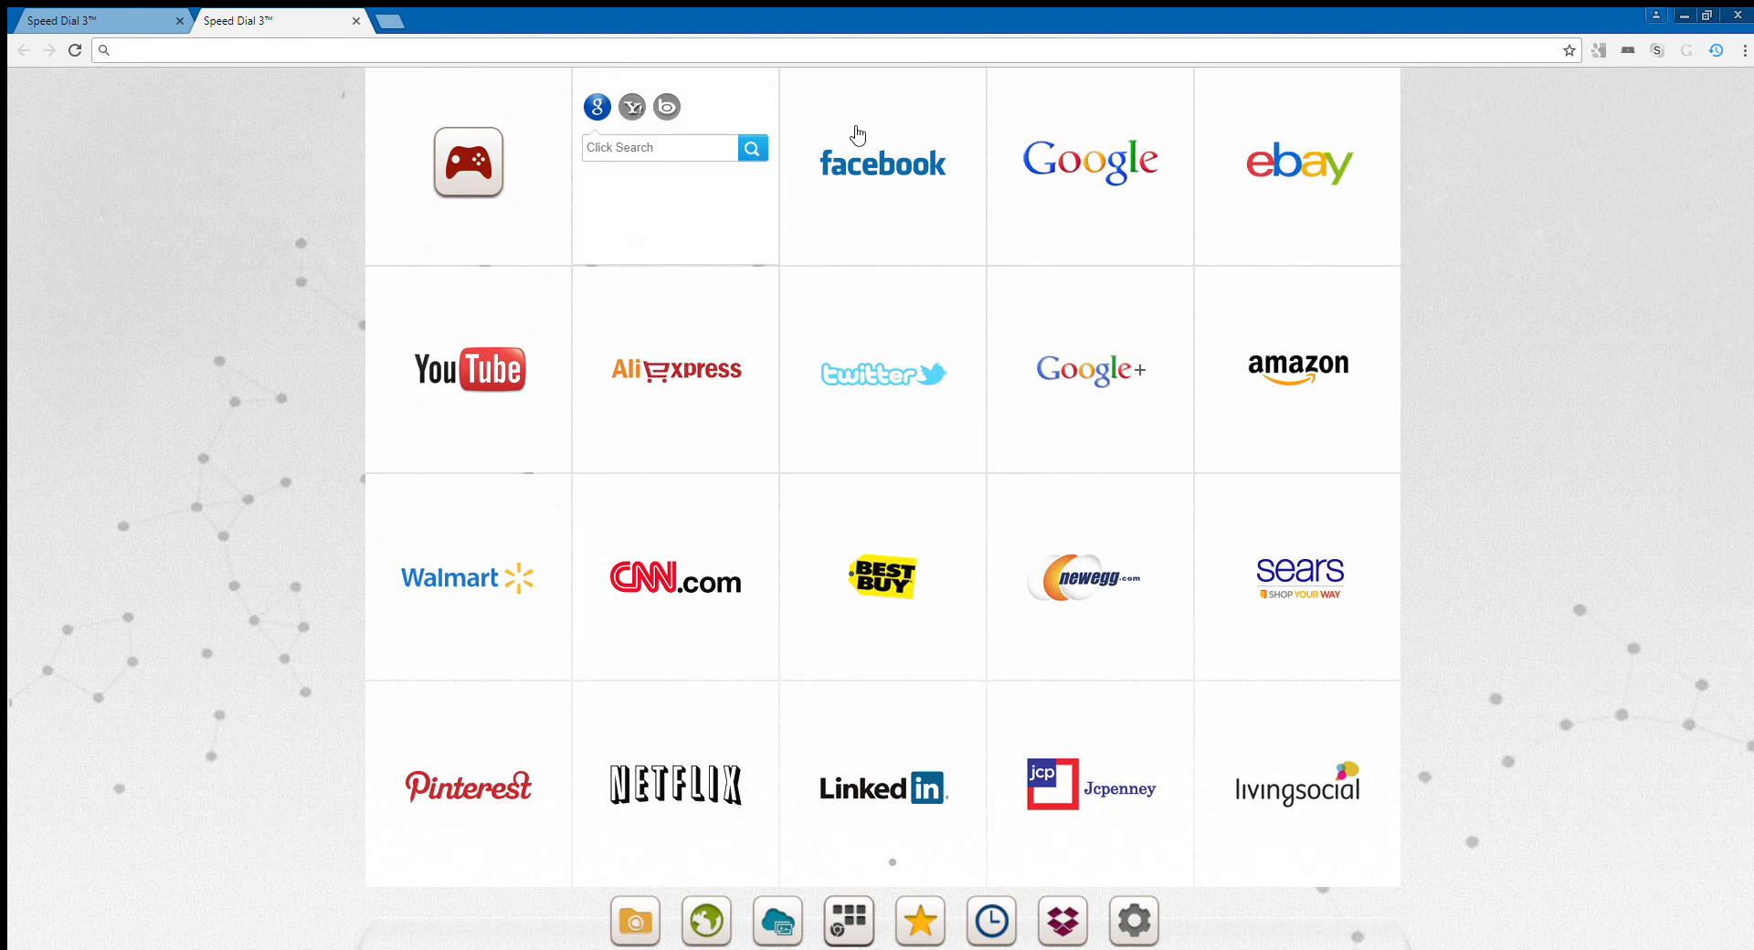